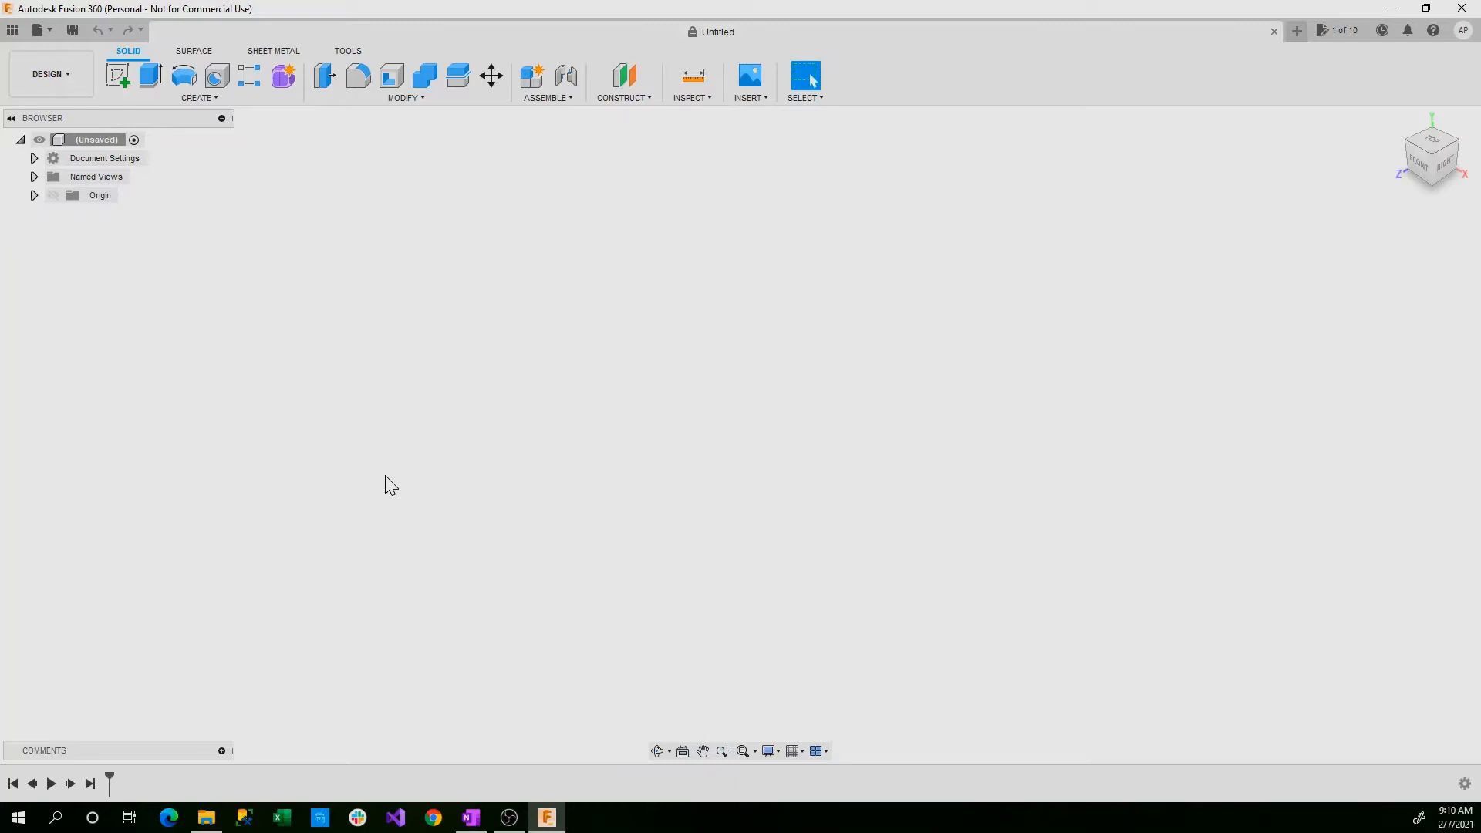
pyautogui.moveTo(375, 483)
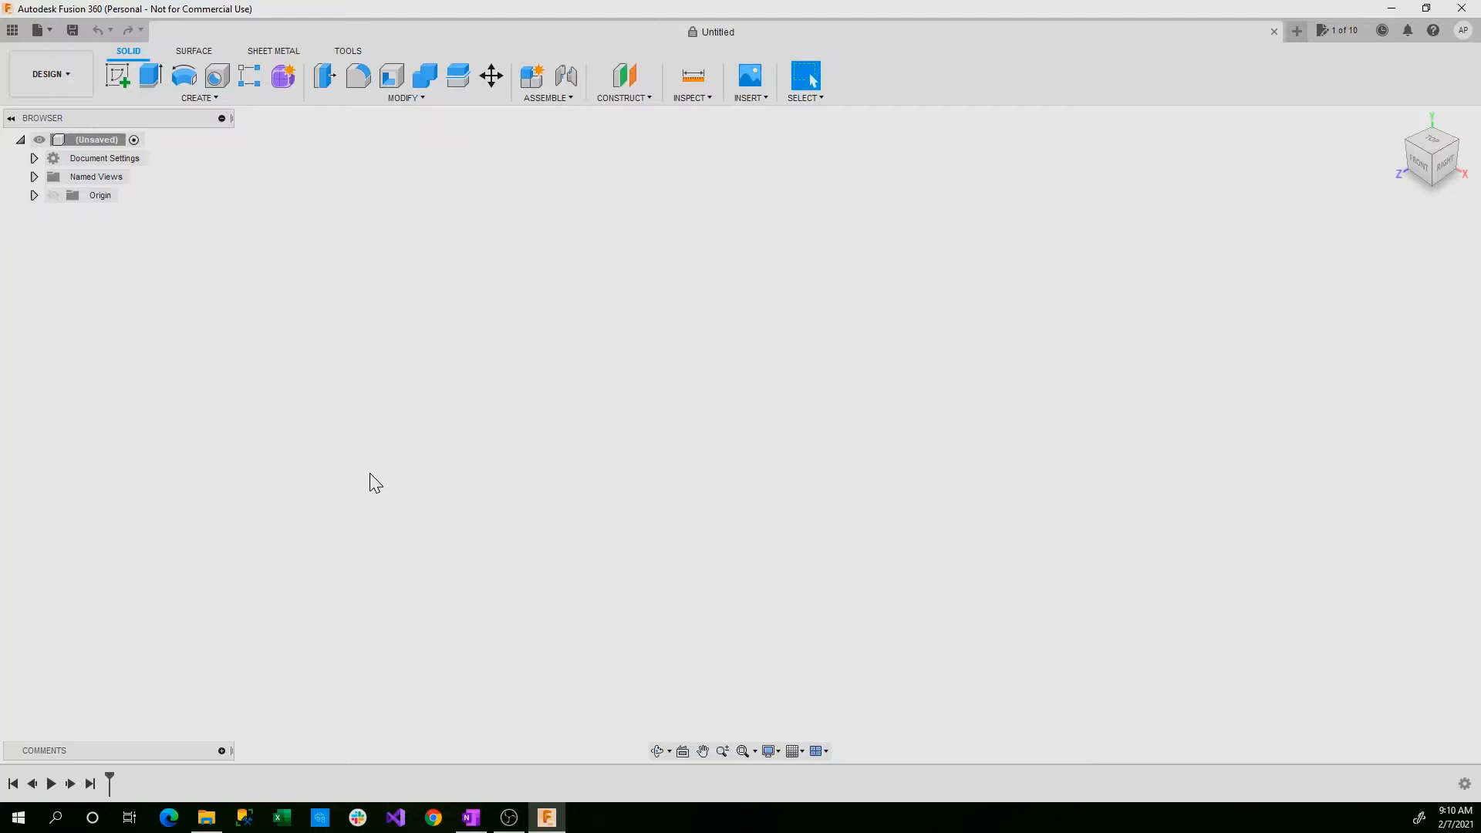
pyautogui.moveTo(199, 97)
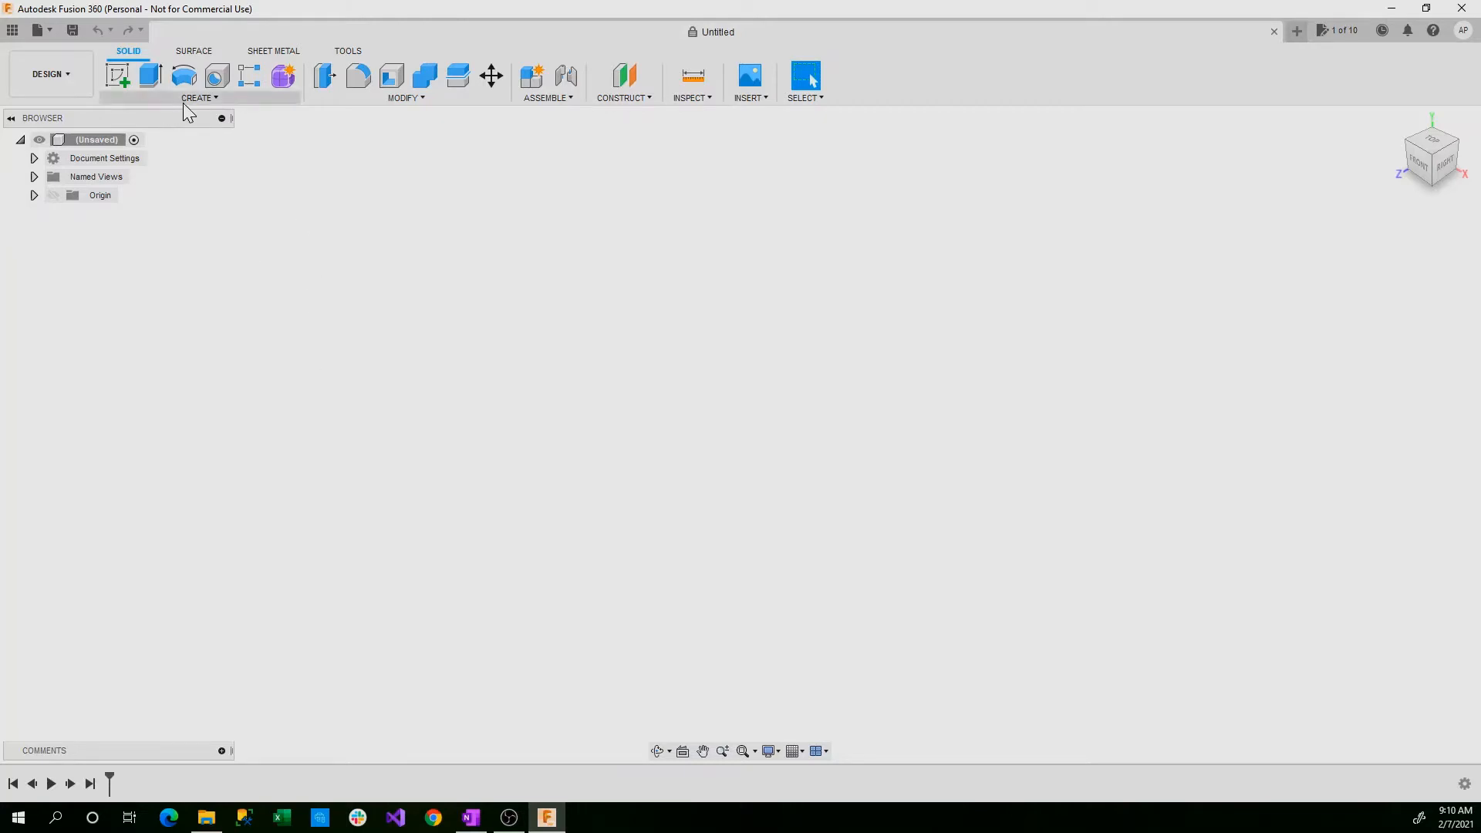
# - Show the Create list of solid features to read the Rib, Web and Emboss tooltips
pyautogui.click(199, 98)
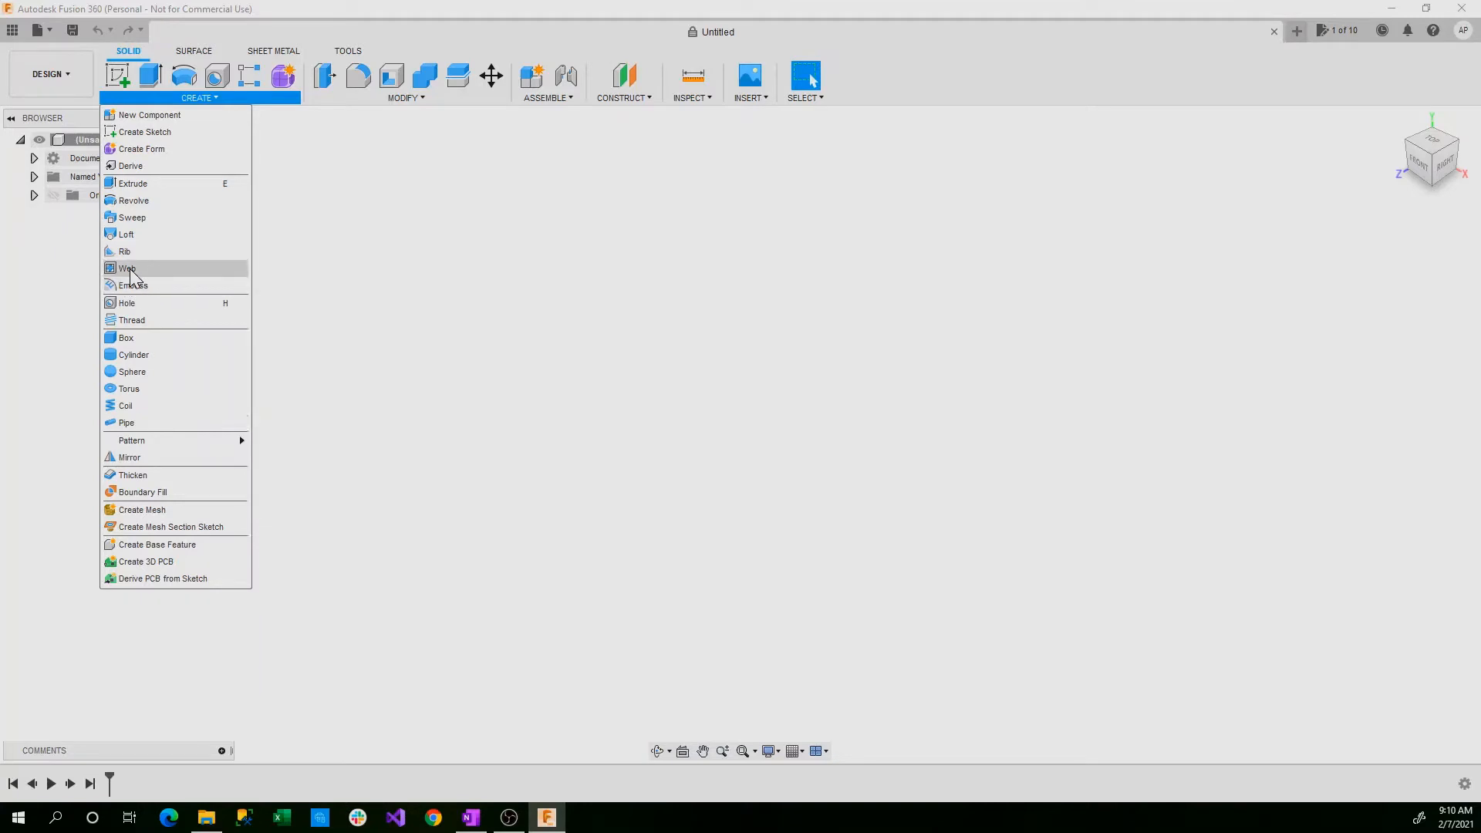
pyautogui.moveTo(142, 269)
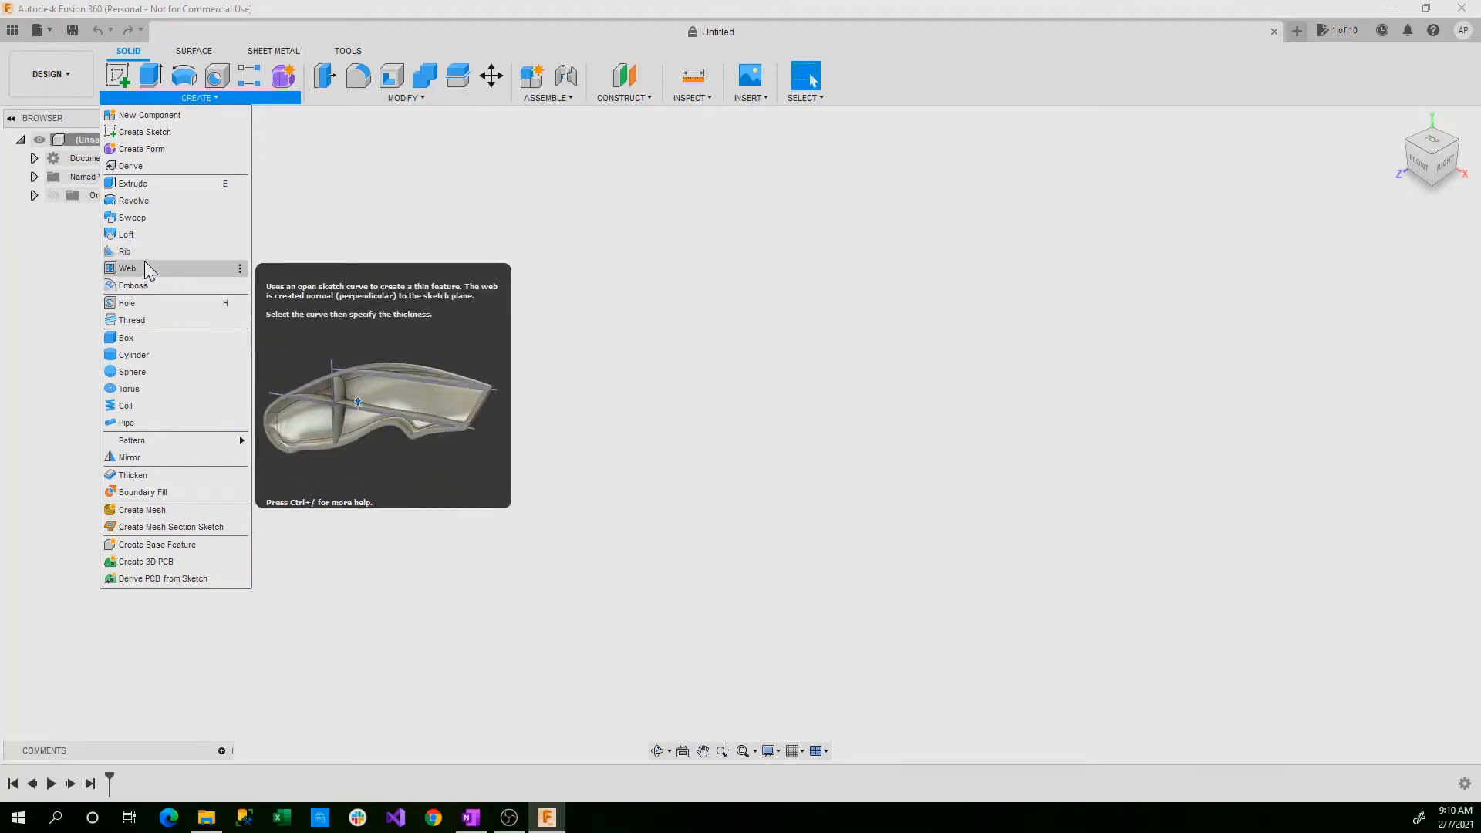
pyautogui.moveTo(123, 251)
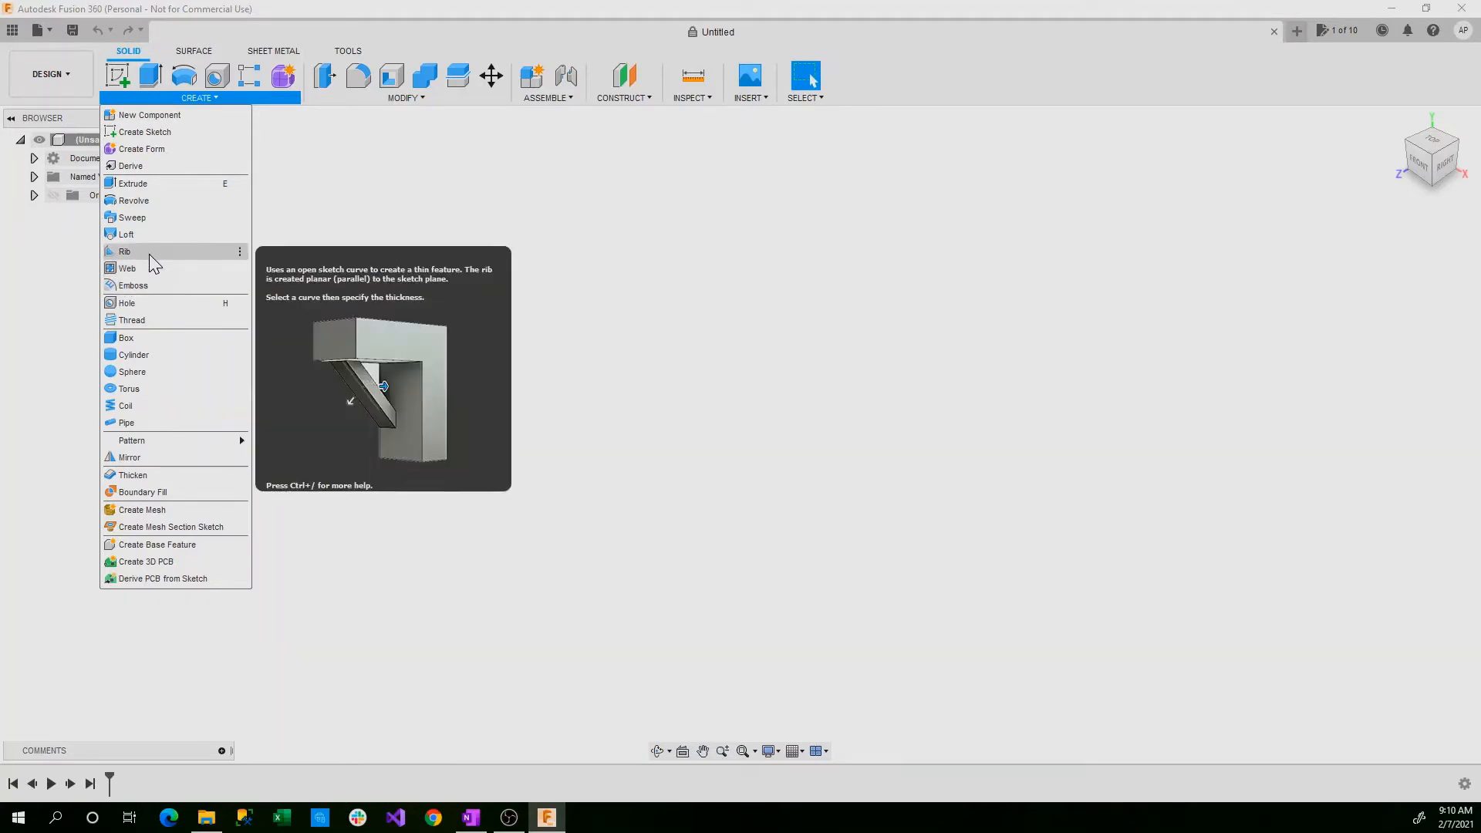
pyautogui.moveTo(127, 268)
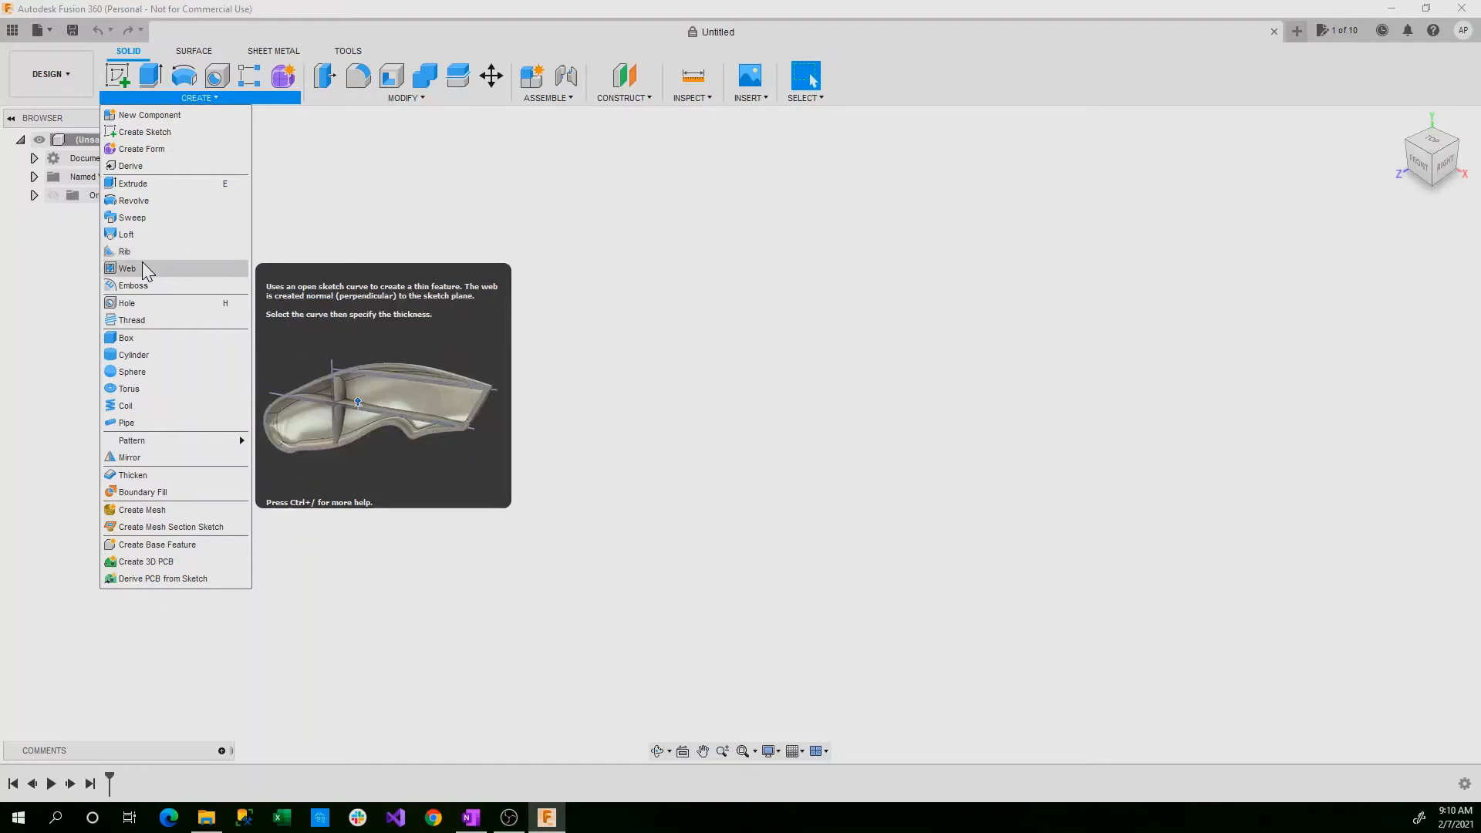
pyautogui.moveTo(133, 286)
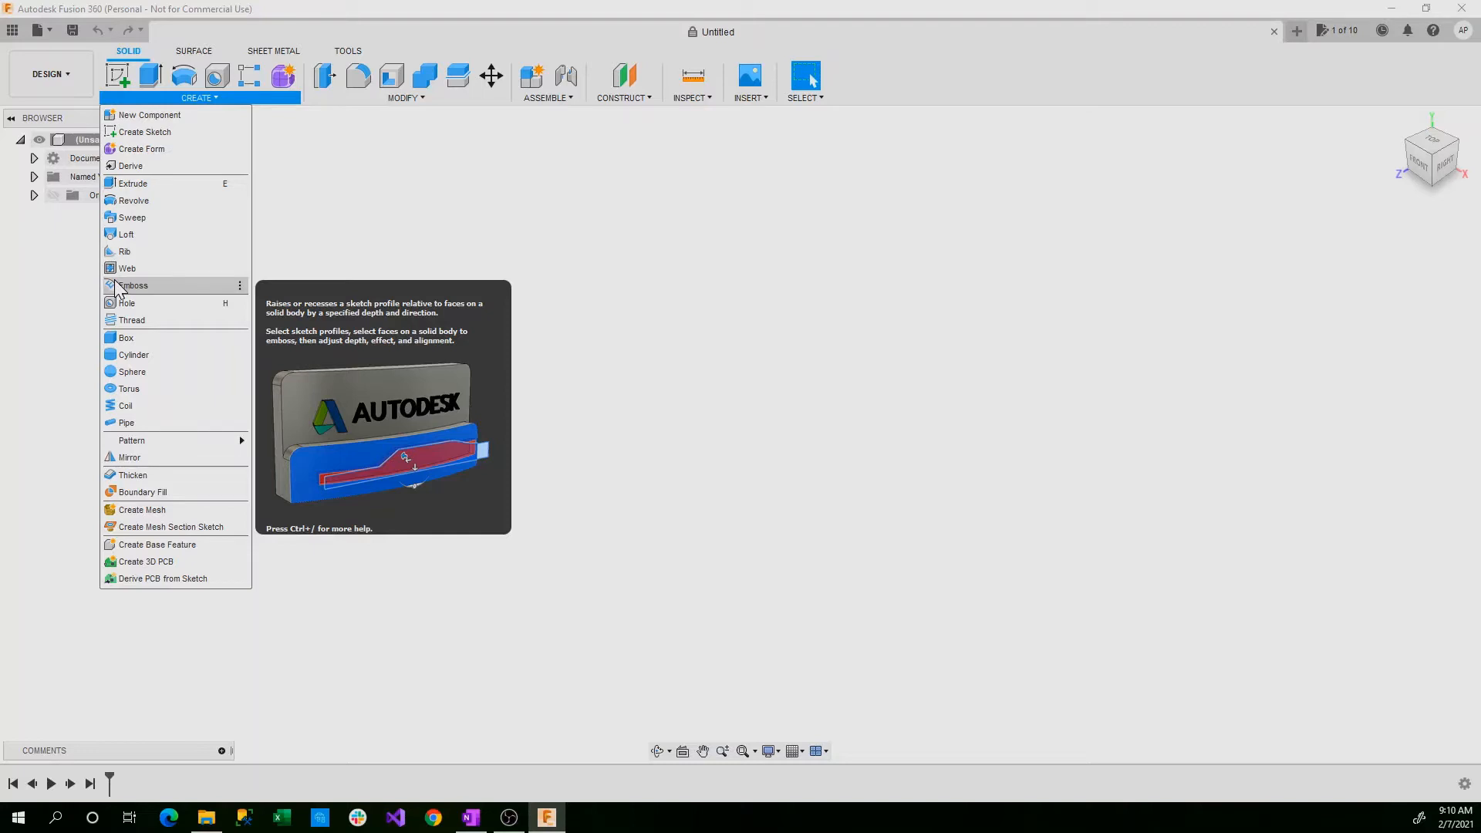
pyautogui.moveTo(159, 260)
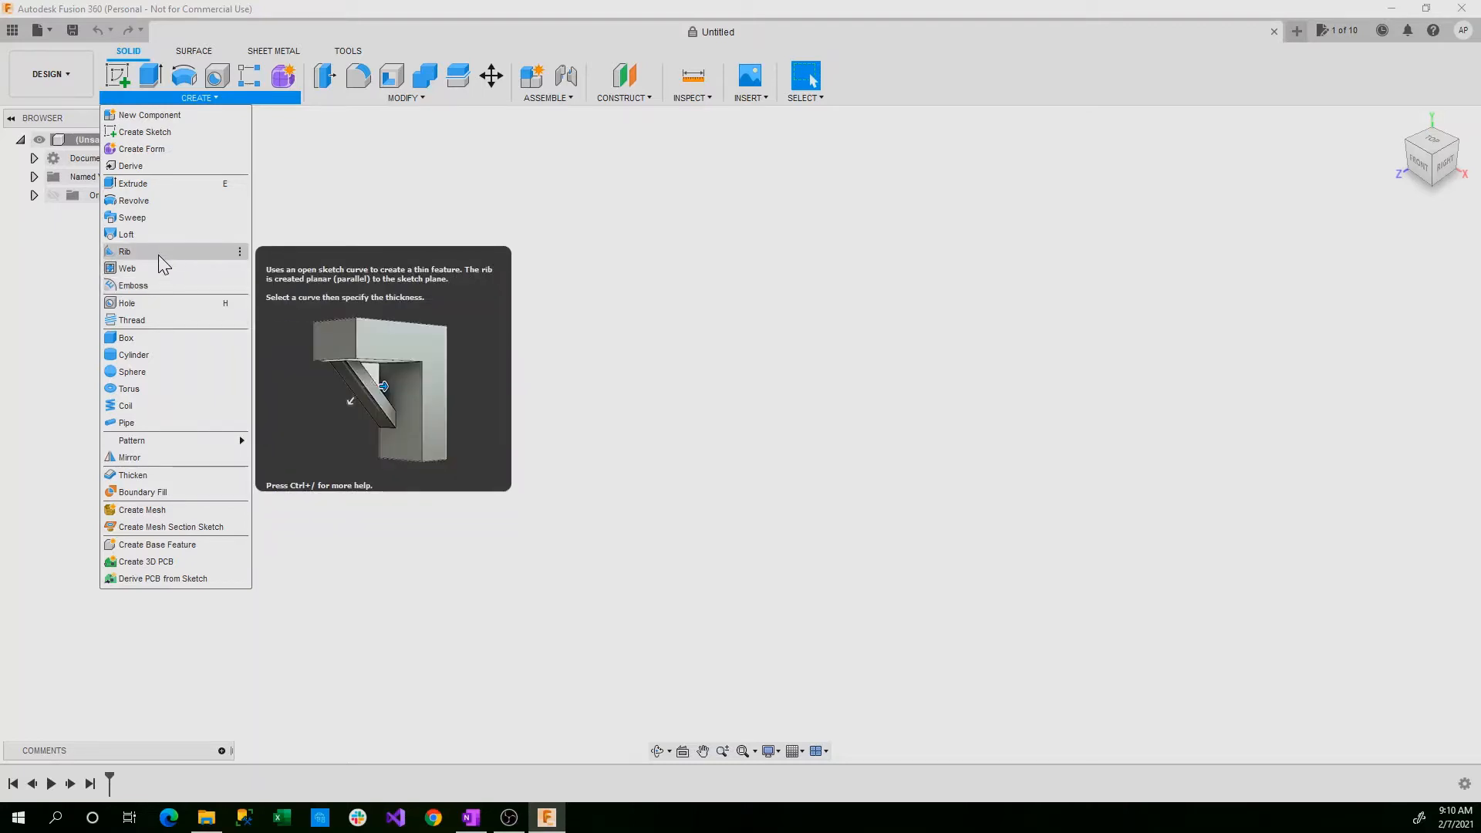
# - Sketch two overlapping rectangles with a 15 mm by 100 mm arm and trim the inner line into an L profile
pyautogui.click(402, 97)
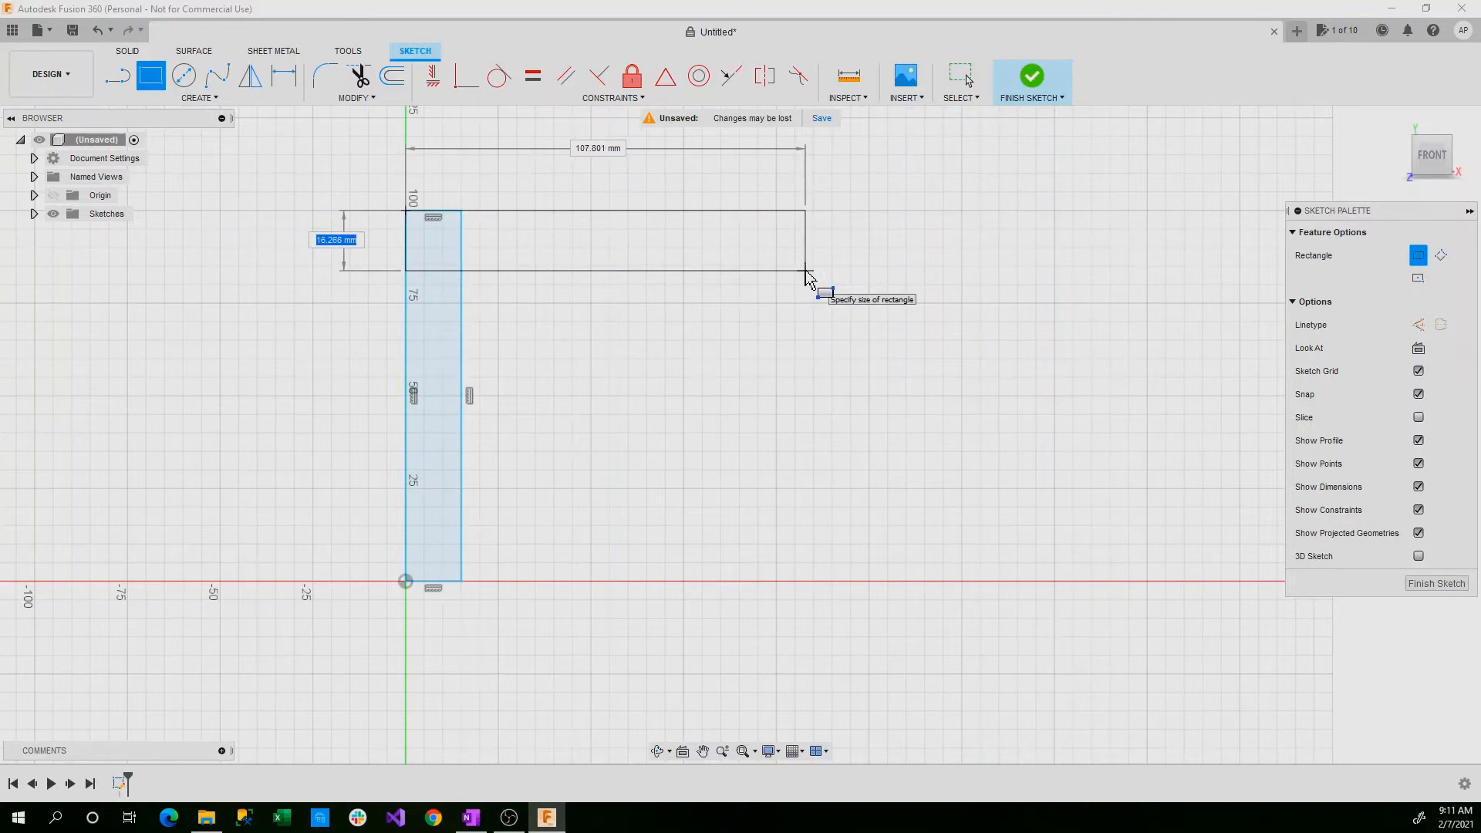
pyautogui.write('15 mm')
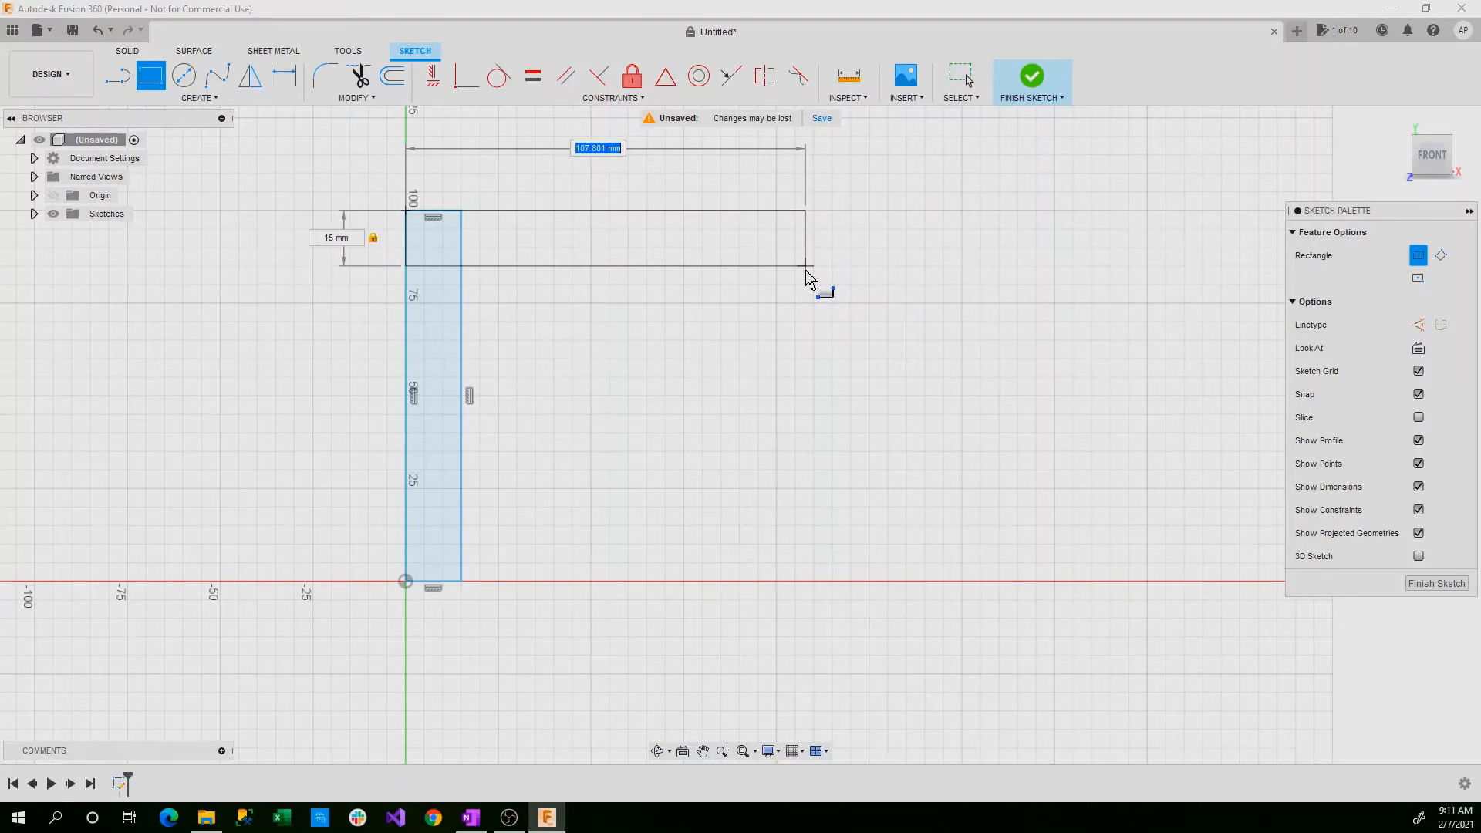
pyautogui.write('100.00')
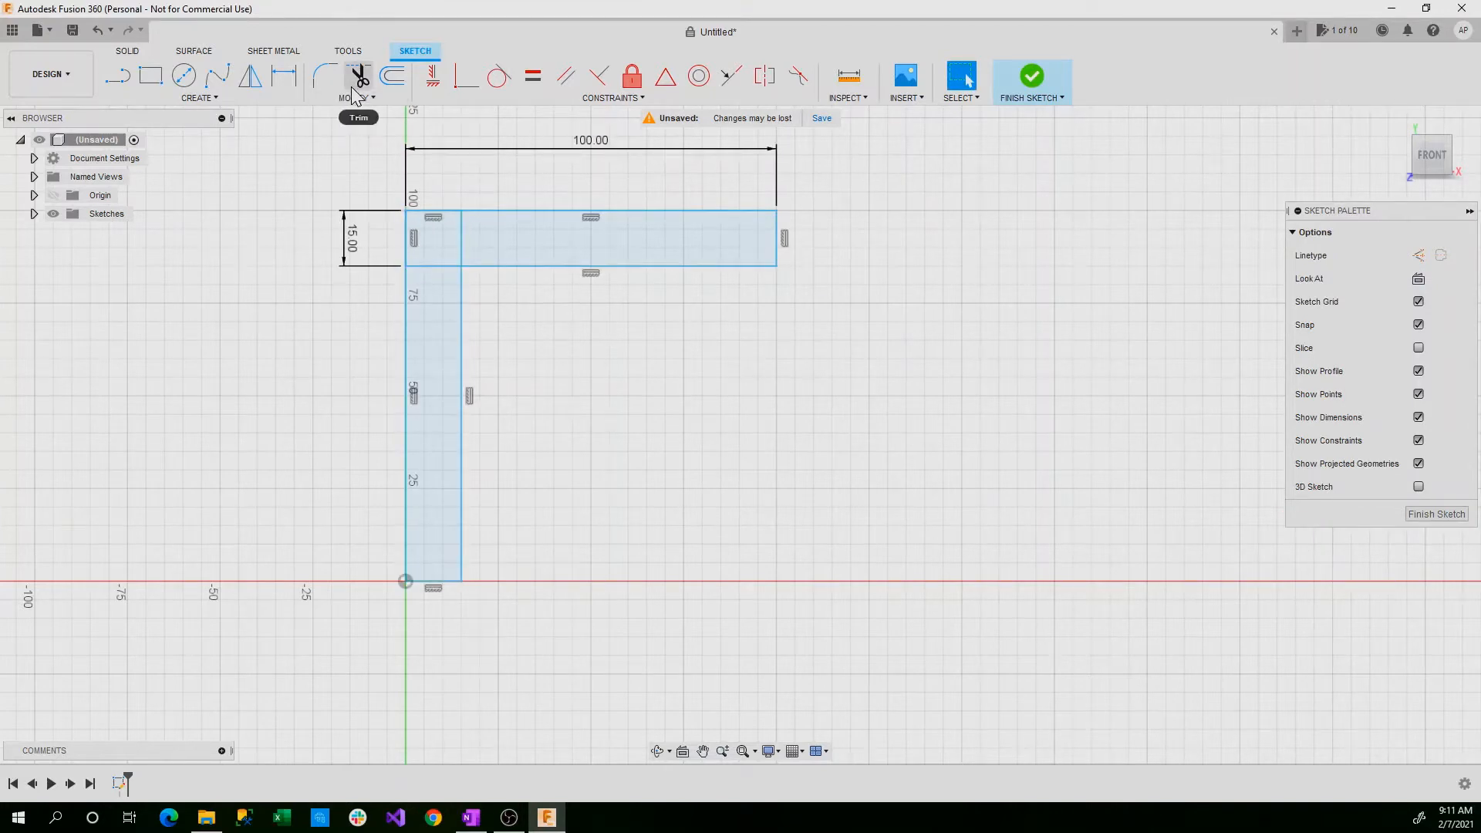
pyautogui.click(358, 77)
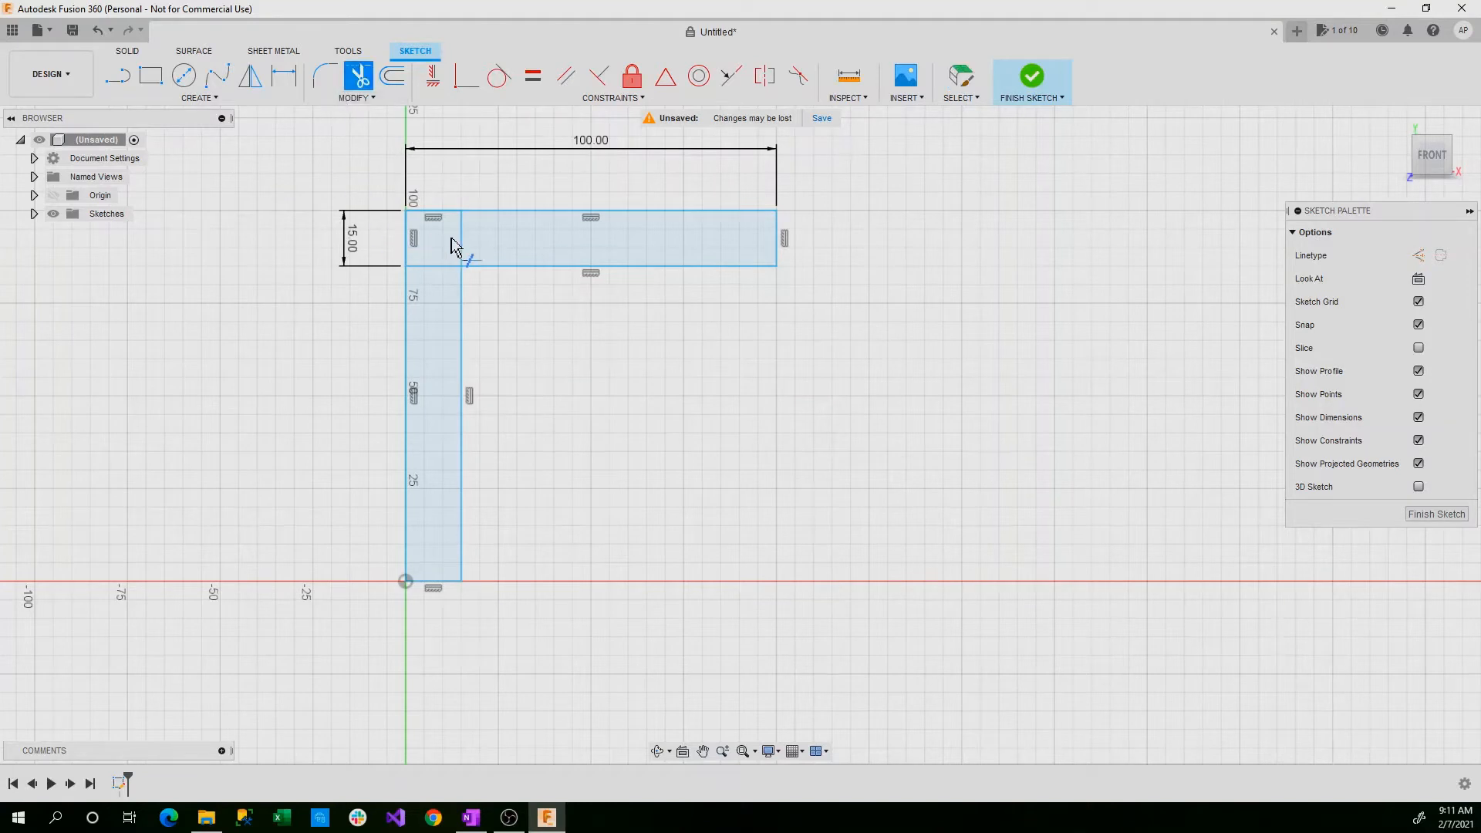
pyautogui.moveTo(440, 271)
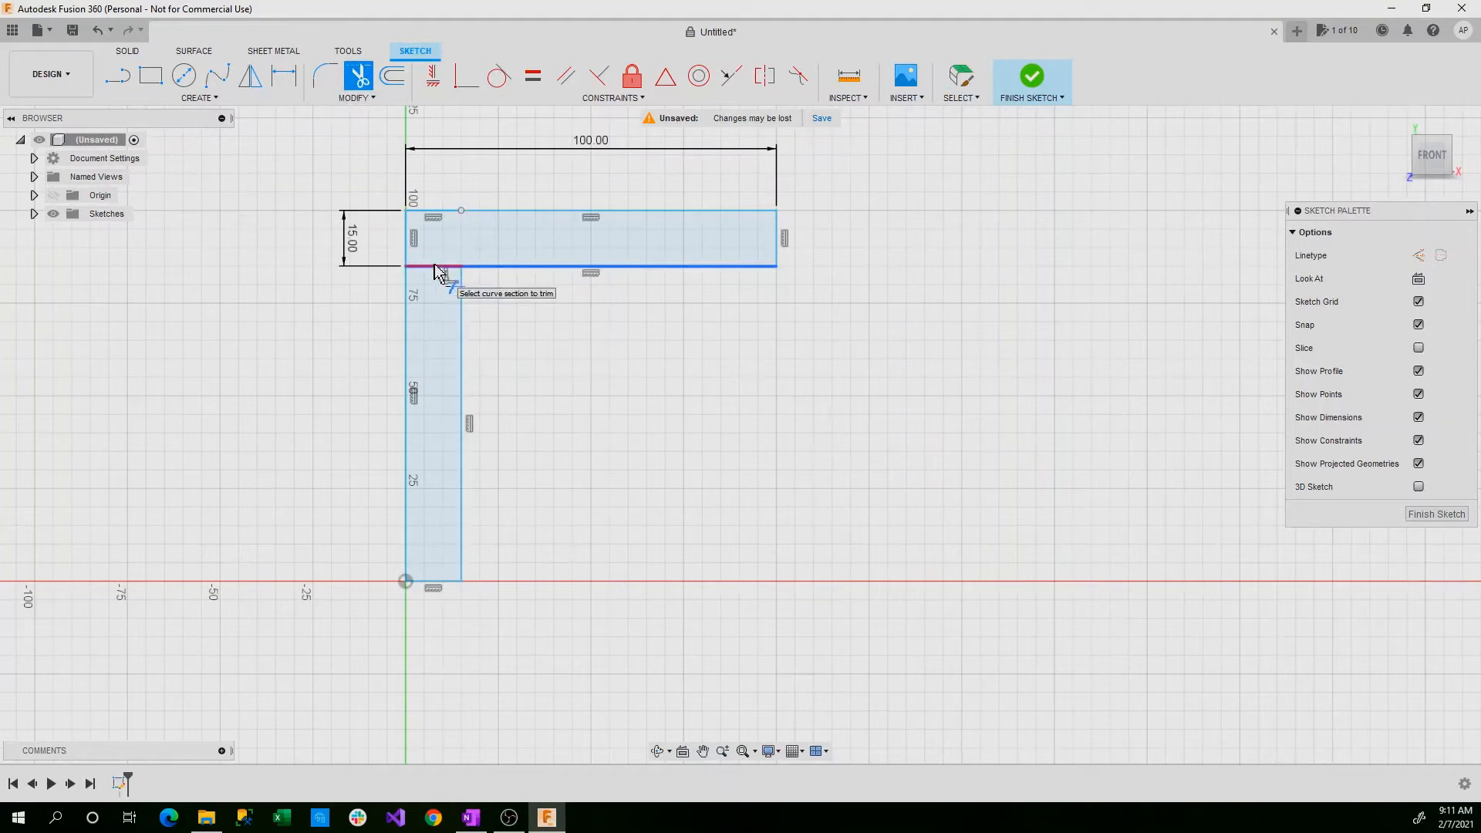
pyautogui.click(440, 269)
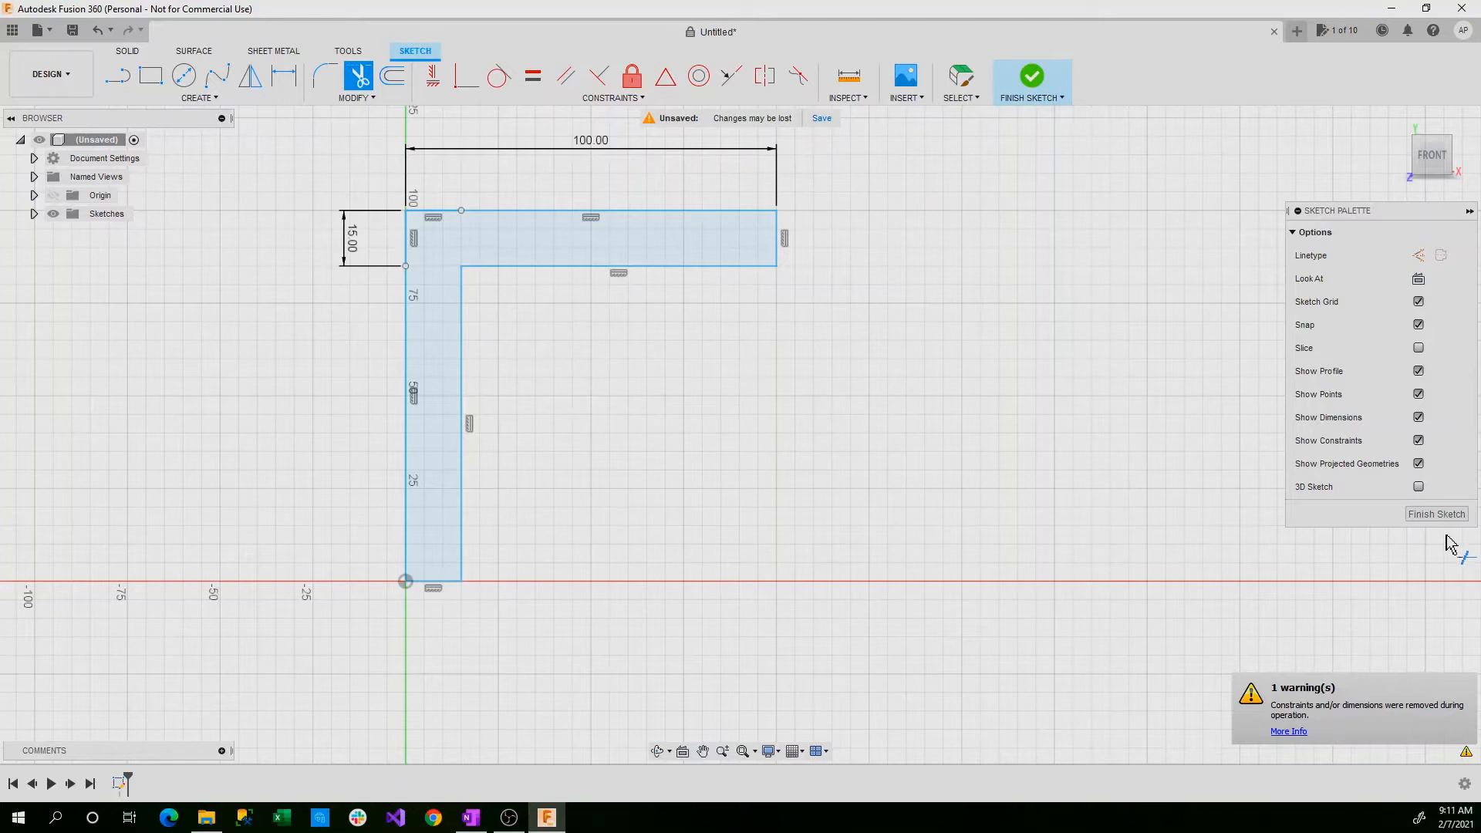
# - Finish the sketch and extrude the L profile 50 mm into a new solid body
pyautogui.click(1029, 82)
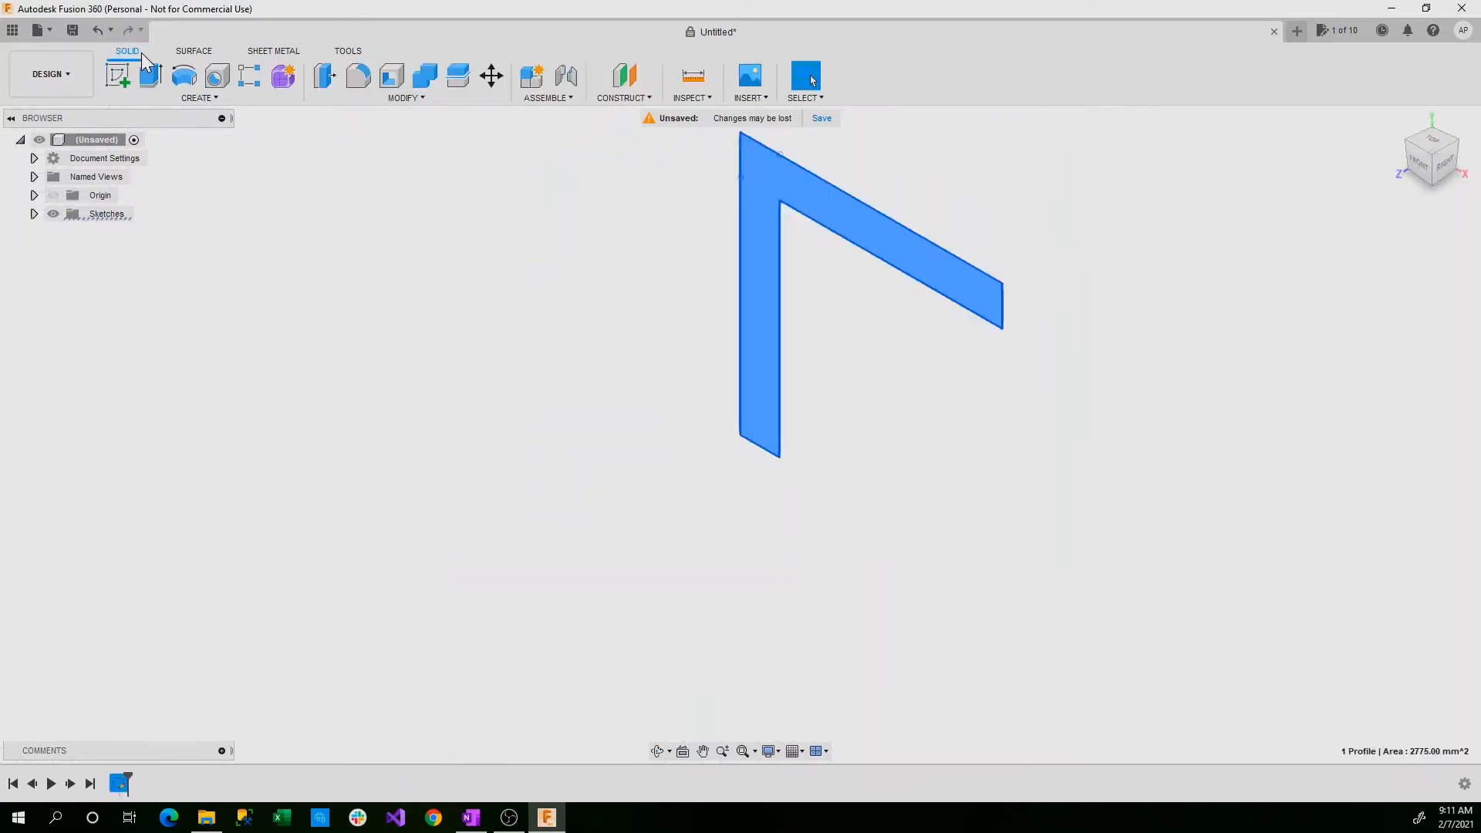
pyautogui.click(150, 76)
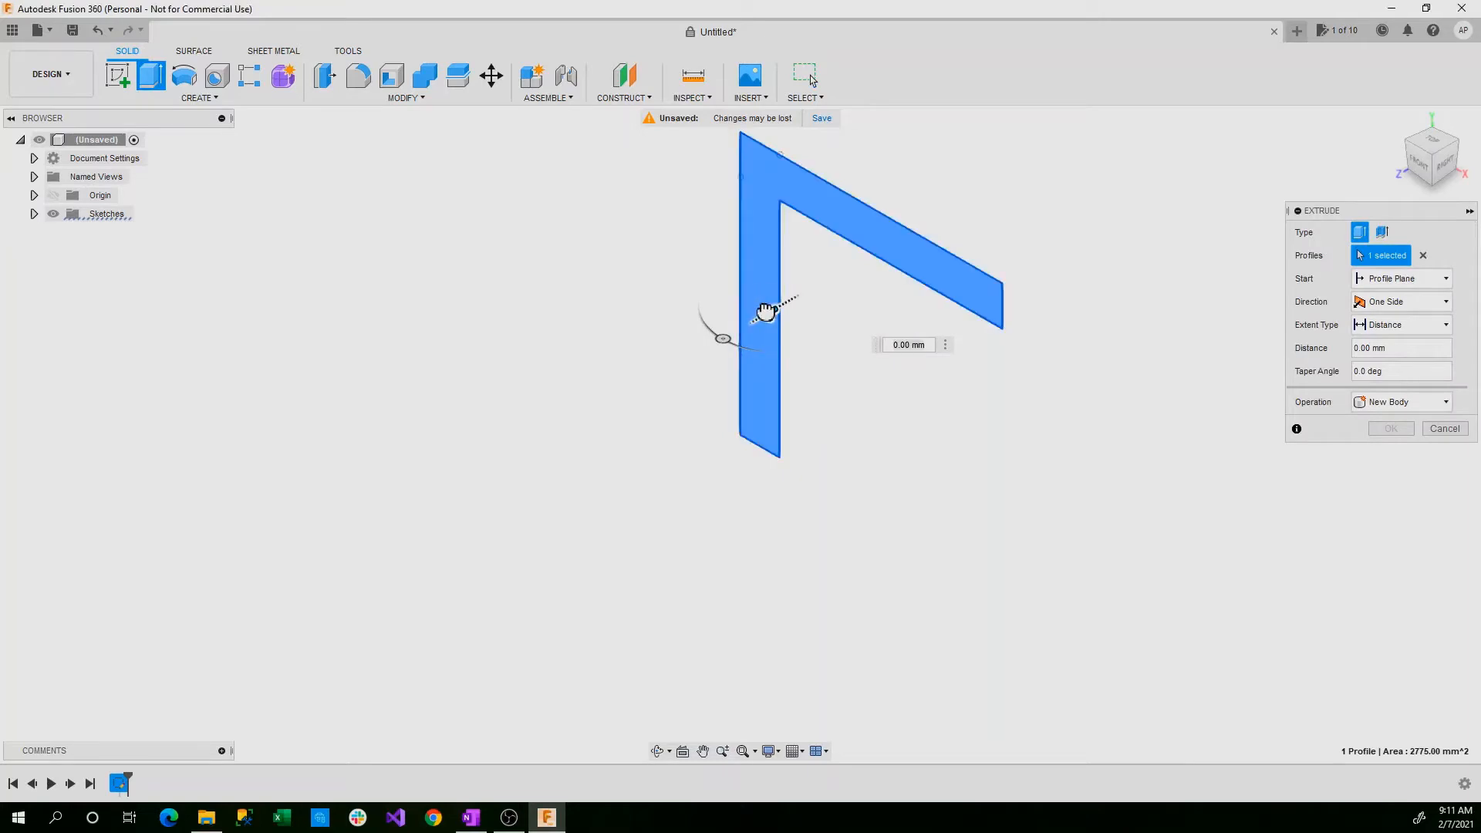
pyautogui.moveTo(775, 303); pyautogui.dragTo(651, 378)
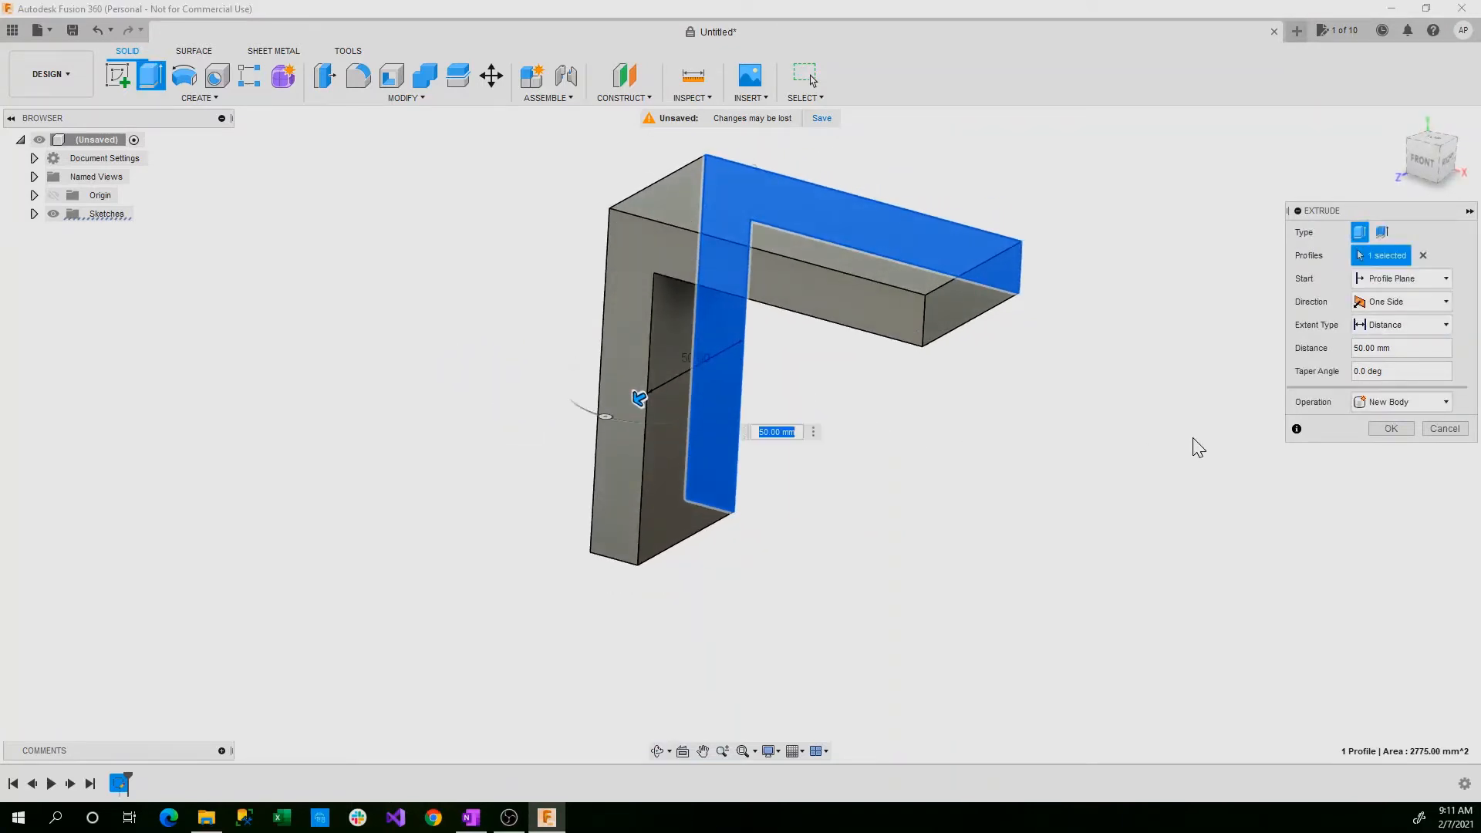
pyautogui.click(1390, 428)
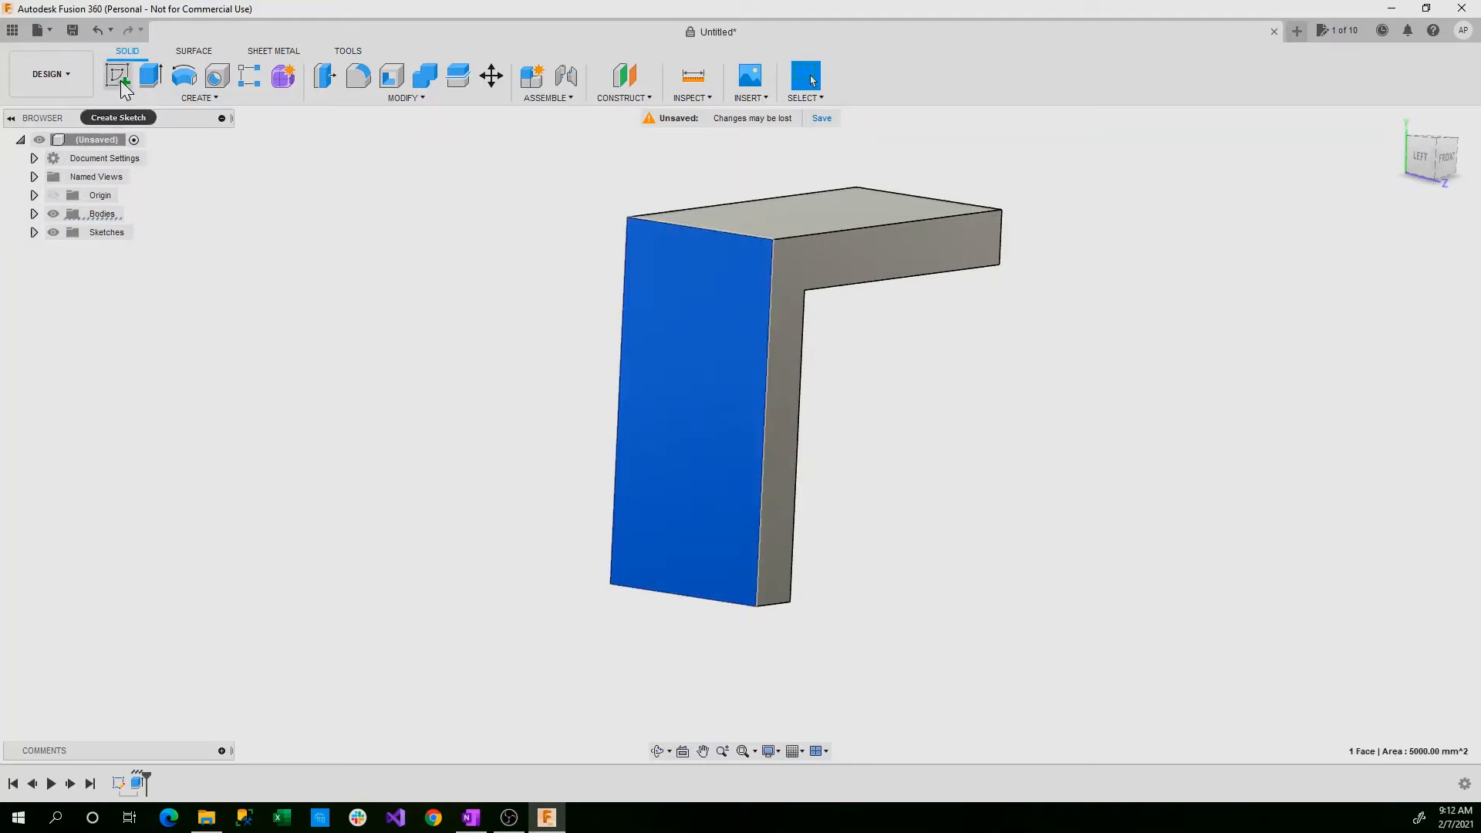
# - Start a sketch on the bracket's tall end face for the dividing line
pyautogui.click(117, 75)
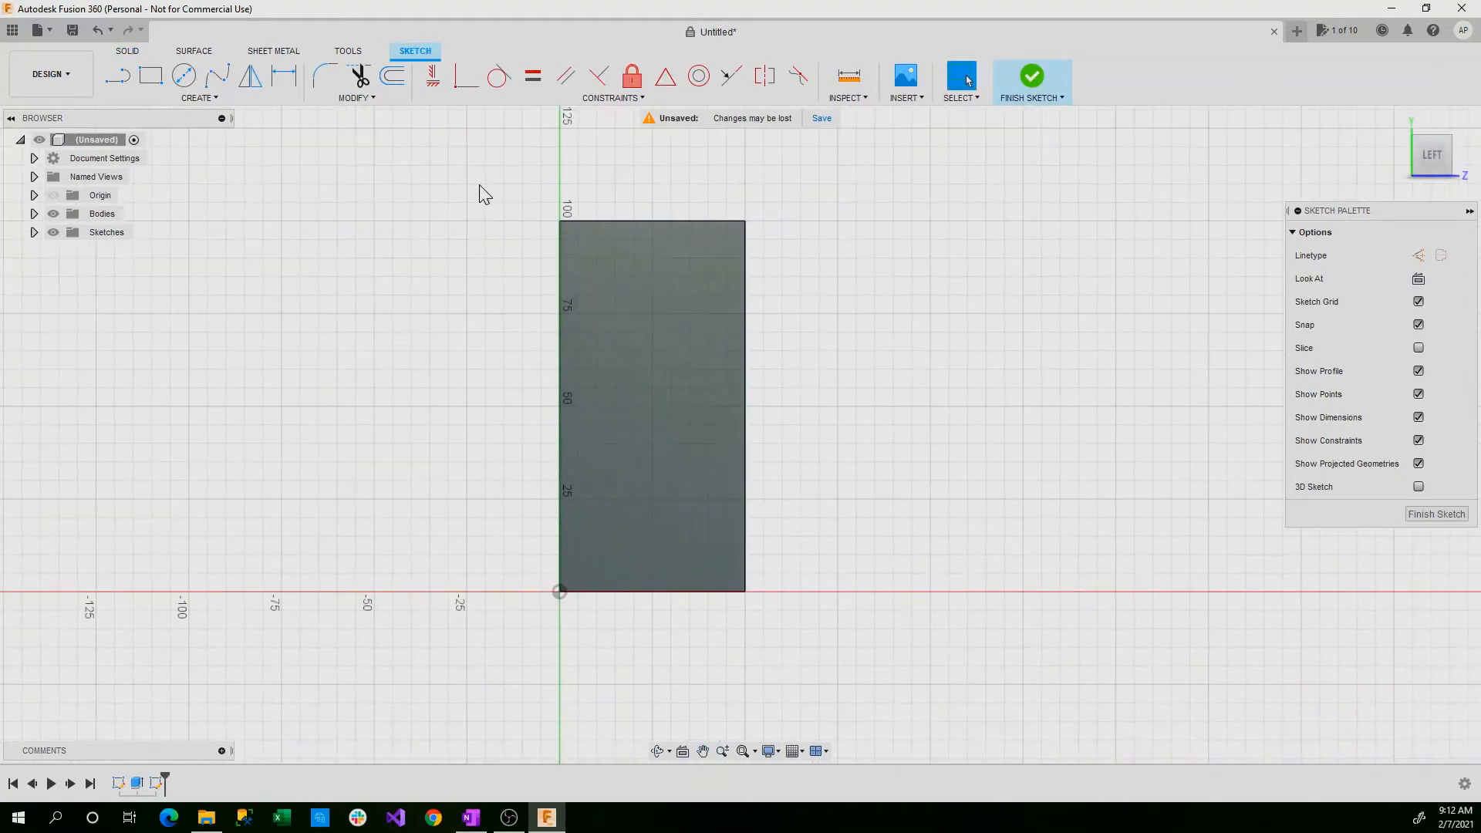
pyautogui.moveTo(150, 76)
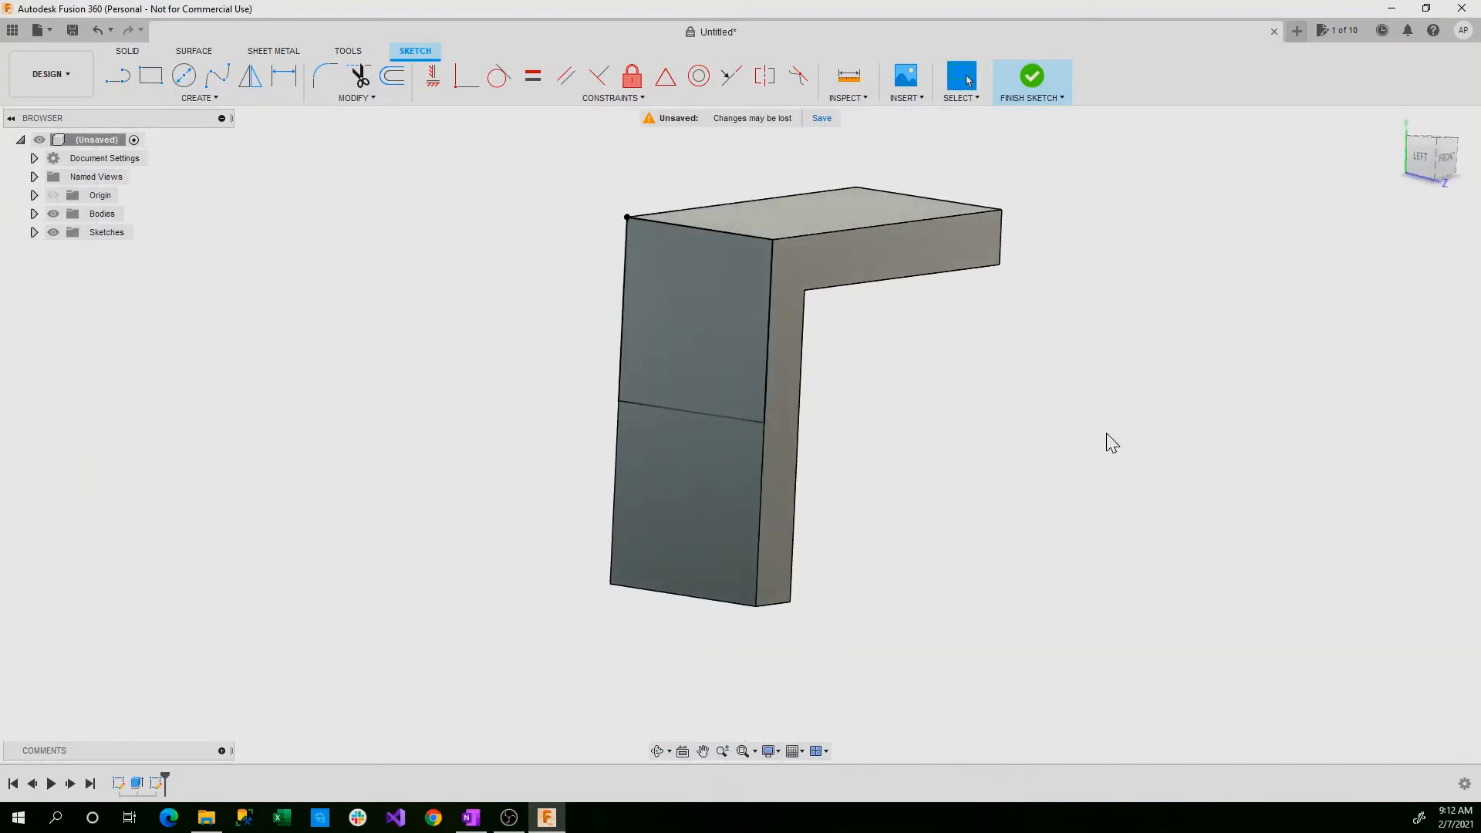
# - Thin-extrude the end-face profile 60 mm with 1 mm walls, joined to the body
pyautogui.click(1031, 75)
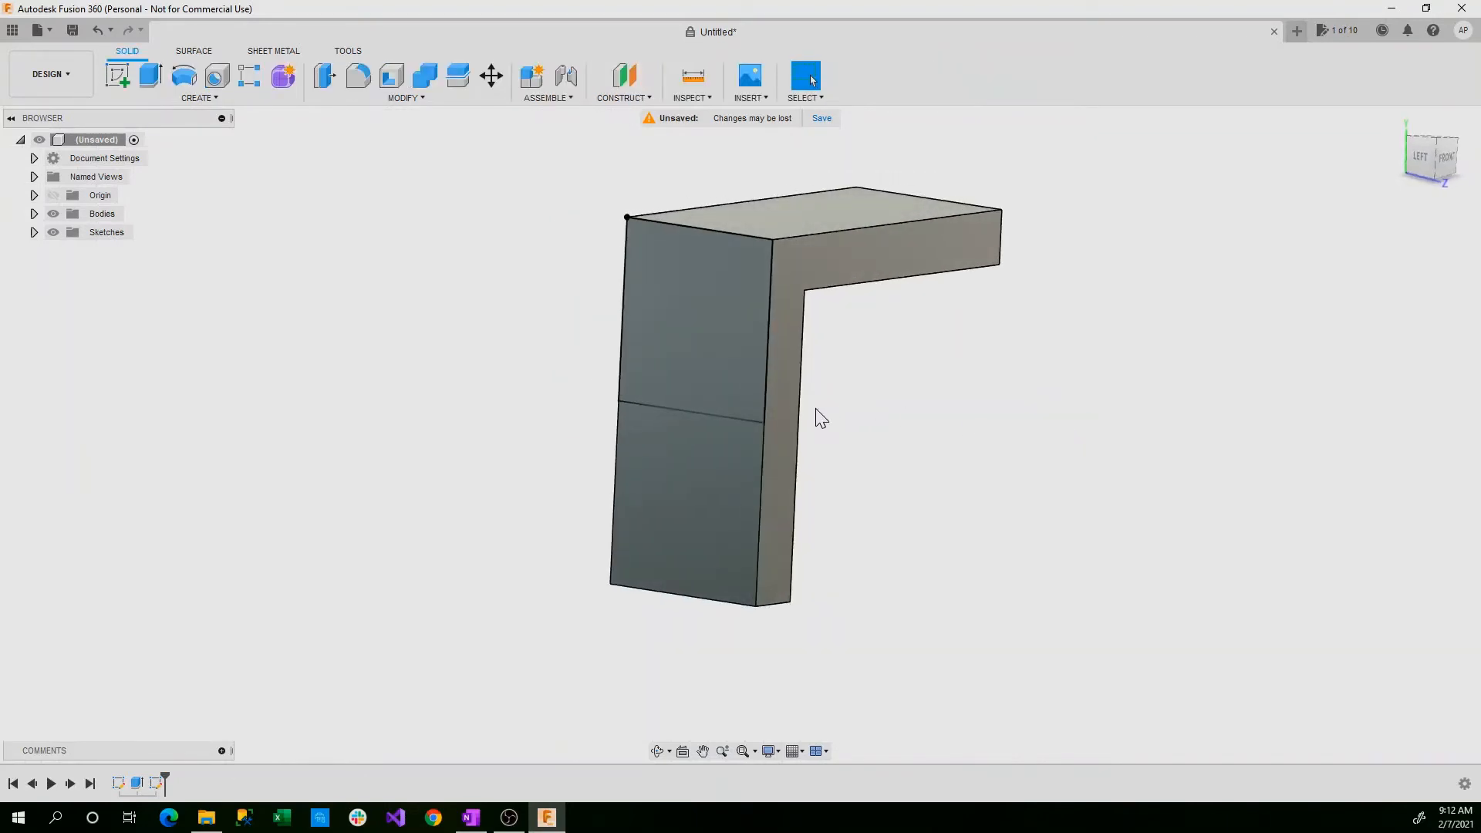
pyautogui.moveTo(233, 146)
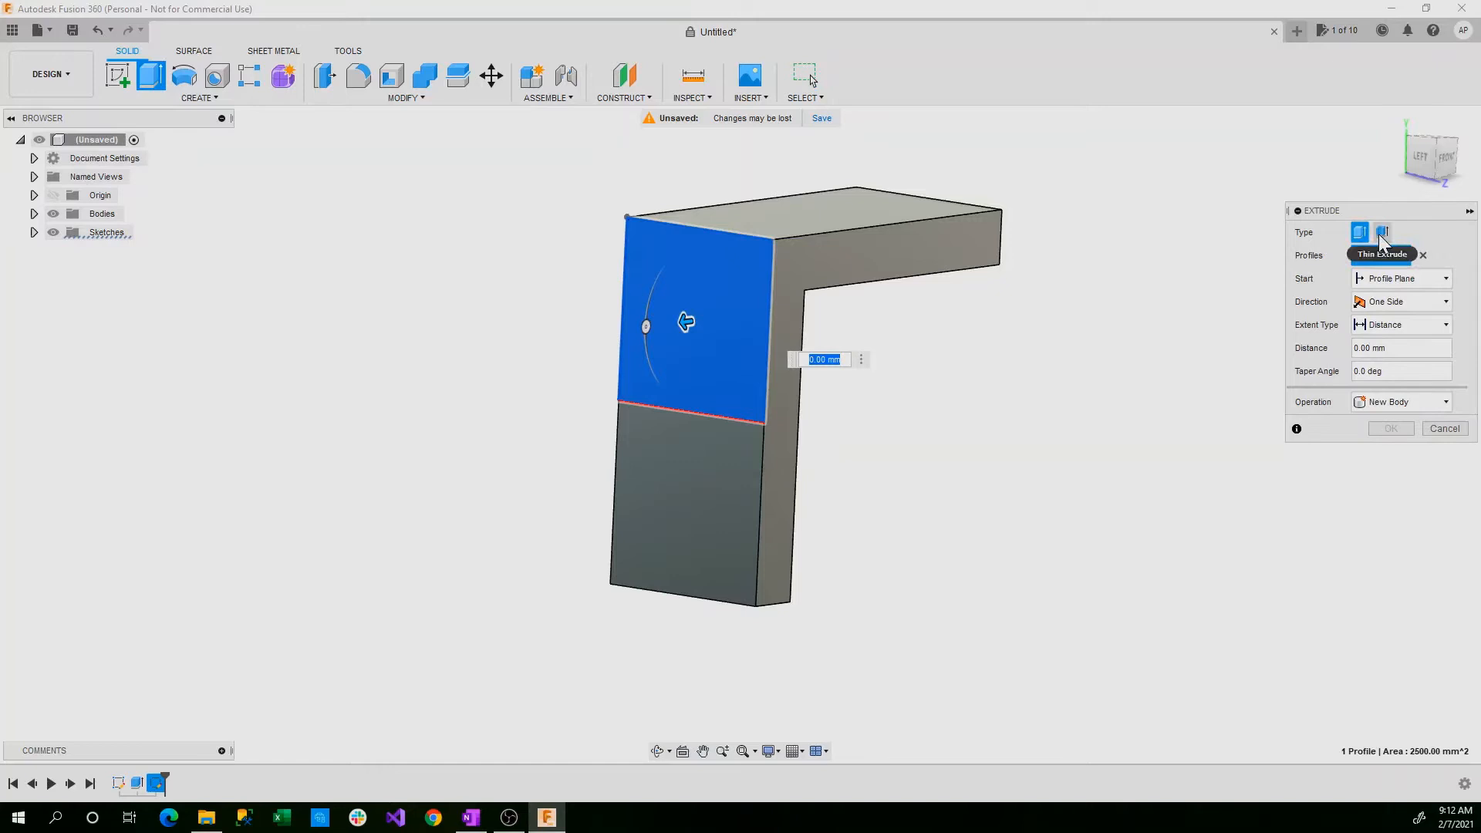
pyautogui.click(1384, 233)
pyautogui.write('60')
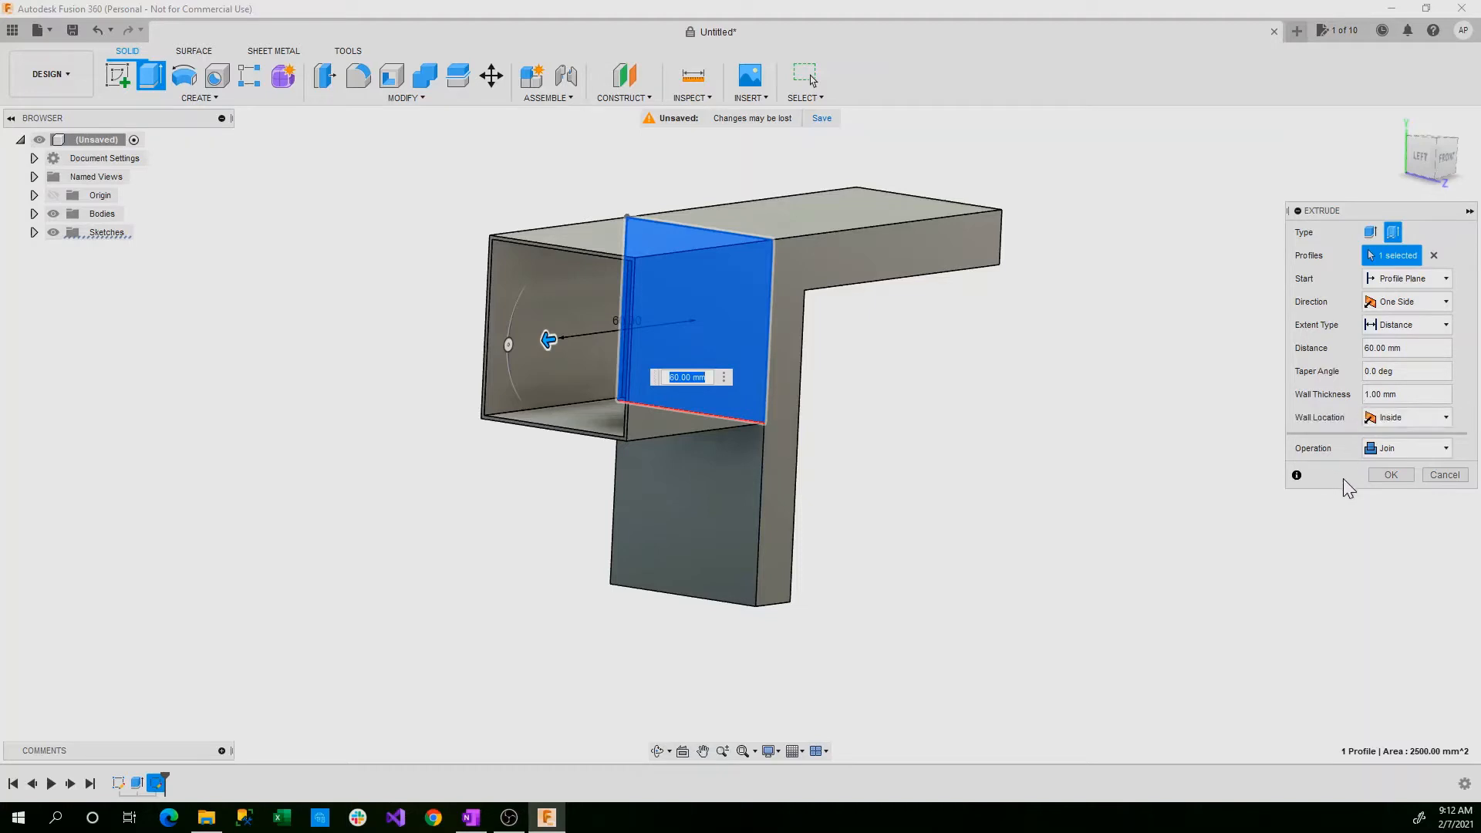
pyautogui.moveTo(1347, 445)
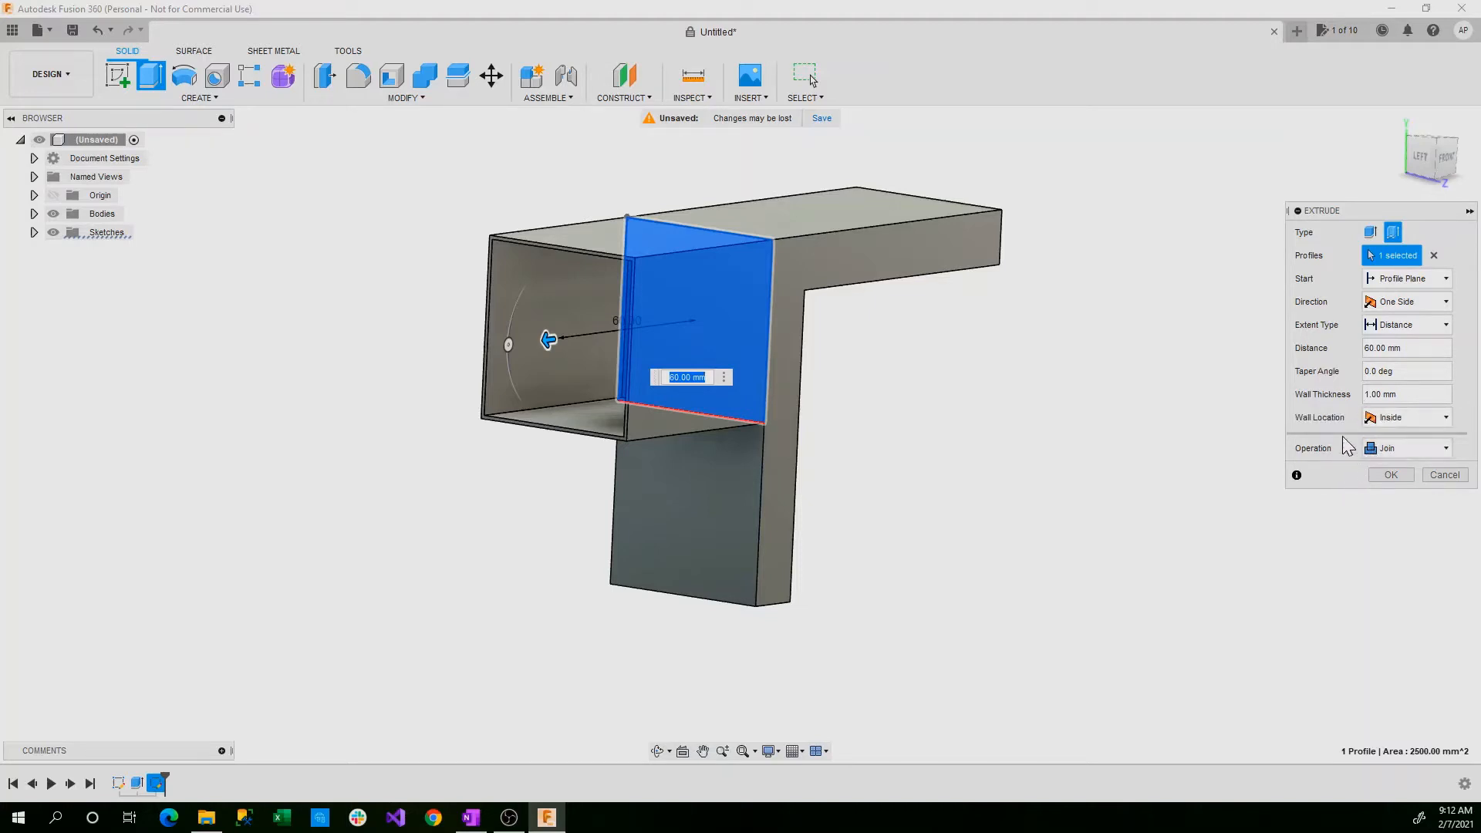
pyautogui.click(1406, 417)
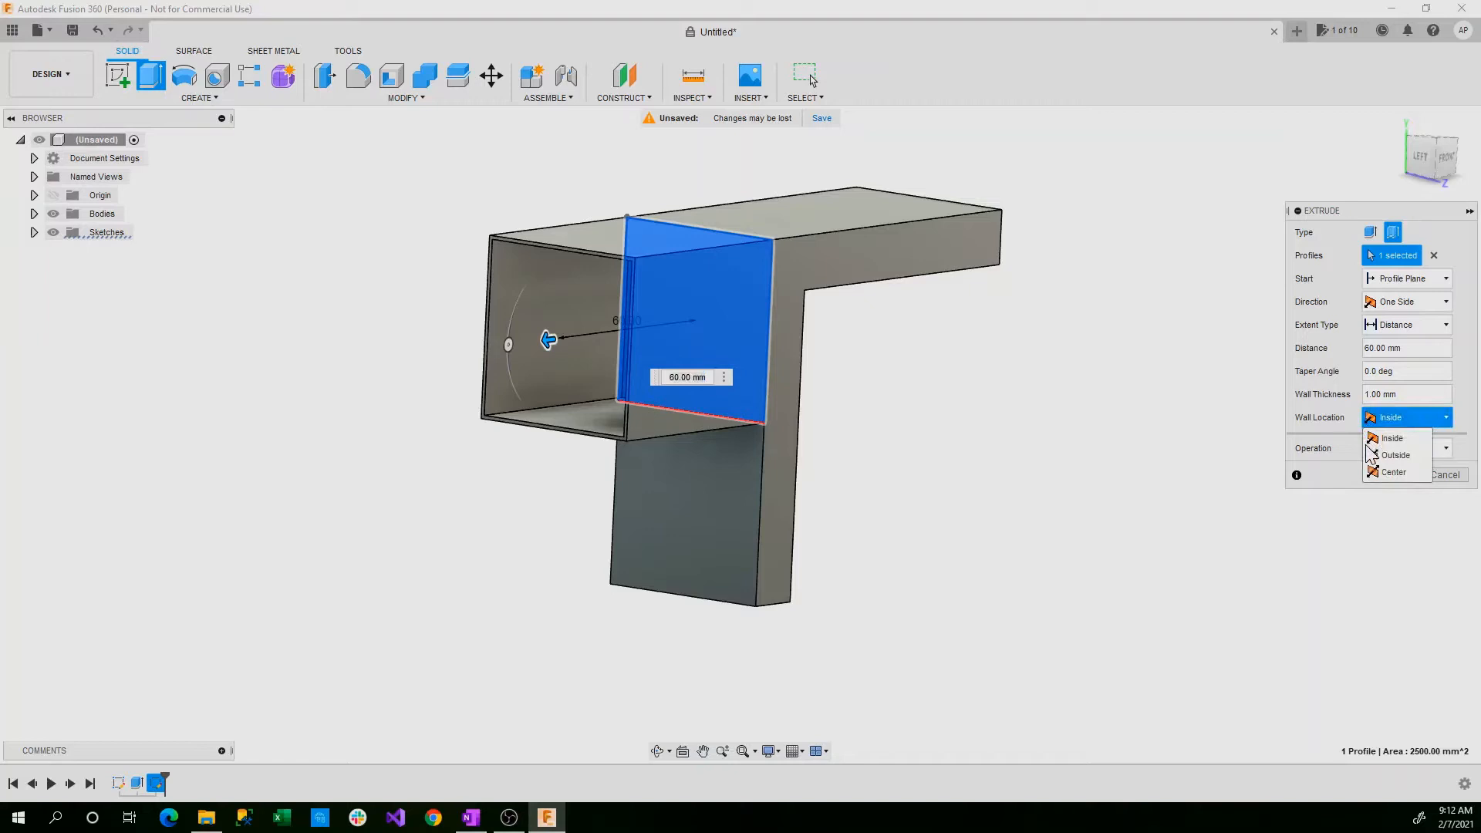
pyautogui.click(1395, 454)
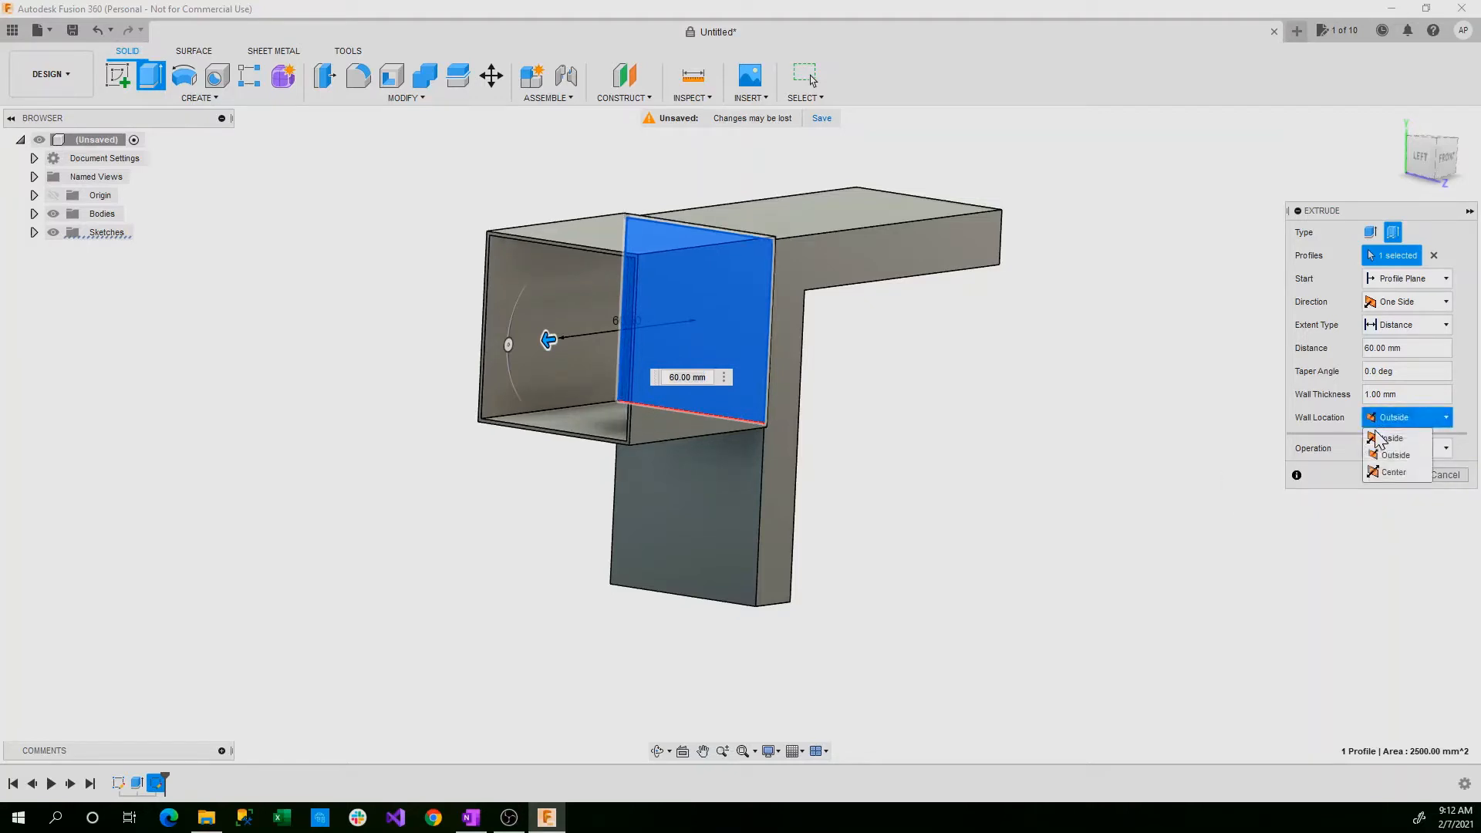
pyautogui.click(1390, 437)
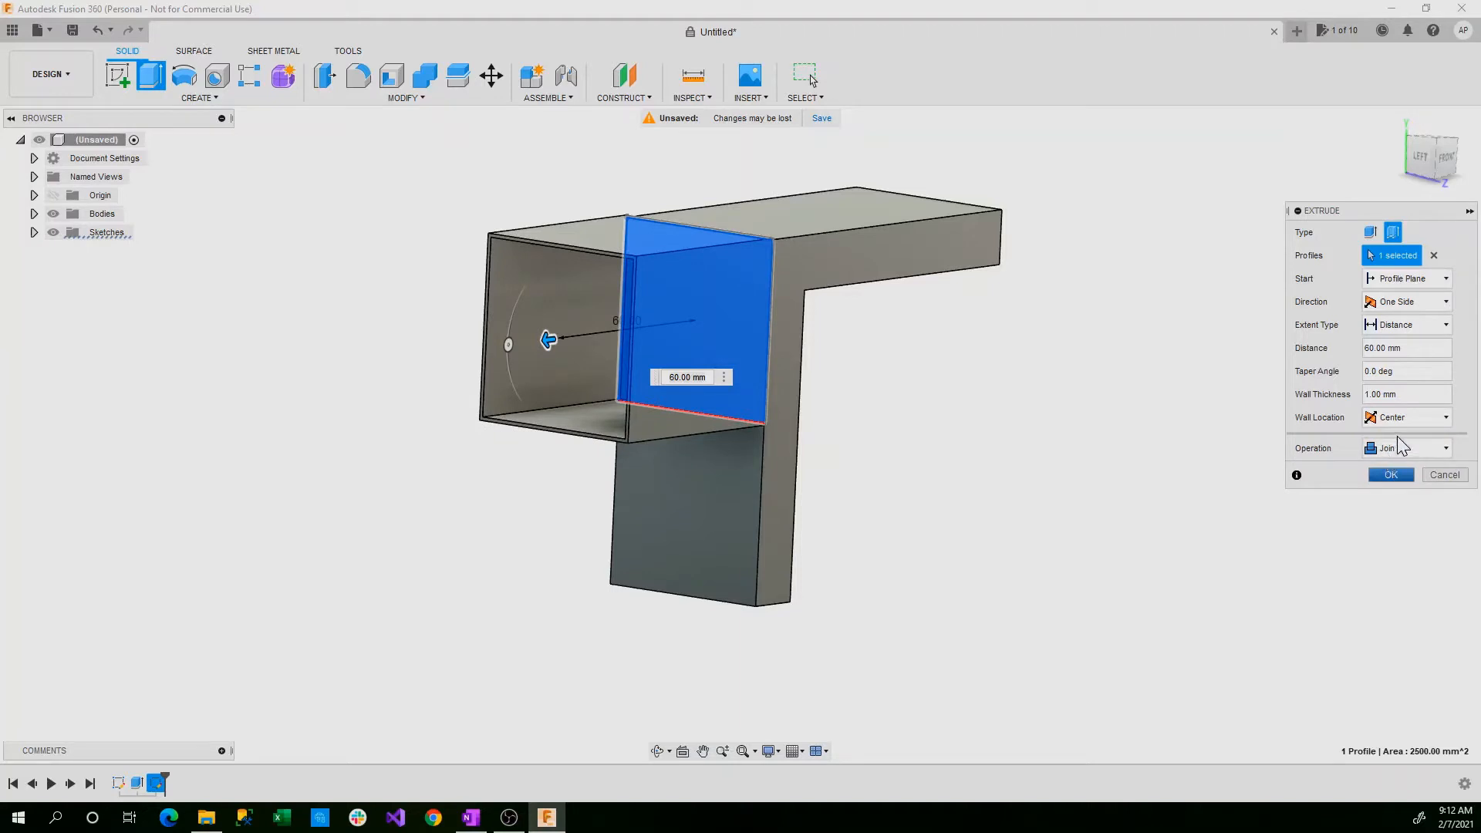
pyautogui.click(1408, 417)
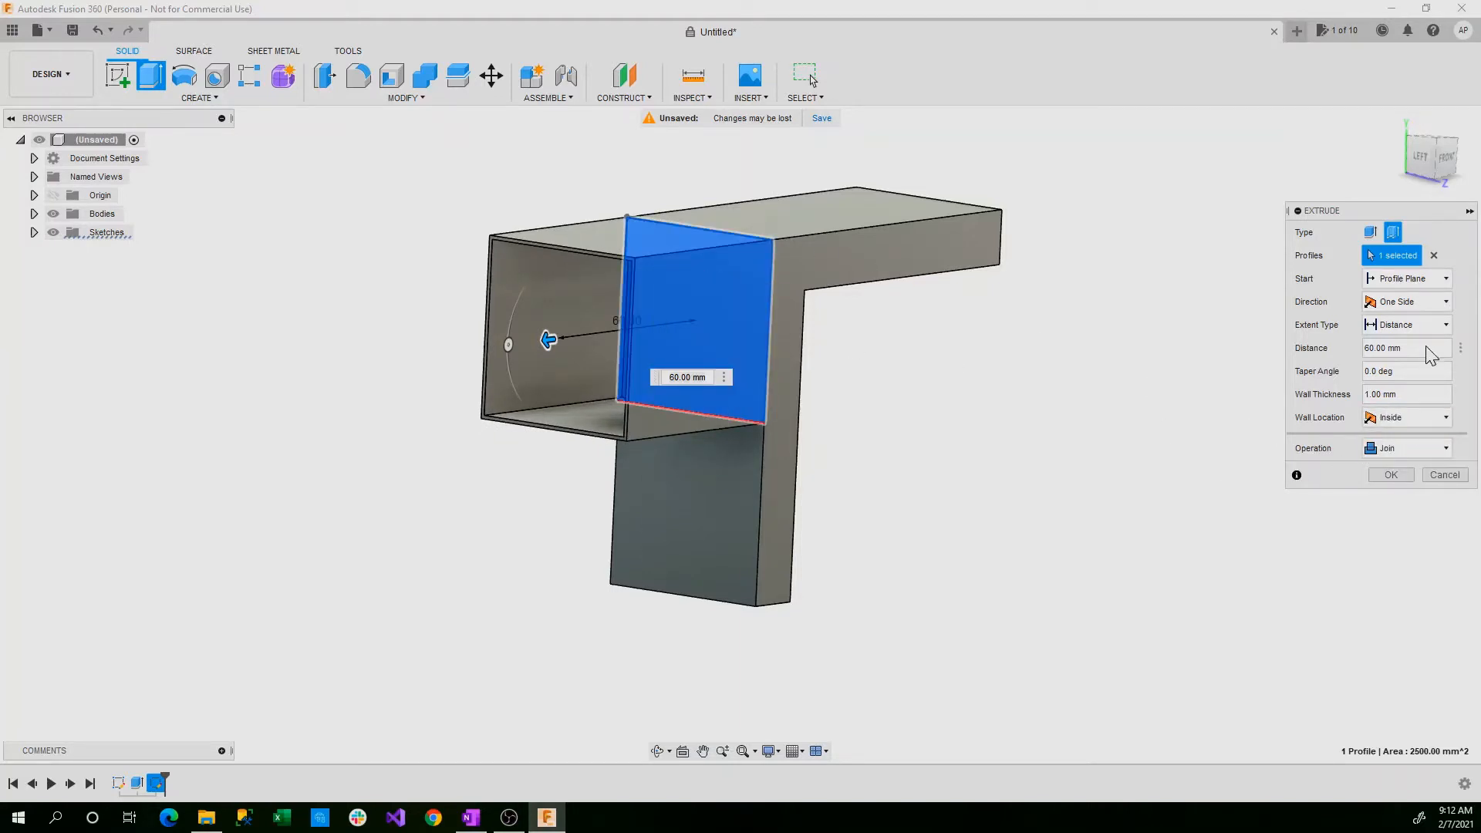
pyautogui.moveTo(1383, 486)
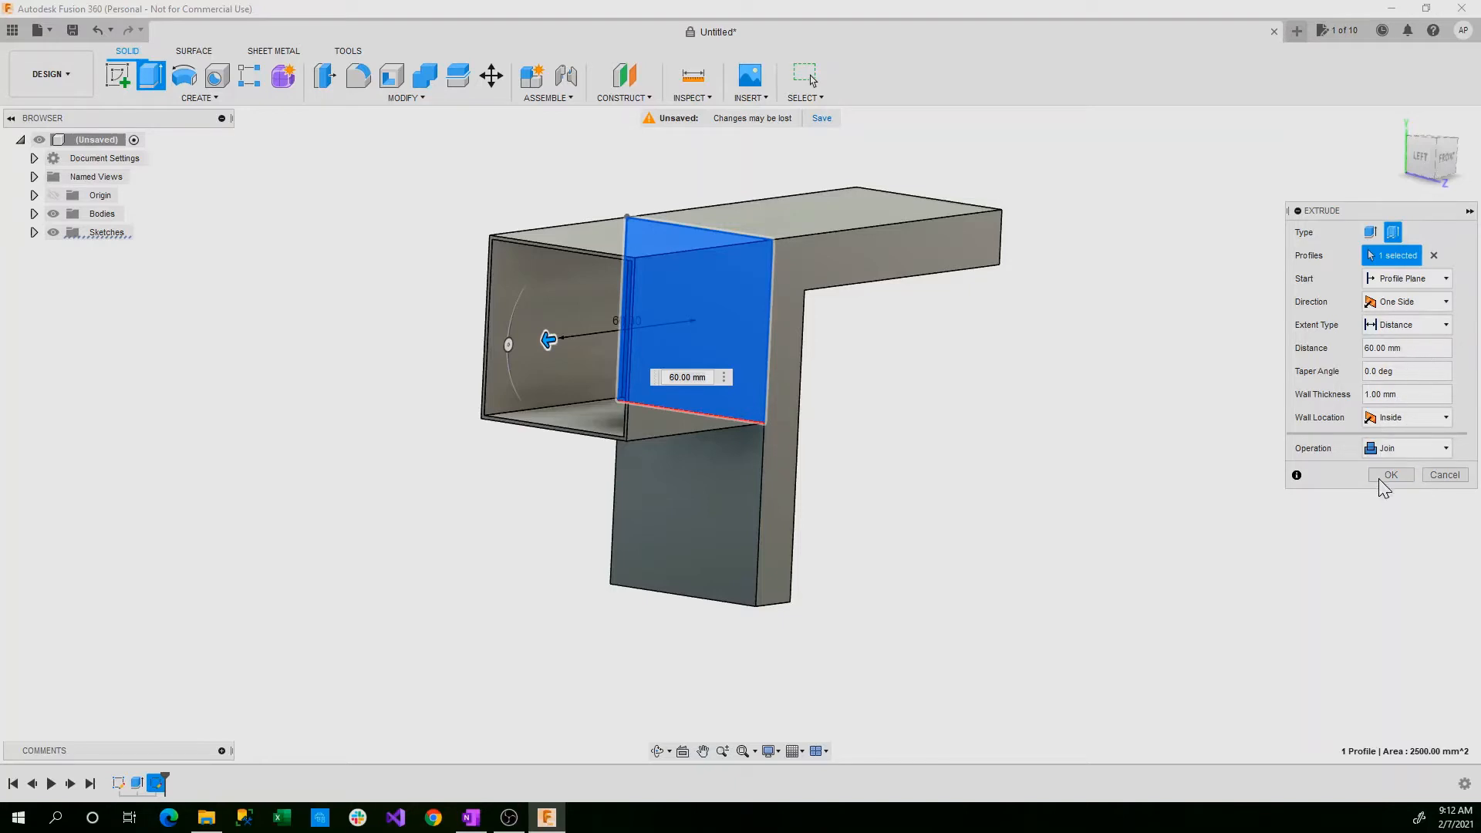
pyautogui.click(1390, 474)
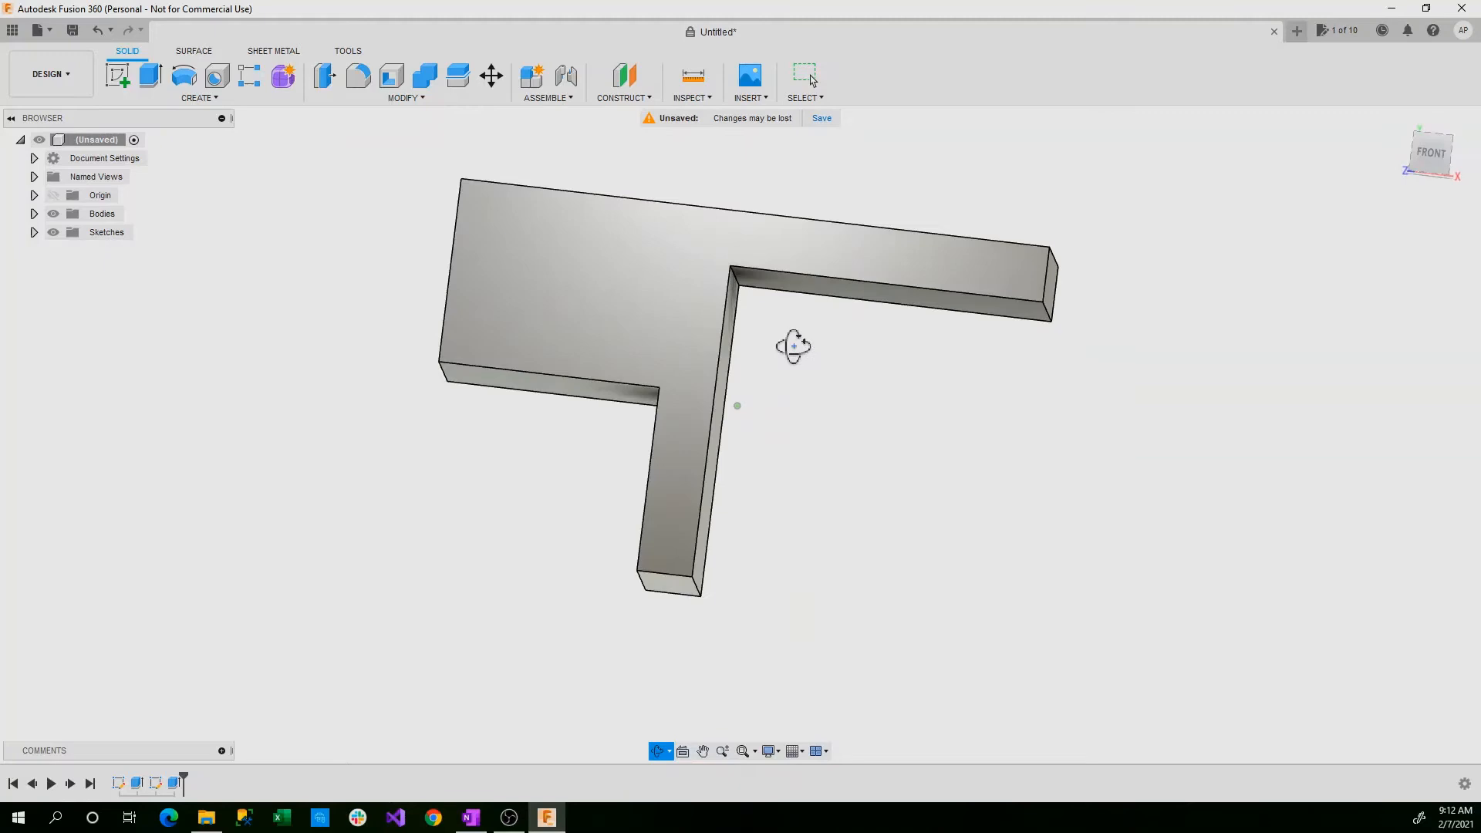
# - Sketch a conic curve on the front face spanning the L's inner corner edges
pyautogui.click(624, 271)
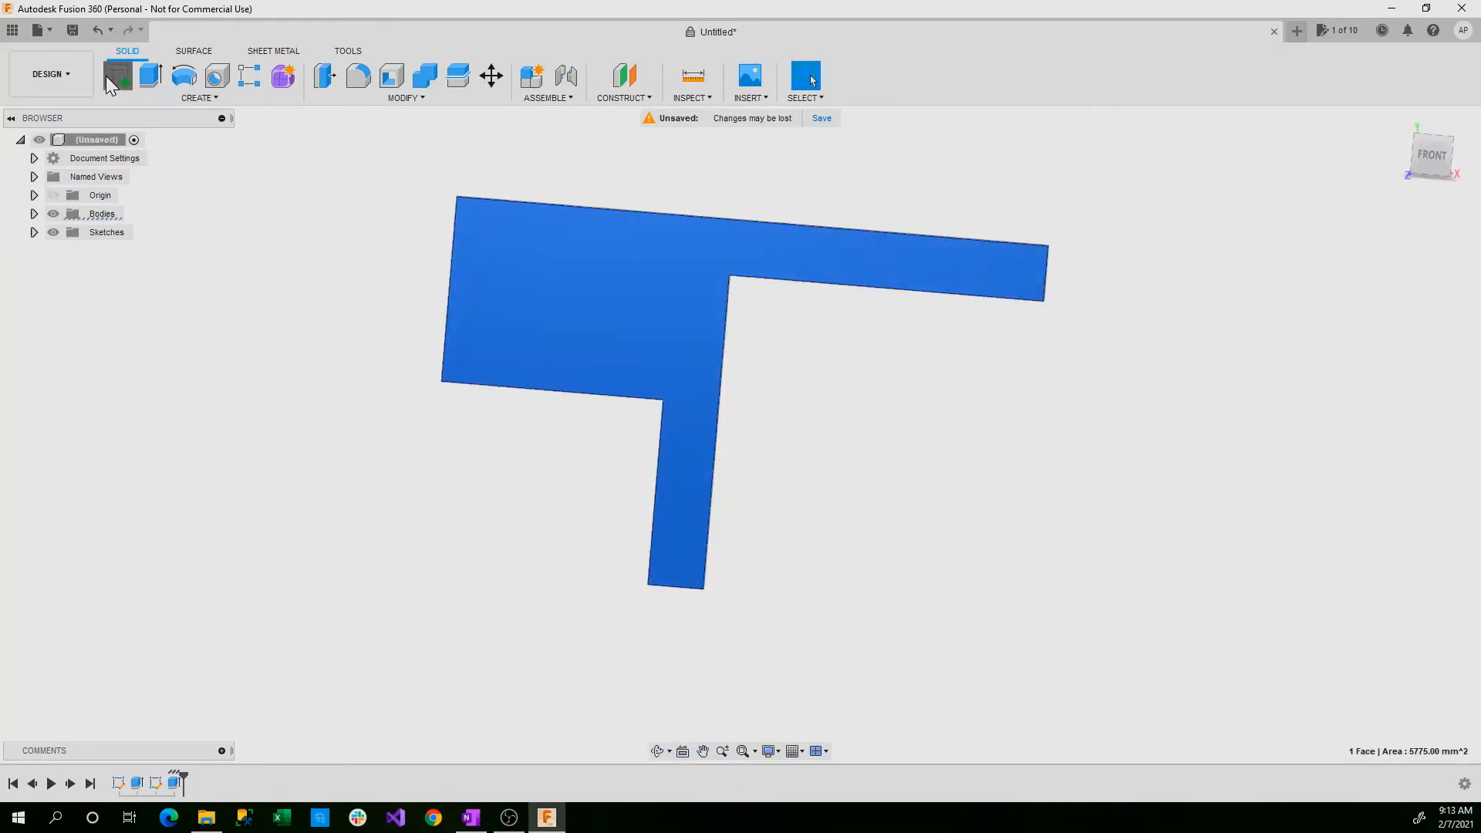
pyautogui.click(118, 75)
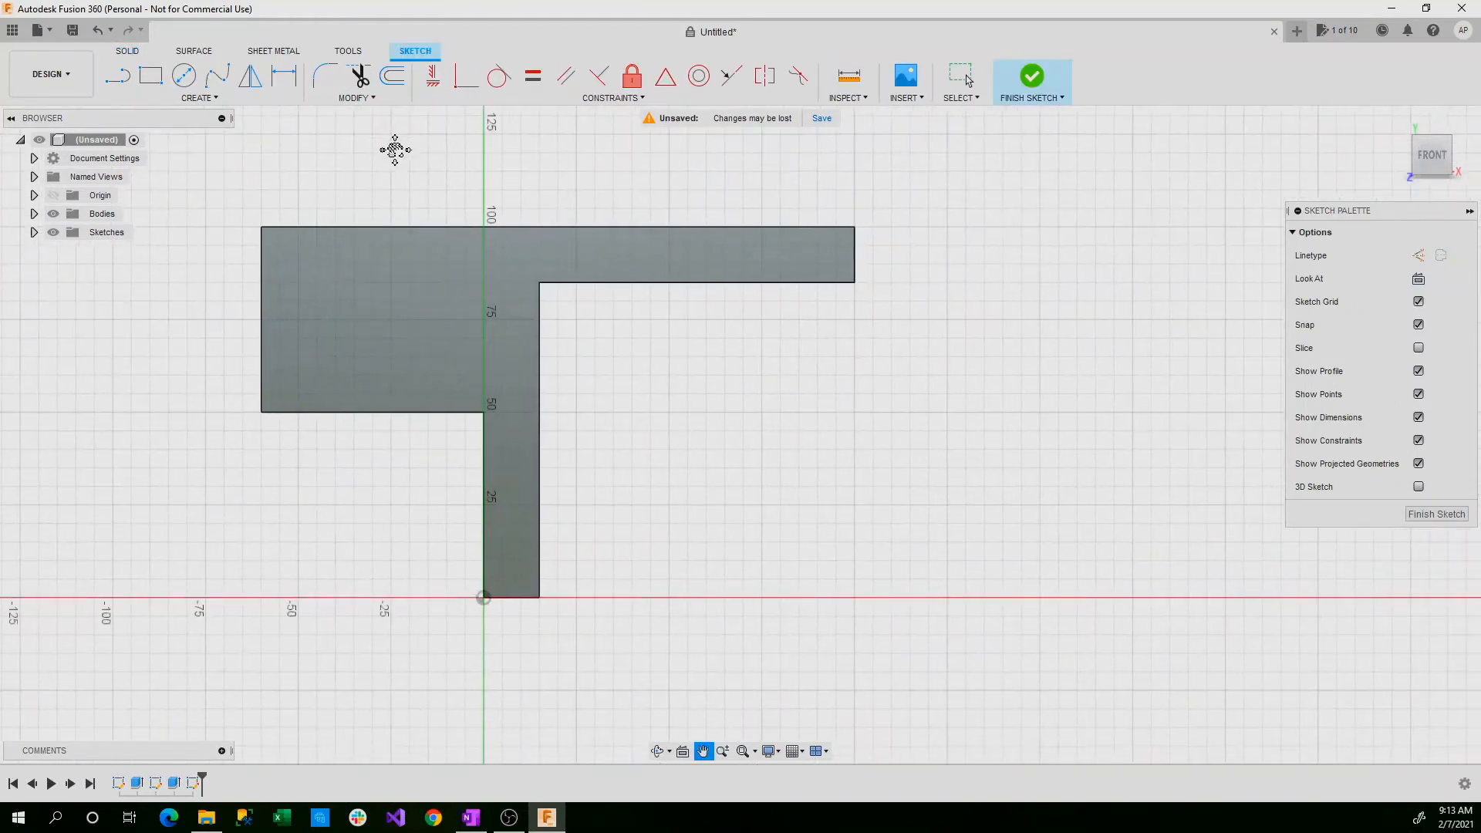
pyautogui.click(199, 98)
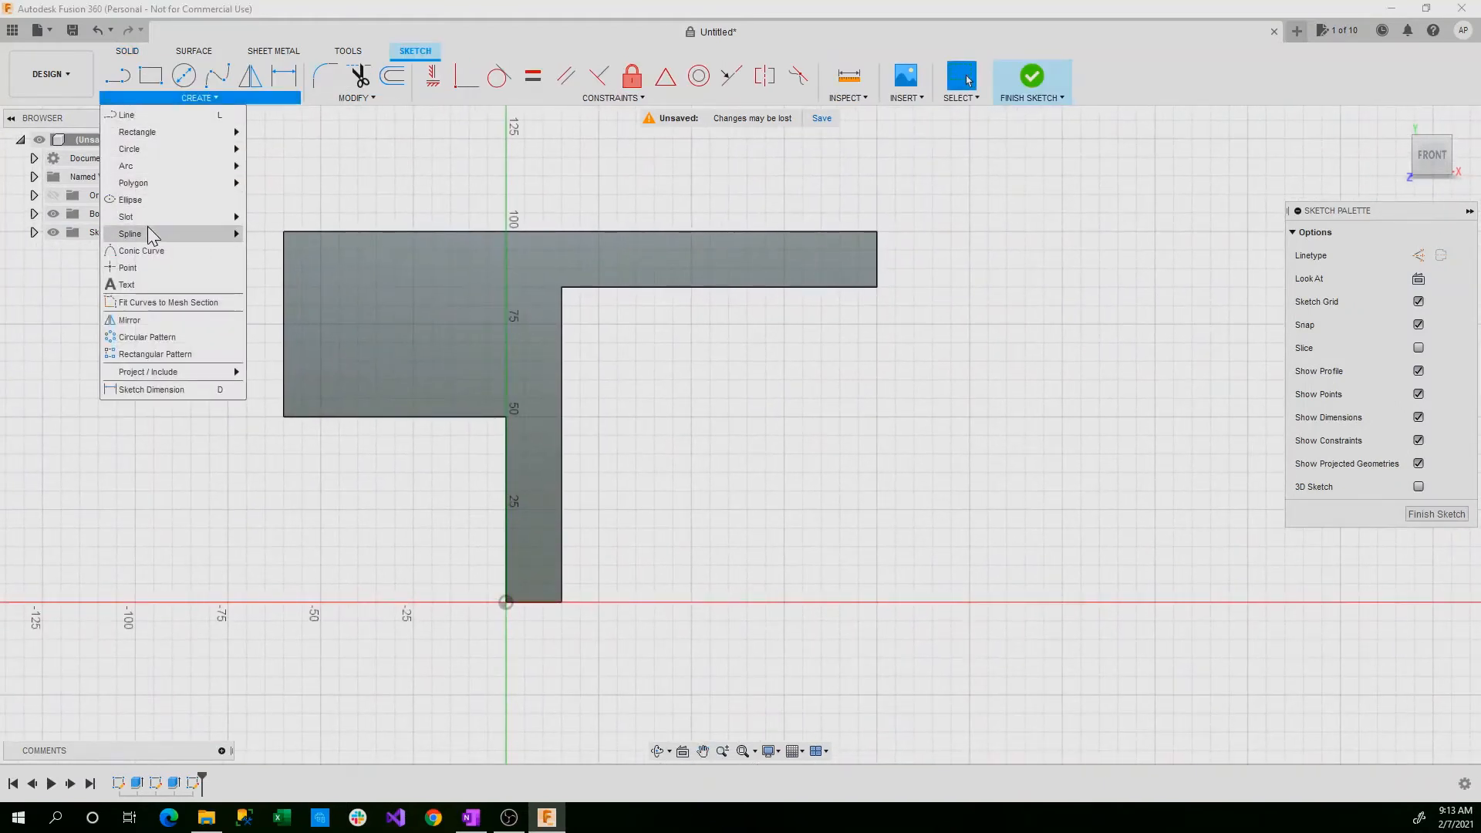
pyautogui.moveTo(141, 250)
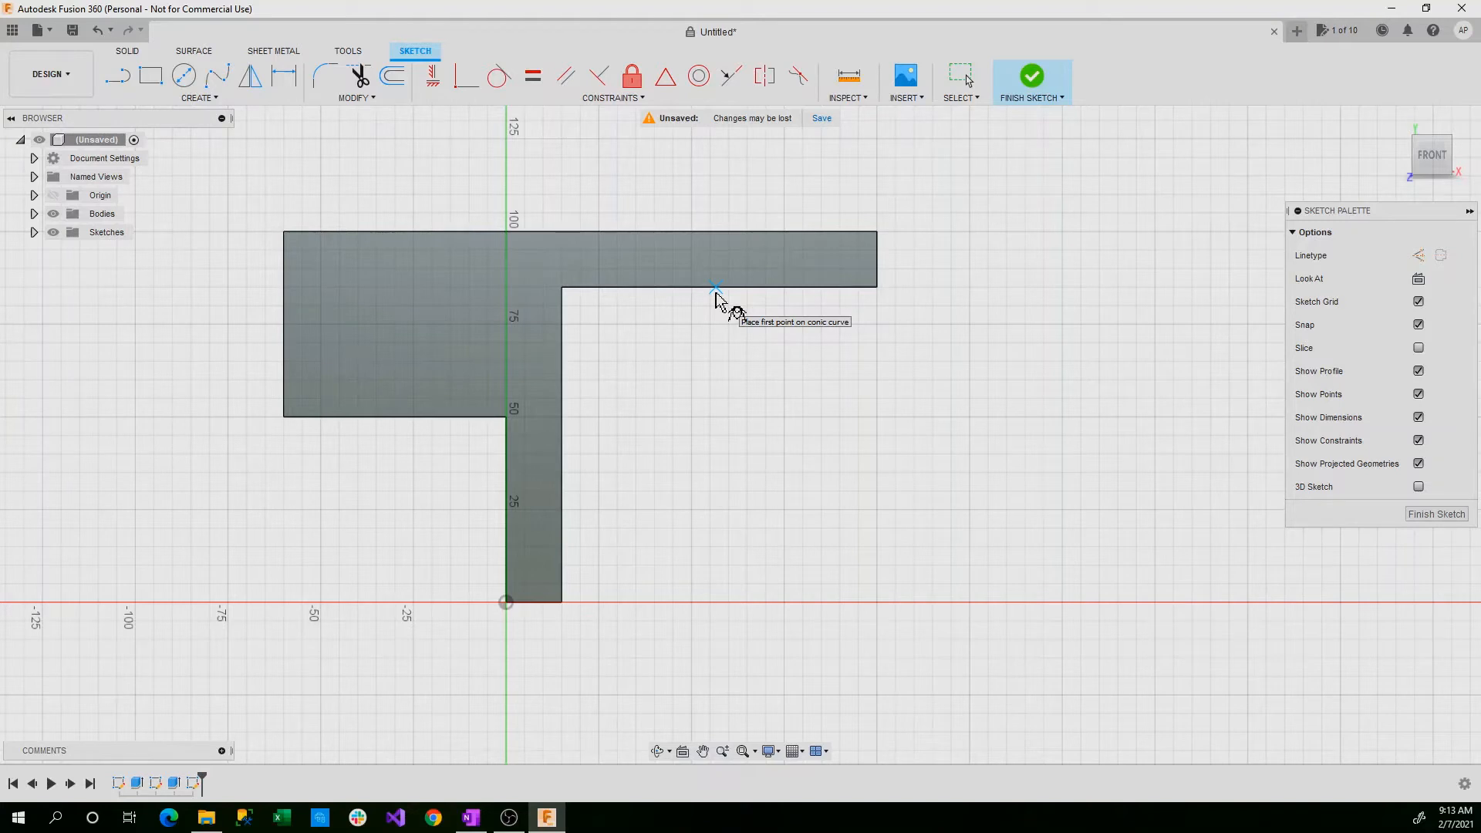
pyautogui.moveTo(706, 303)
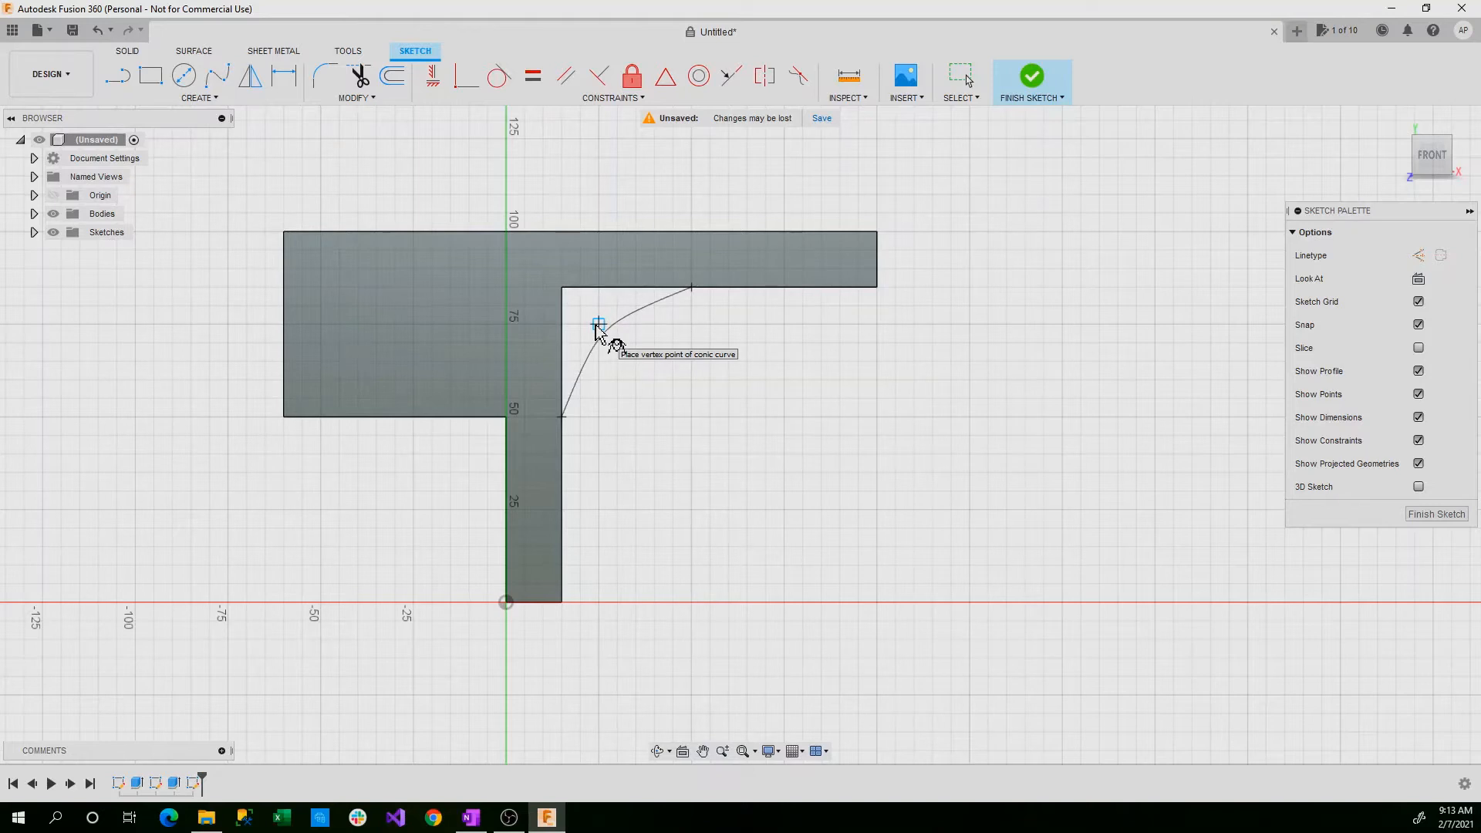
pyautogui.click(599, 324)
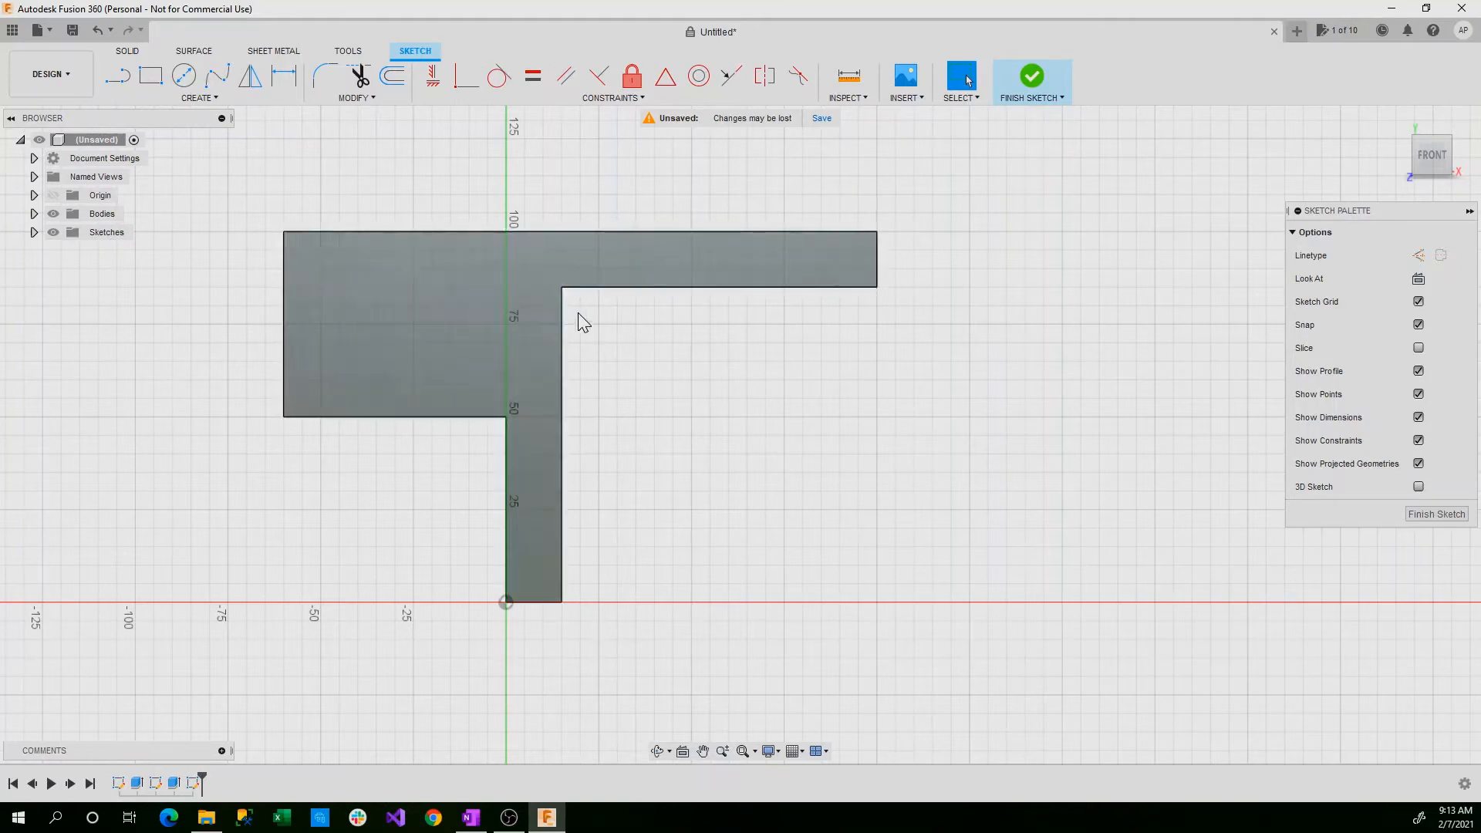
pyautogui.click(199, 97)
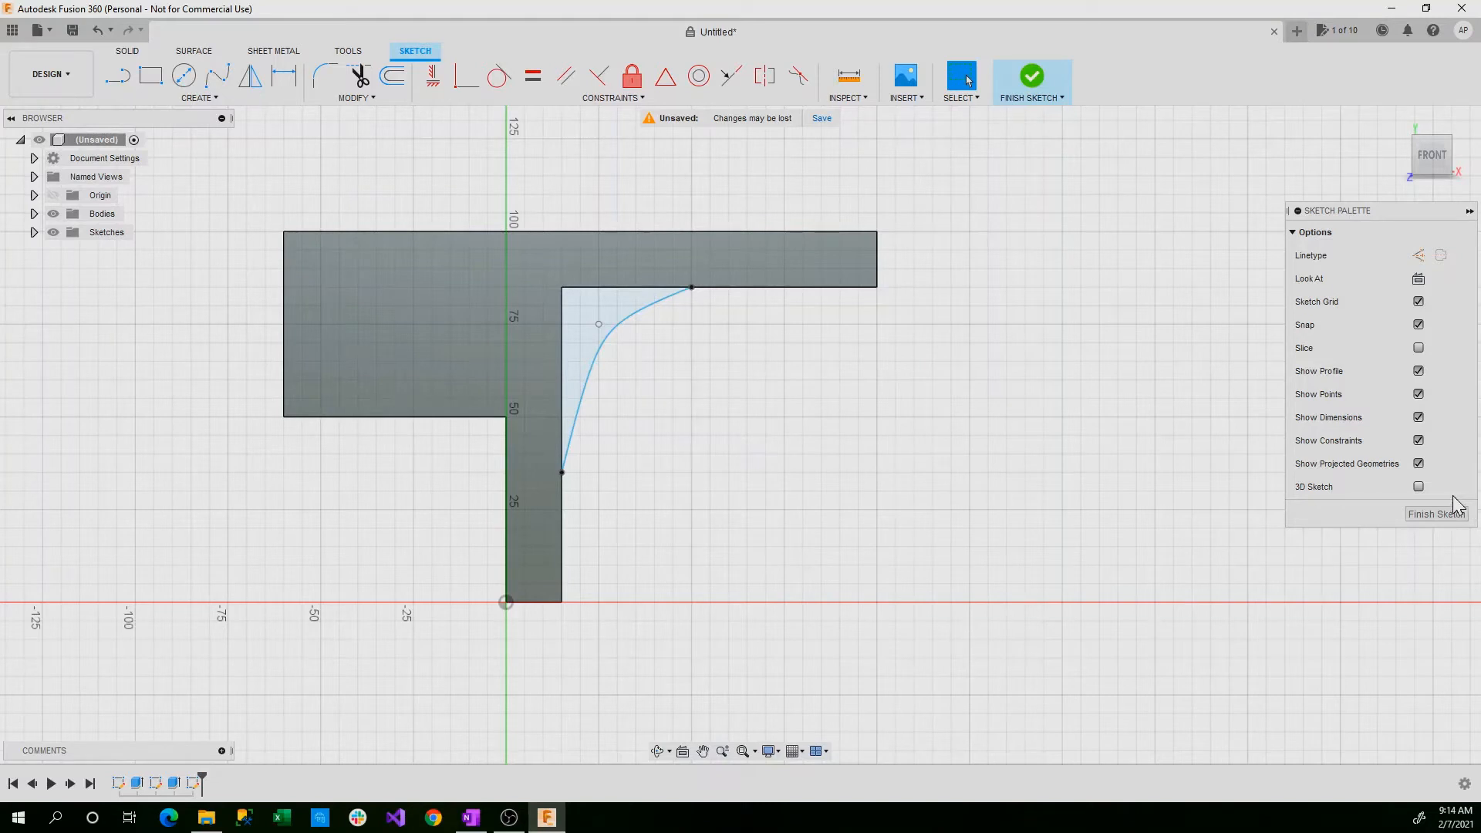
# - Finish the corner-curve sketch and return to the solid Create features
pyautogui.click(1031, 80)
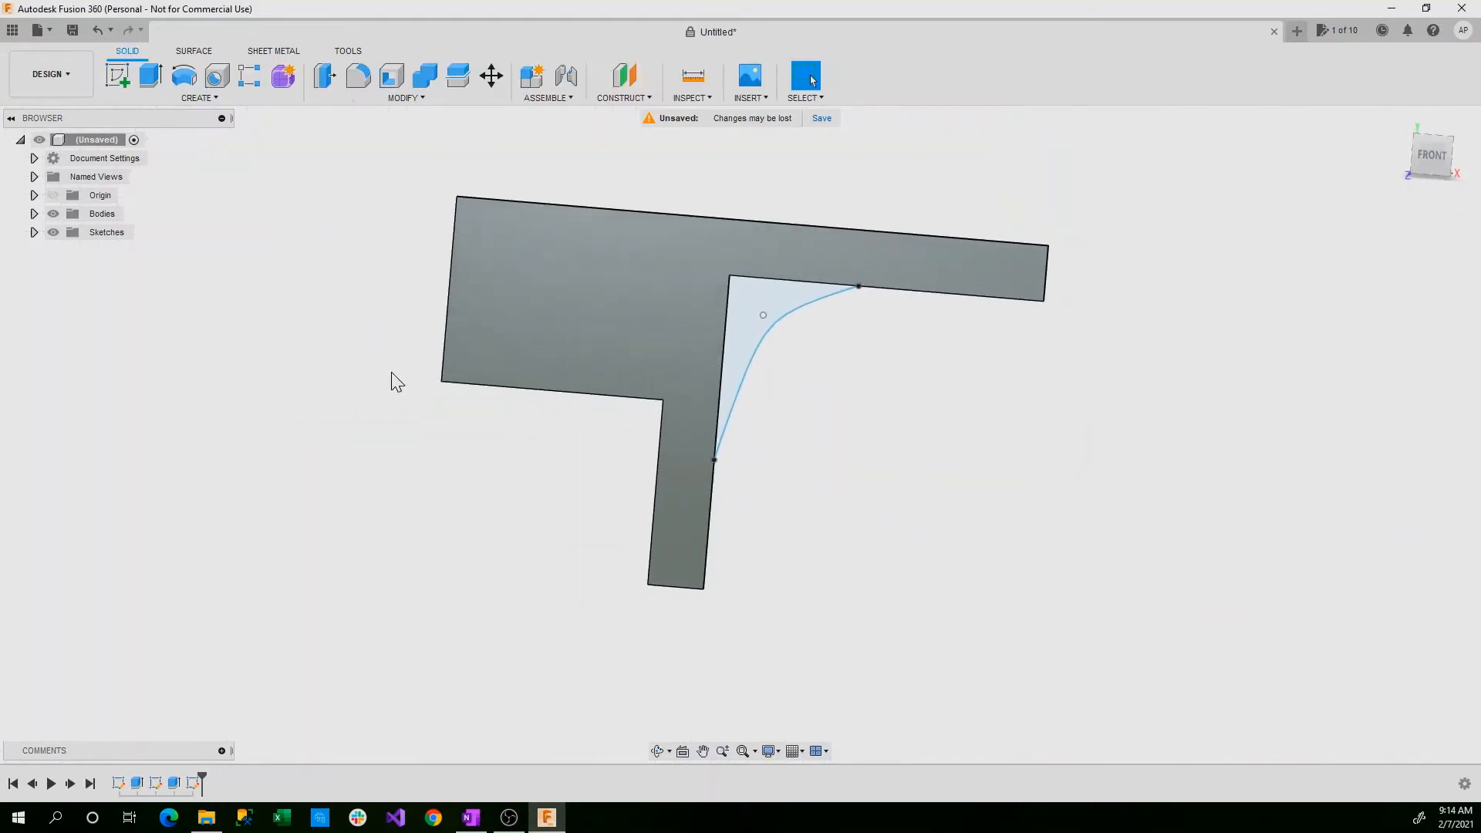
pyautogui.click(196, 97)
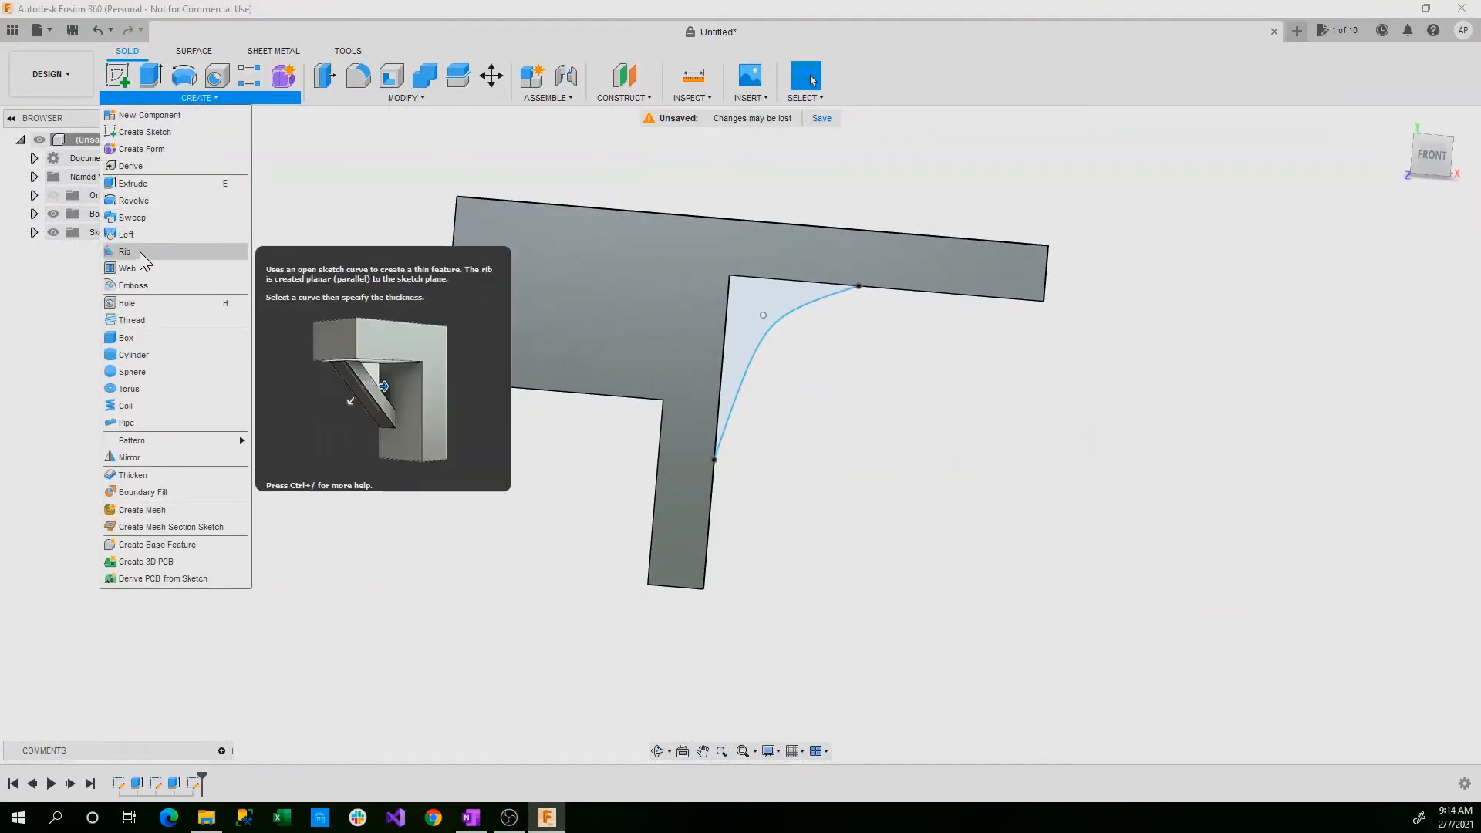
# - Create a rib along the conic curve with one-direction thickness, fixed depth and flipped side
pyautogui.click(123, 251)
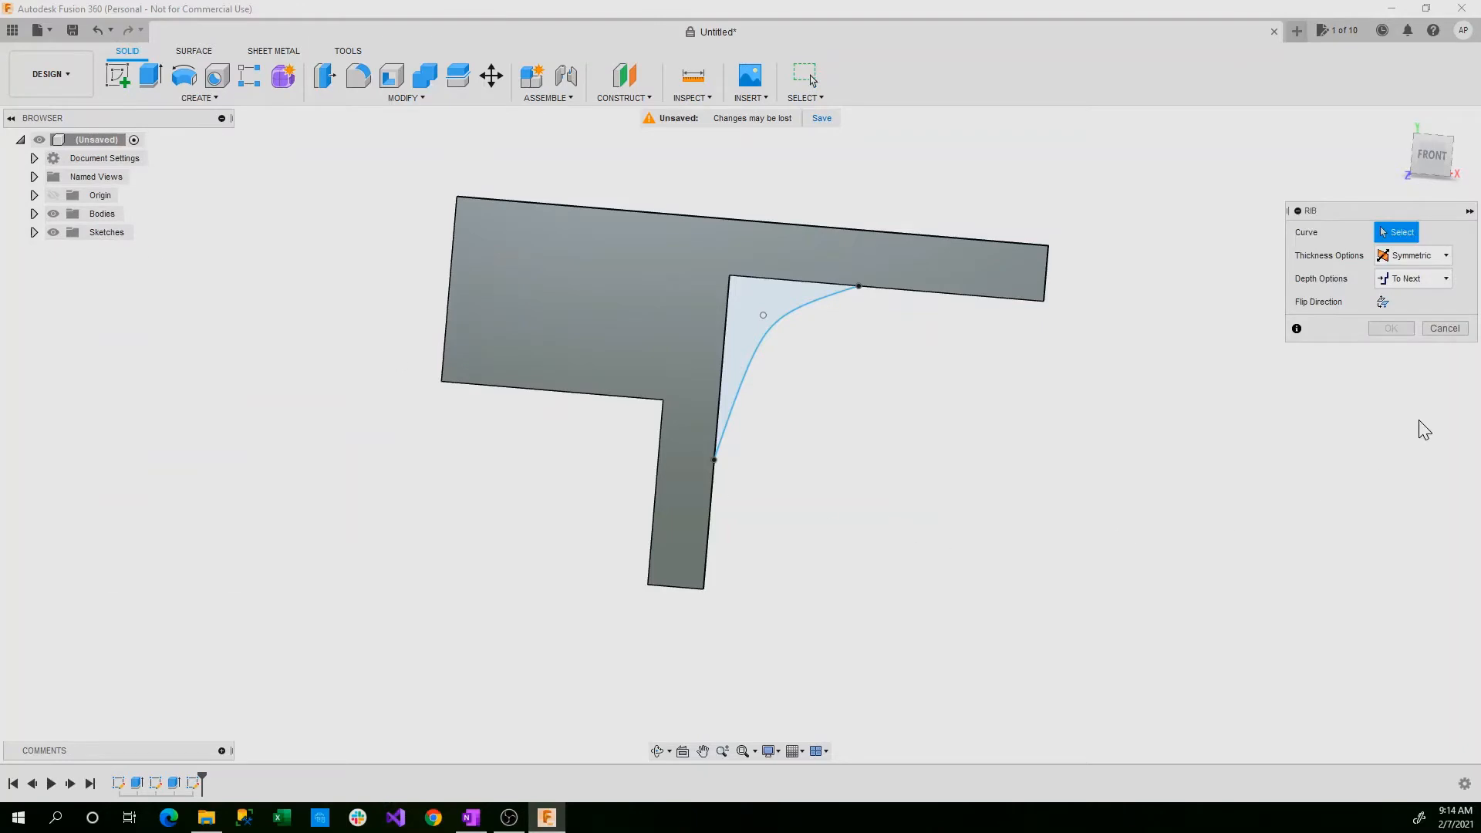
pyautogui.moveTo(854, 344)
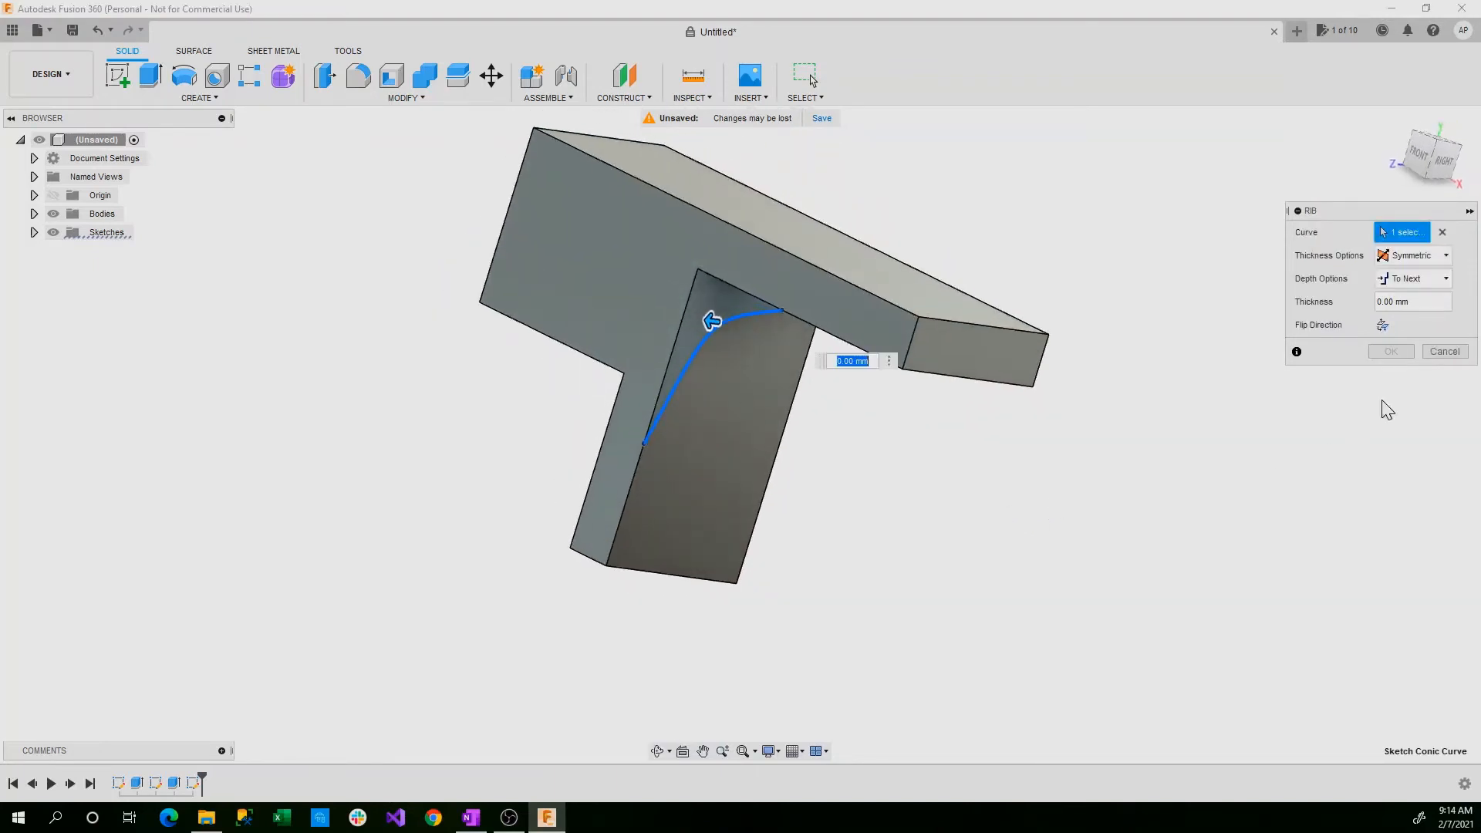
pyautogui.click(1413, 277)
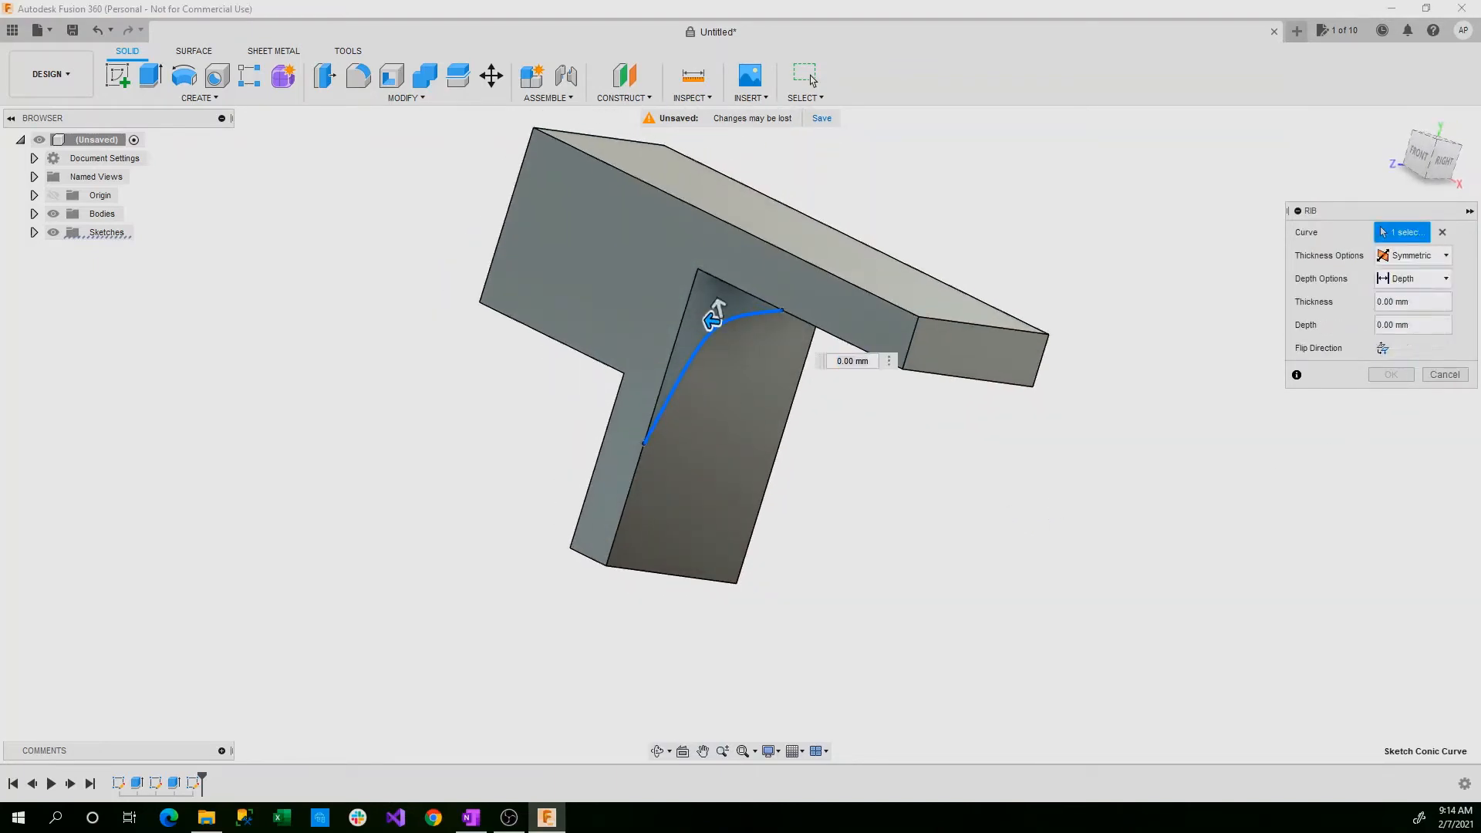
pyautogui.click(1412, 254)
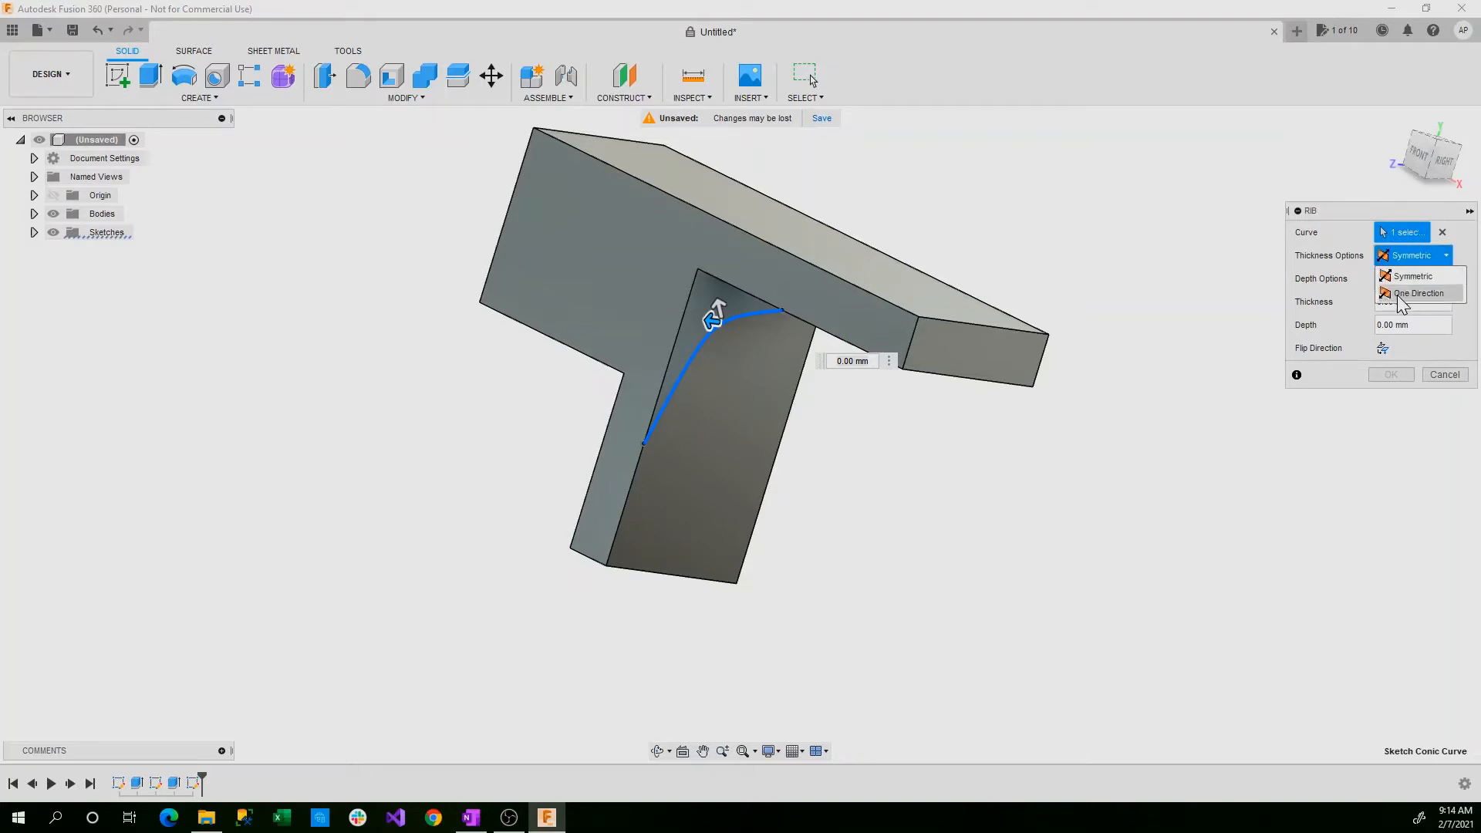
pyautogui.click(1420, 293)
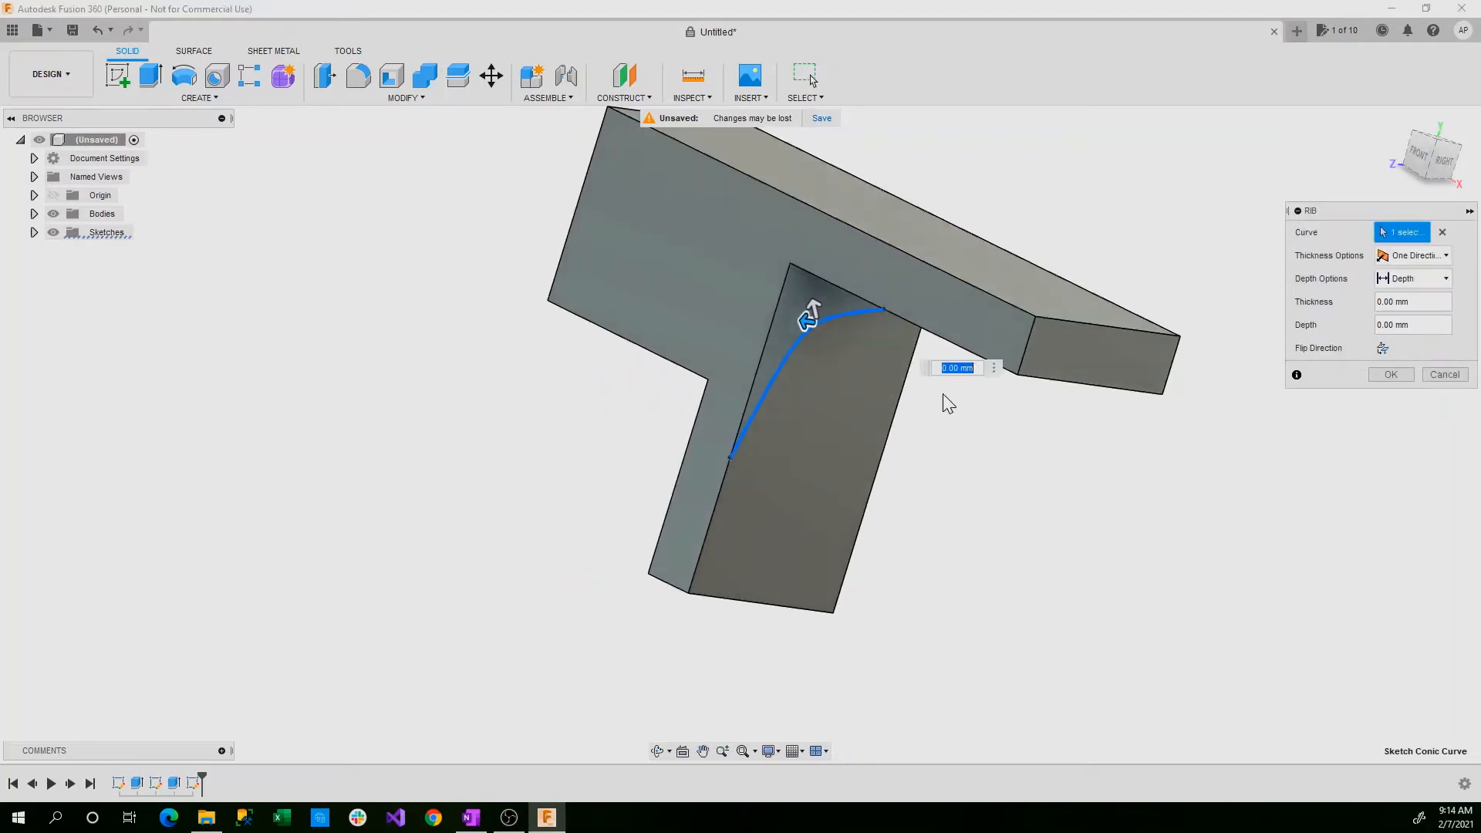
pyautogui.click(1383, 347)
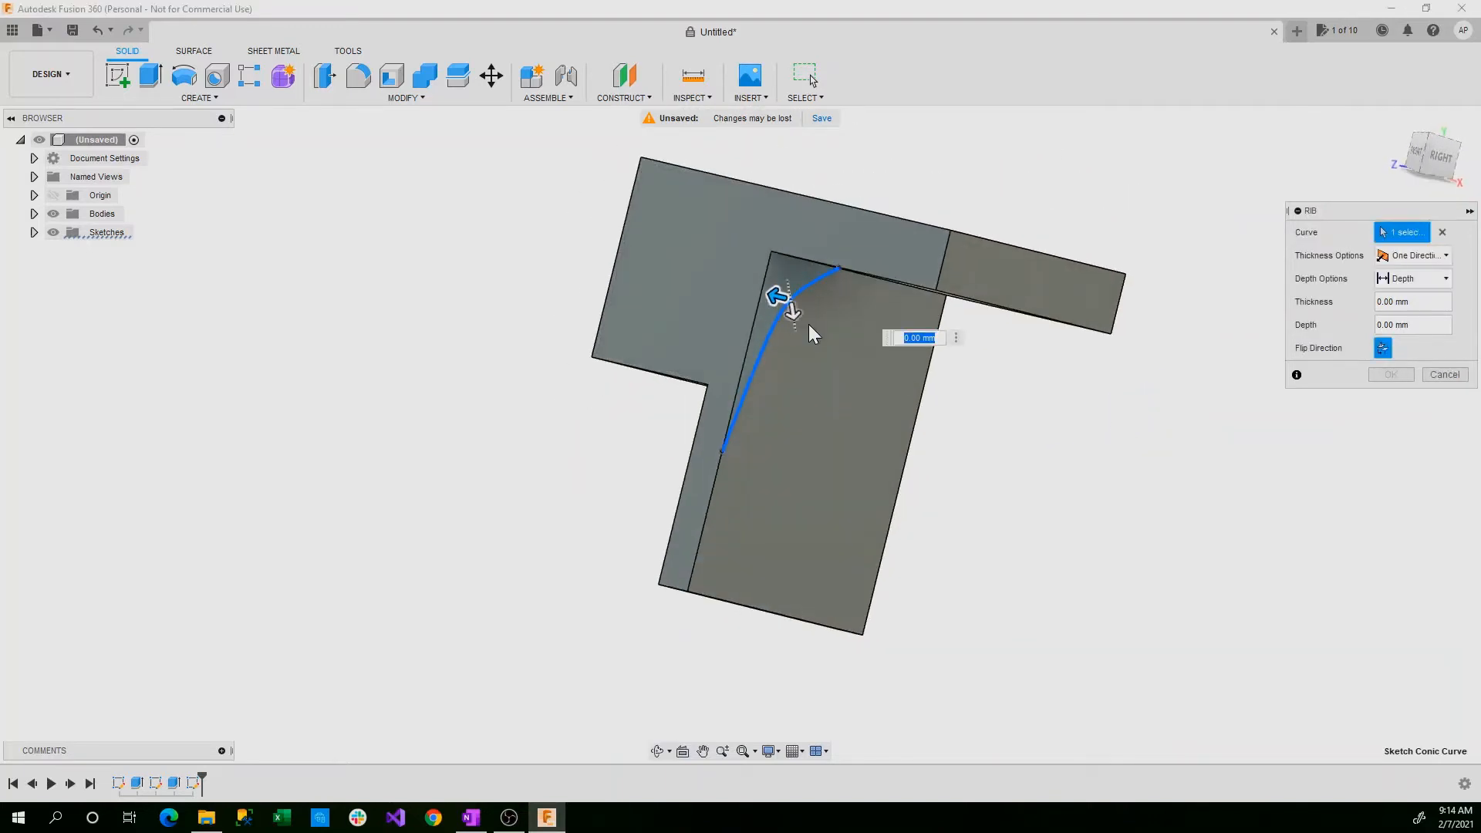
pyautogui.moveTo(793, 311); pyautogui.dragTo(836, 310)
pyautogui.write('5')
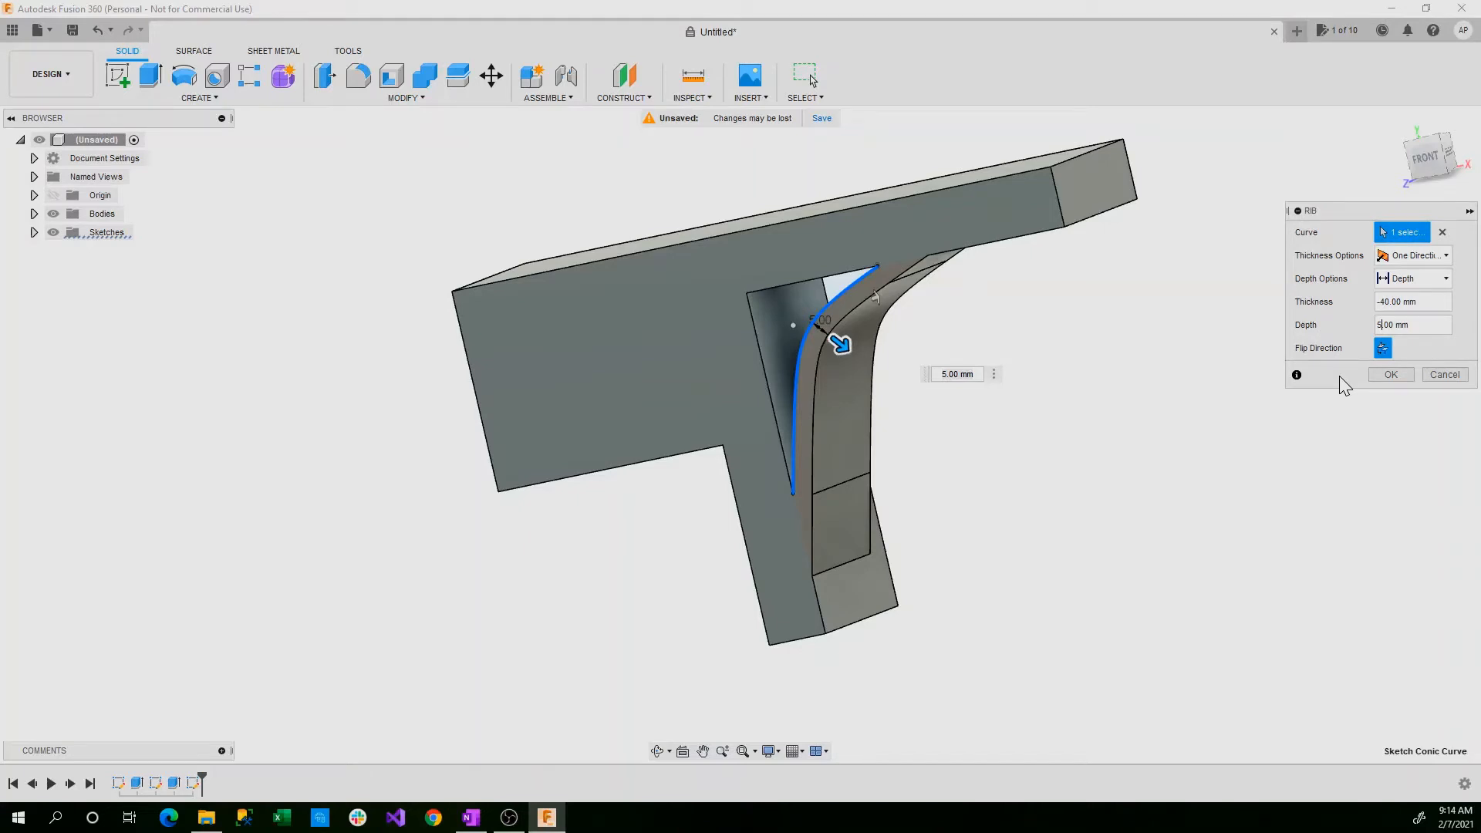
pyautogui.moveTo(1357, 372)
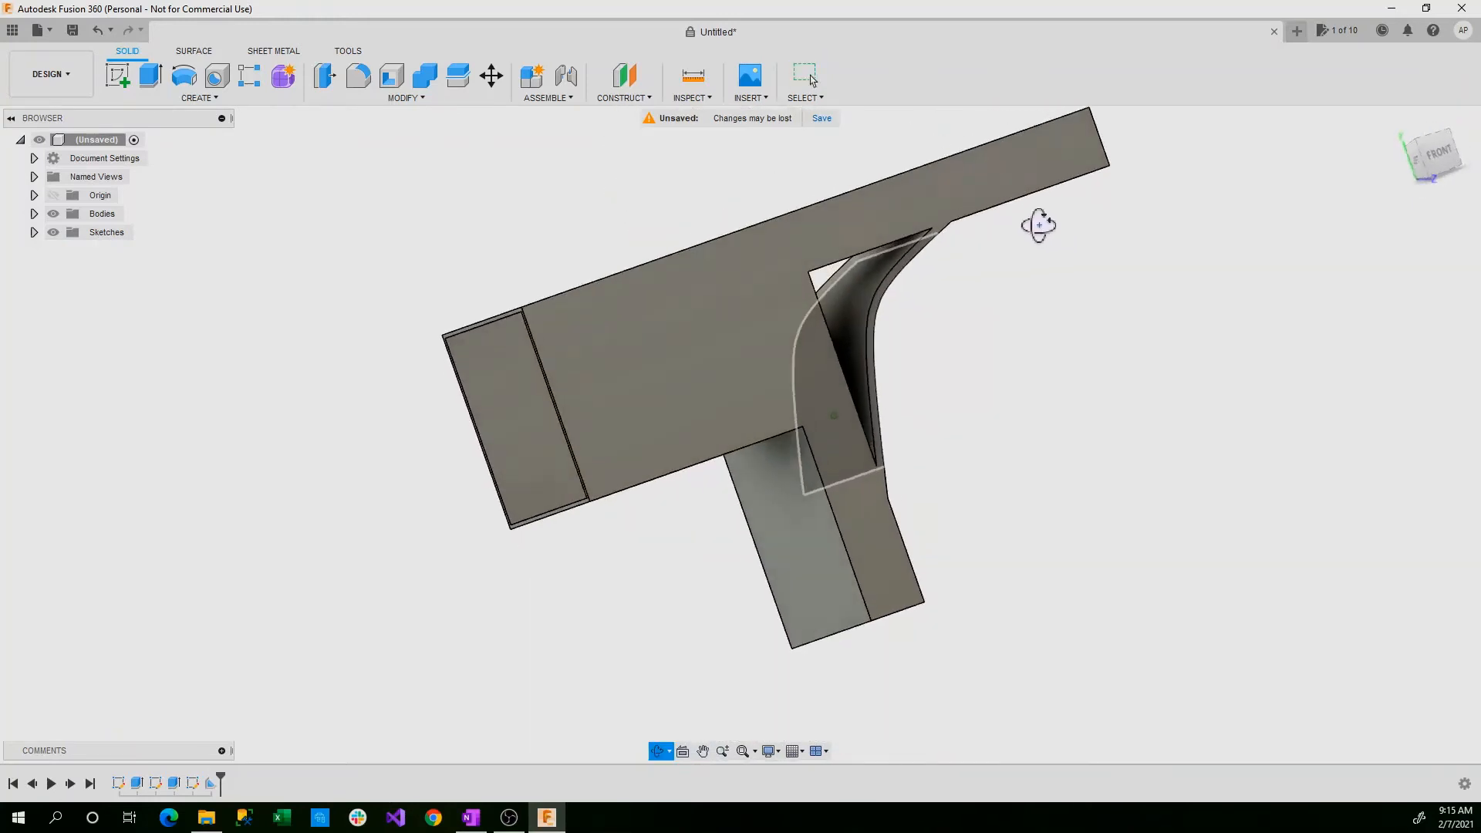
pyautogui.moveTo(1039, 225); pyautogui.dragTo(1082, 284)
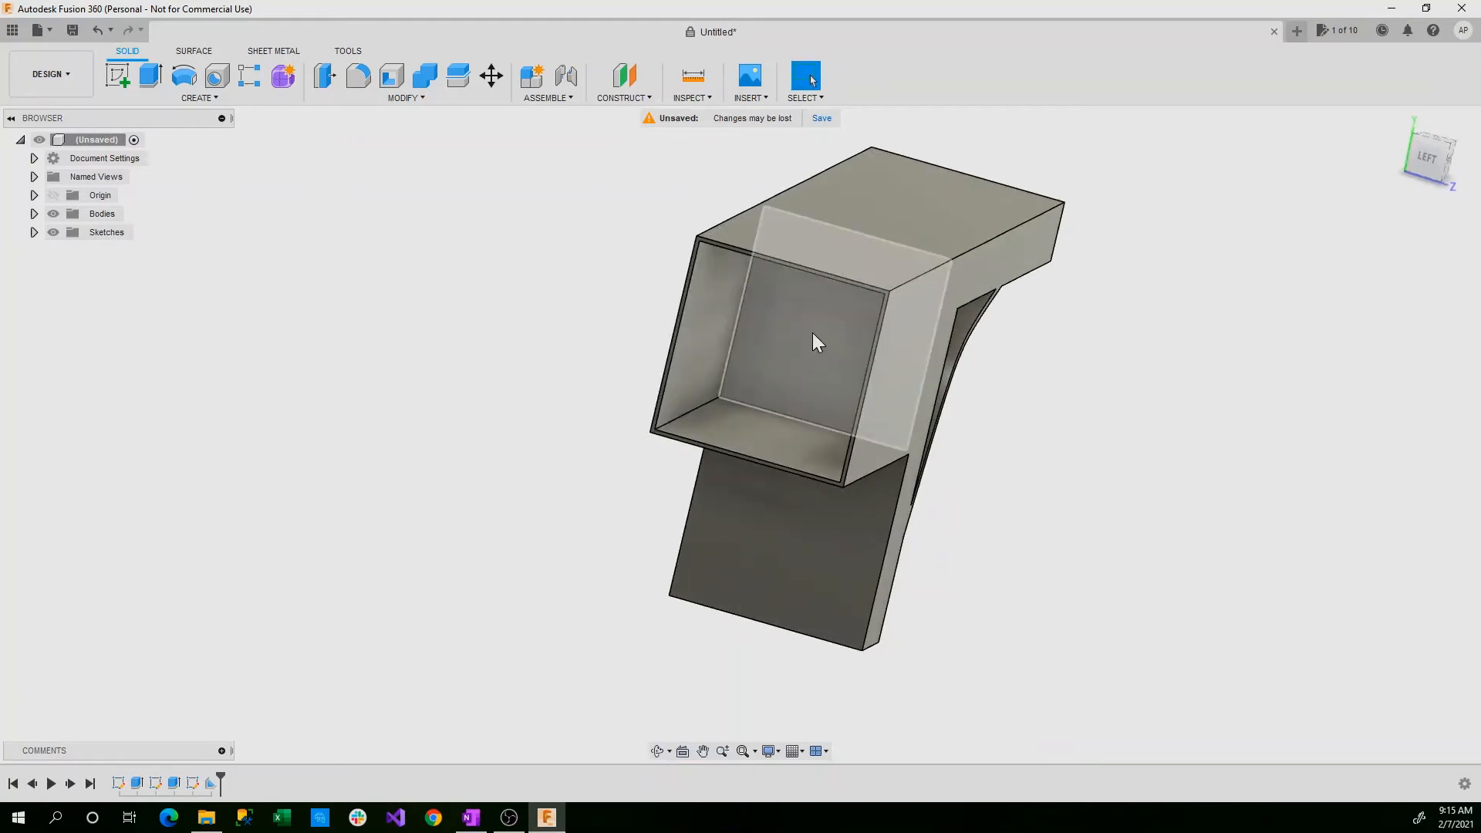
# - Sketch a conic curve bowing toward the centre on the tube's inner end face, mirror it, and finish
pyautogui.click(818, 342)
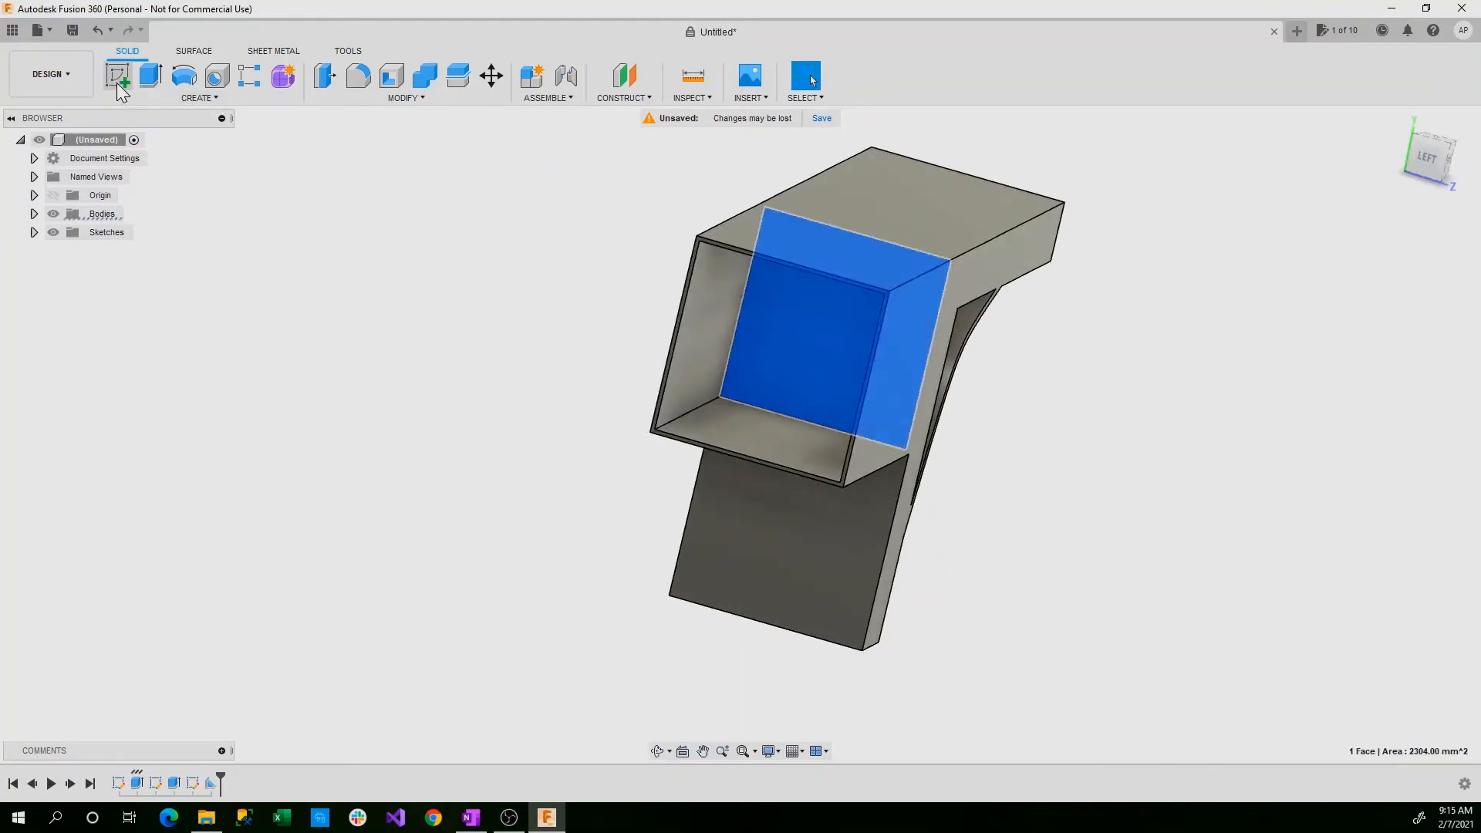
pyautogui.click(117, 76)
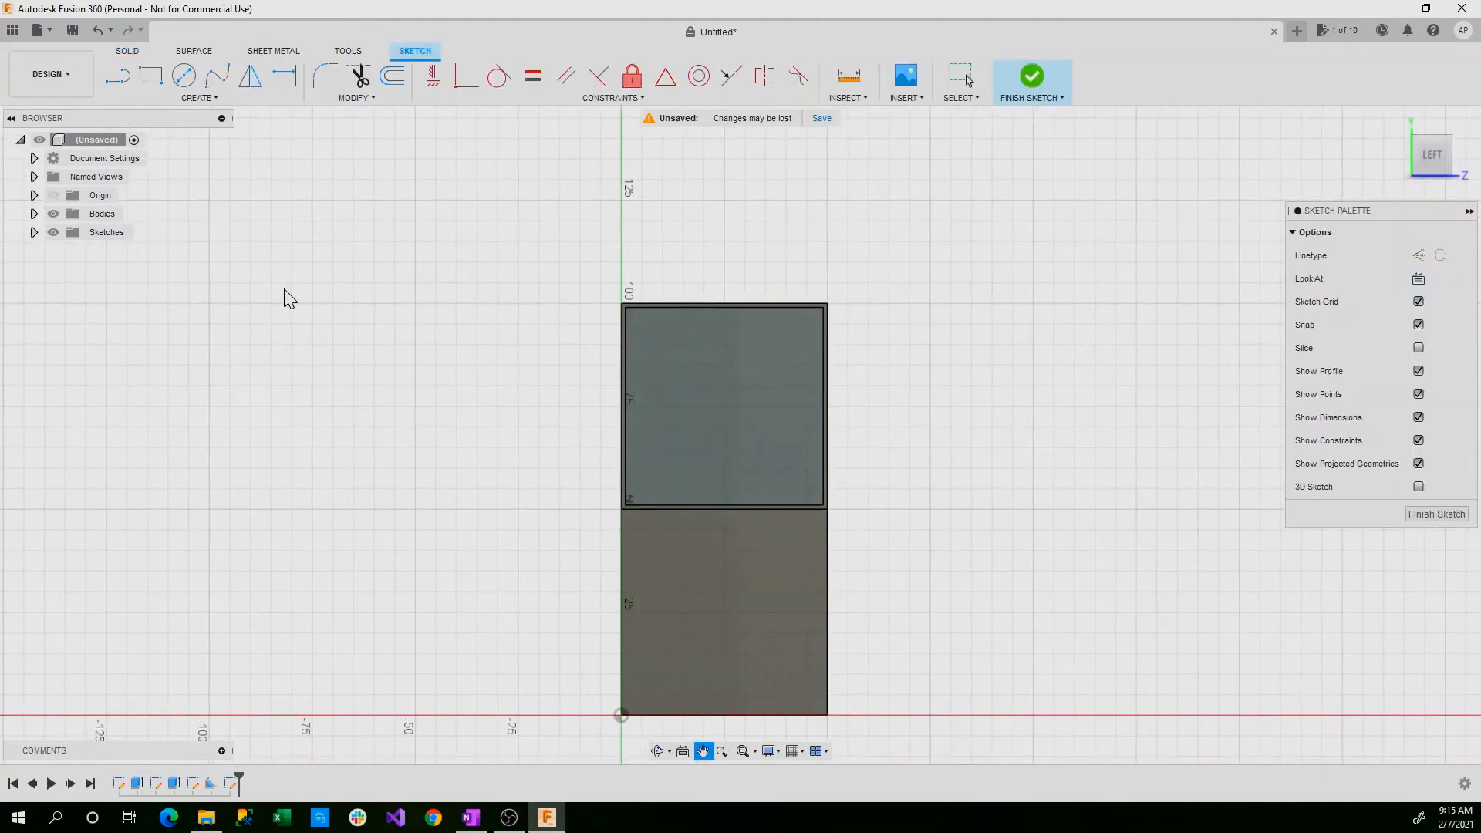
pyautogui.click(197, 97)
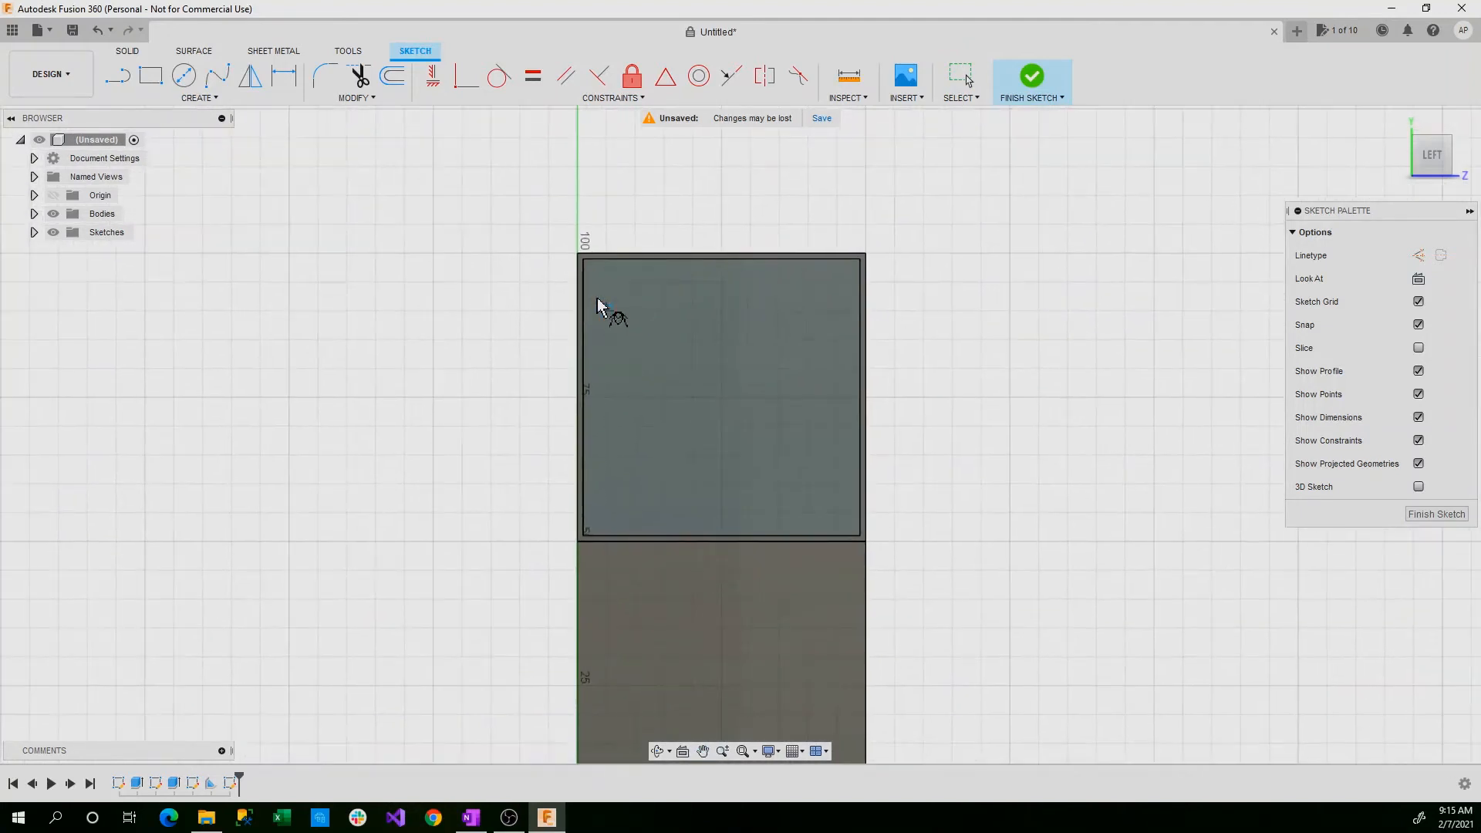
pyautogui.moveTo(582, 255); pyautogui.dragTo(581, 499)
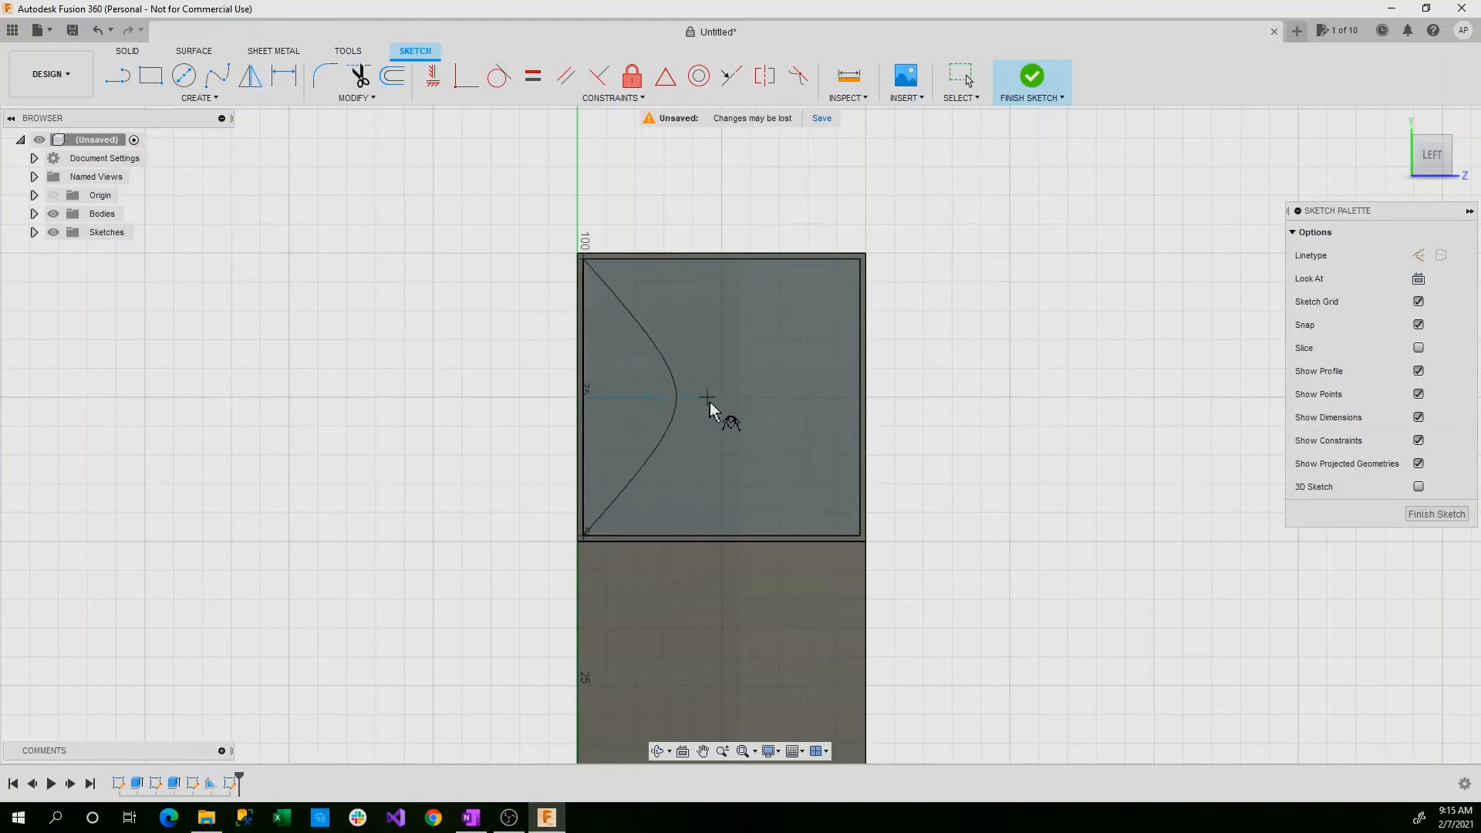
pyautogui.click(706, 397)
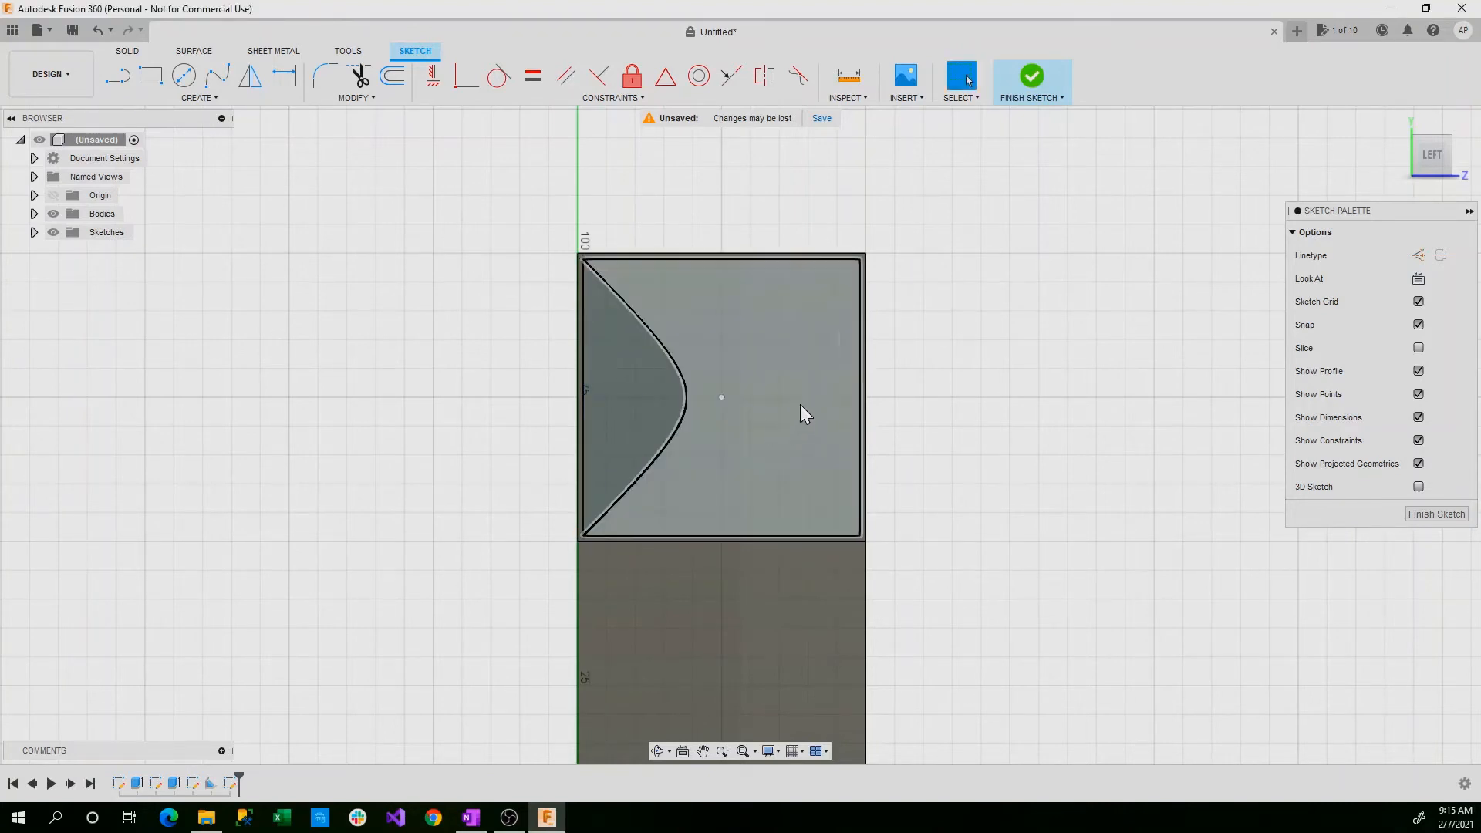
pyautogui.click(199, 98)
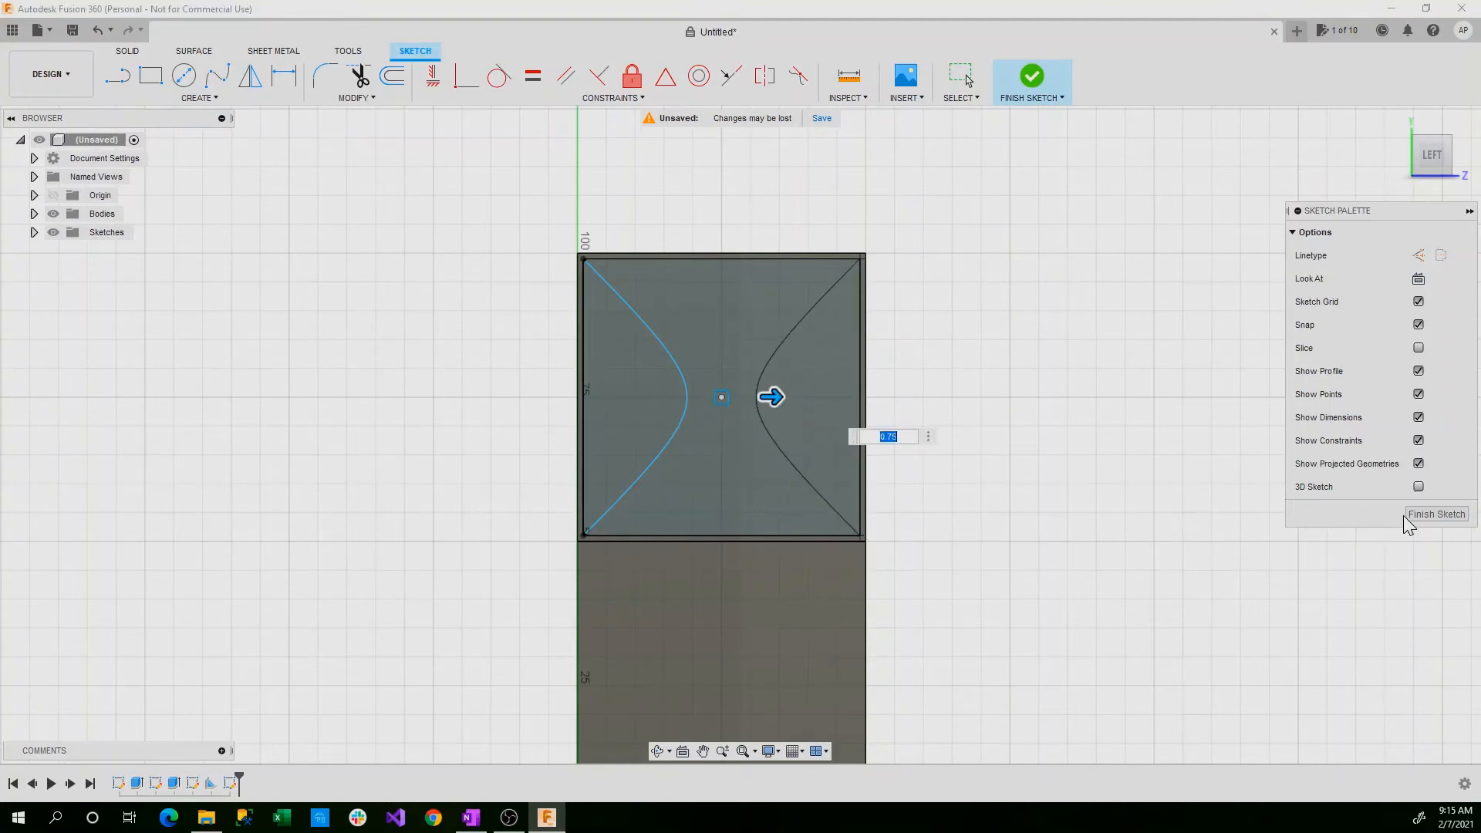
pyautogui.click(1435, 513)
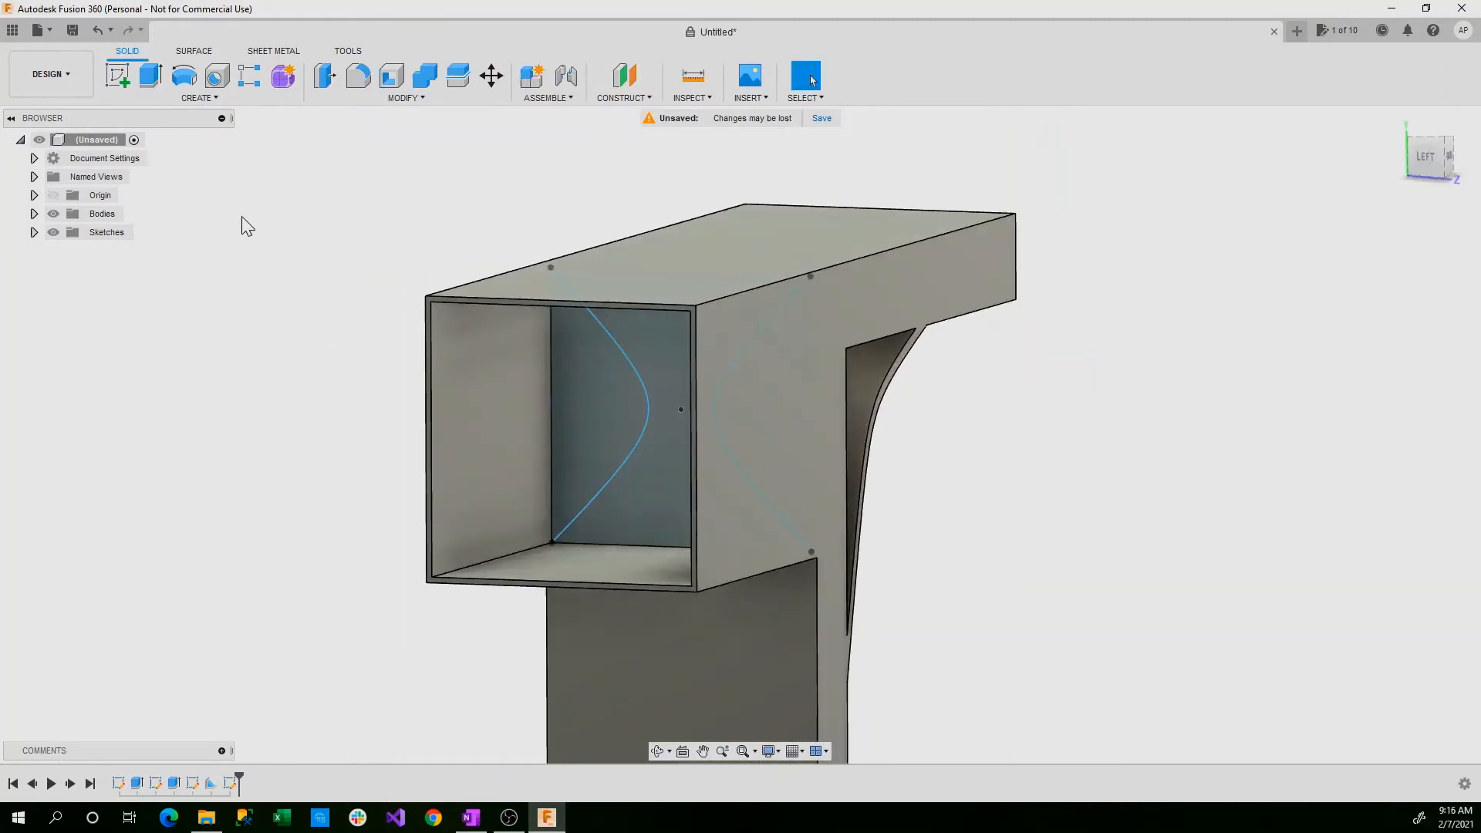
# - Create webs along both mirrored curves inside the tube and confirm the feature
pyautogui.click(199, 97)
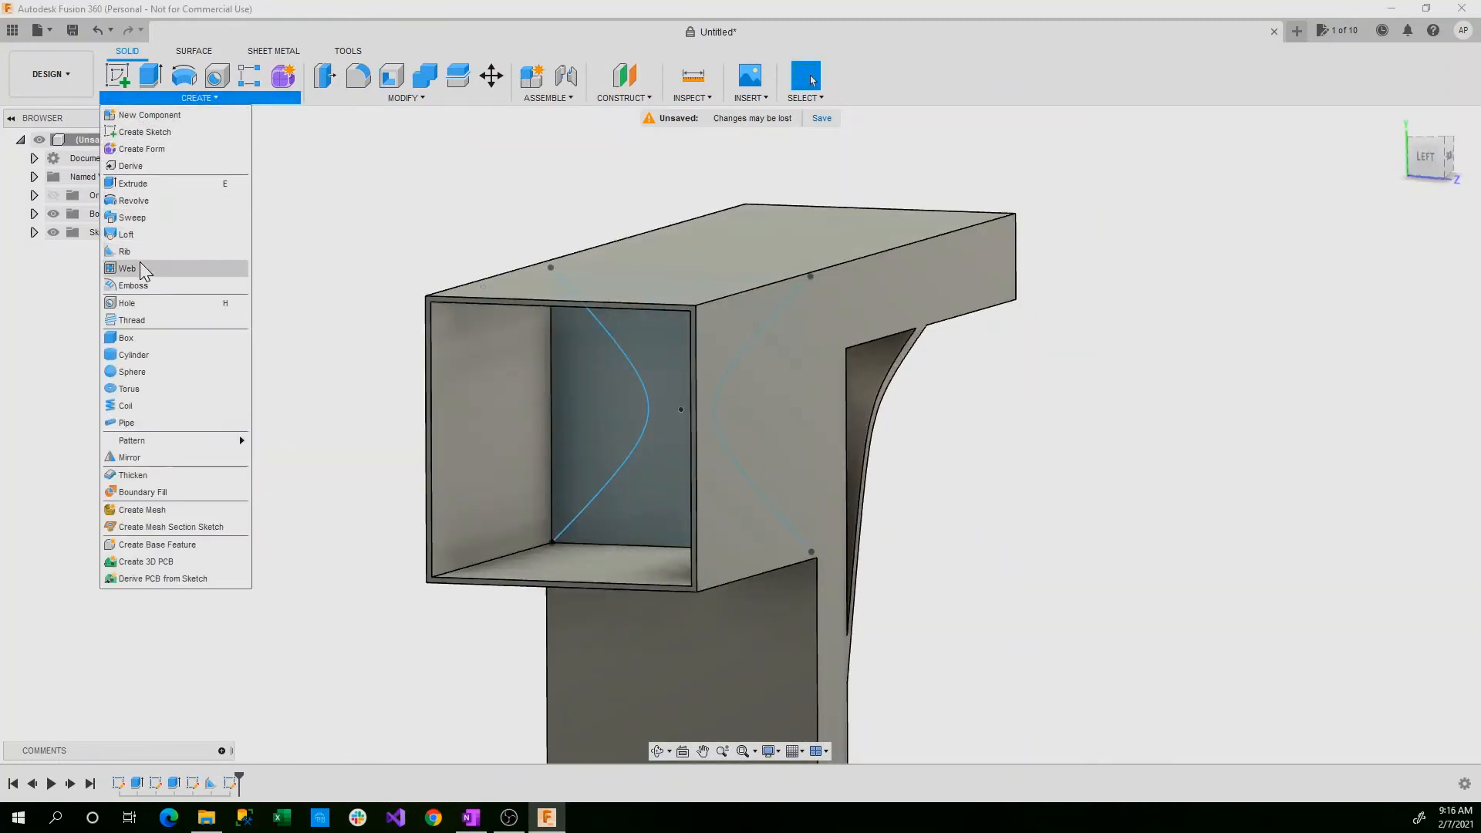
pyautogui.click(127, 268)
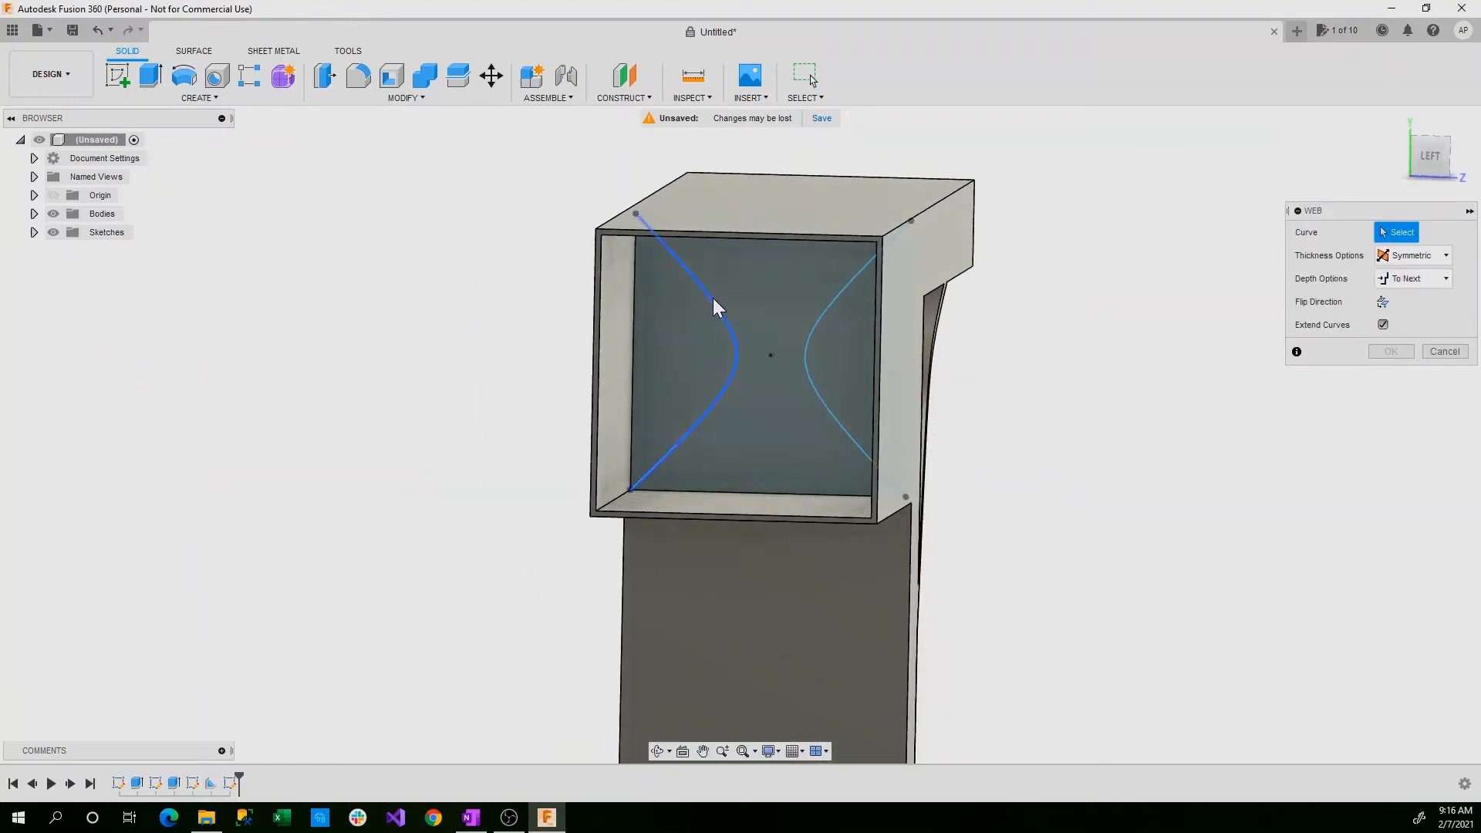
pyautogui.click(850, 302)
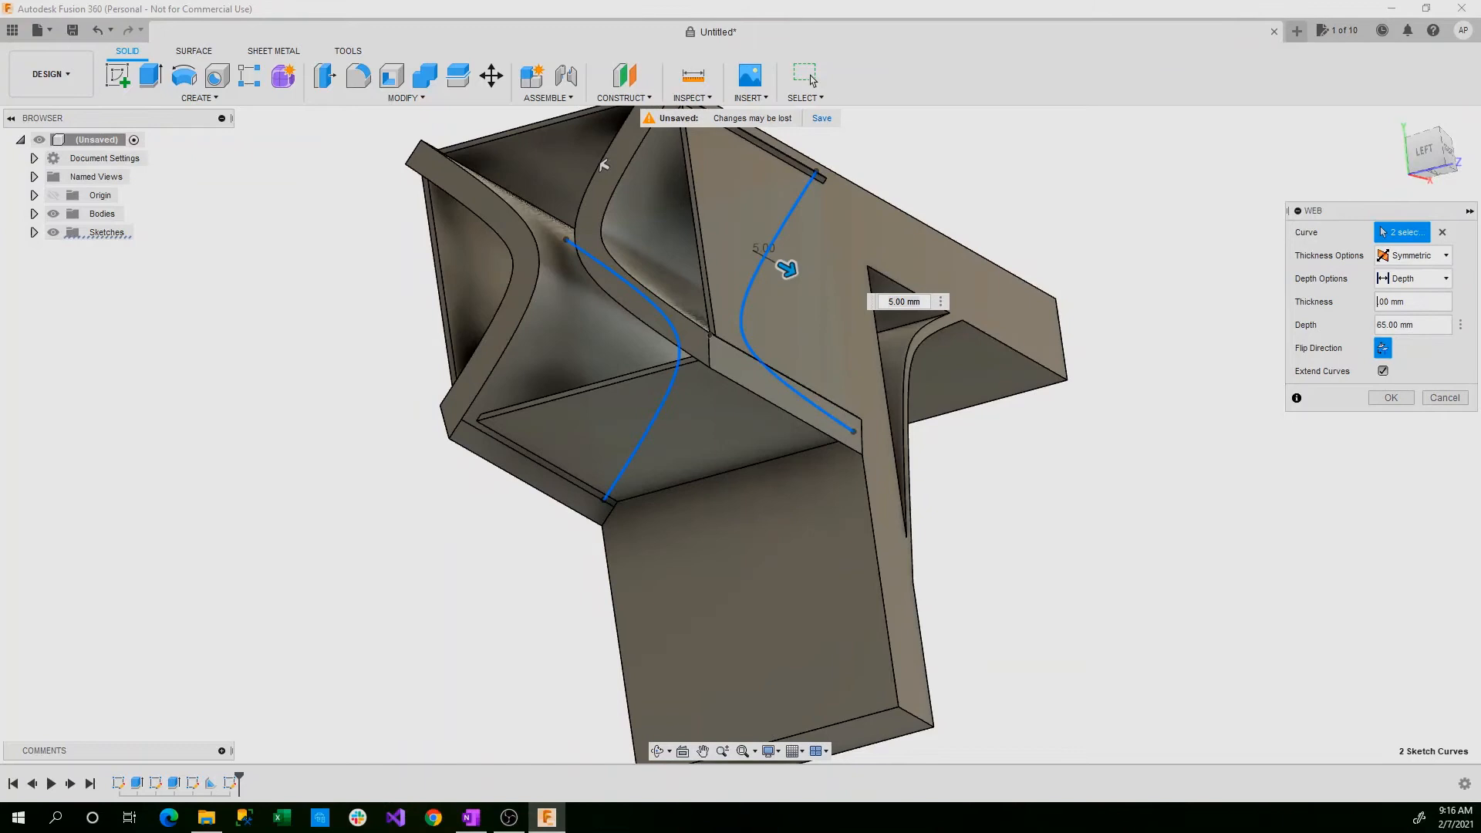
pyautogui.write('2.00 mm')
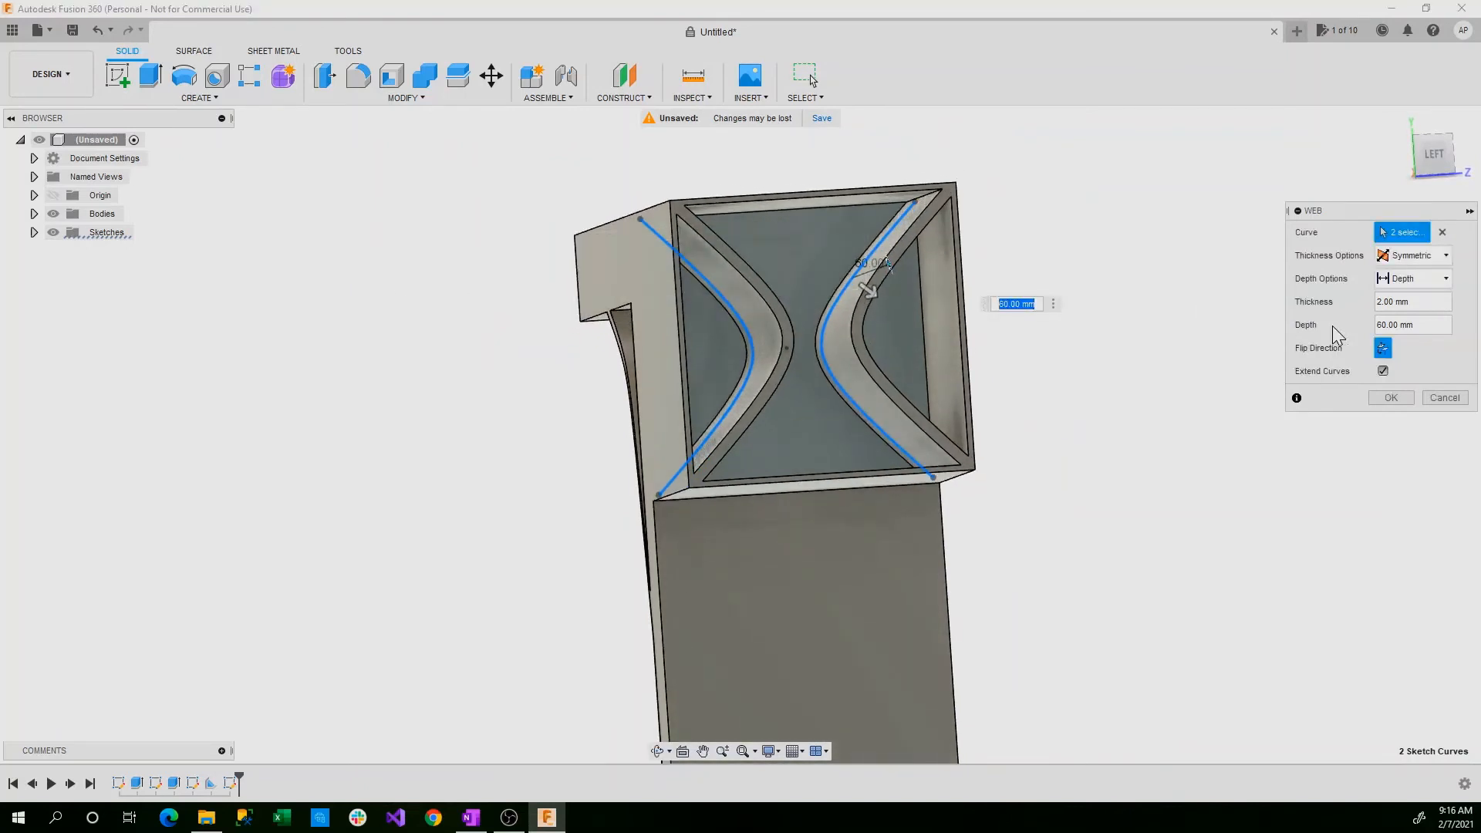
pyautogui.click(1412, 301)
pyautogui.write('1')
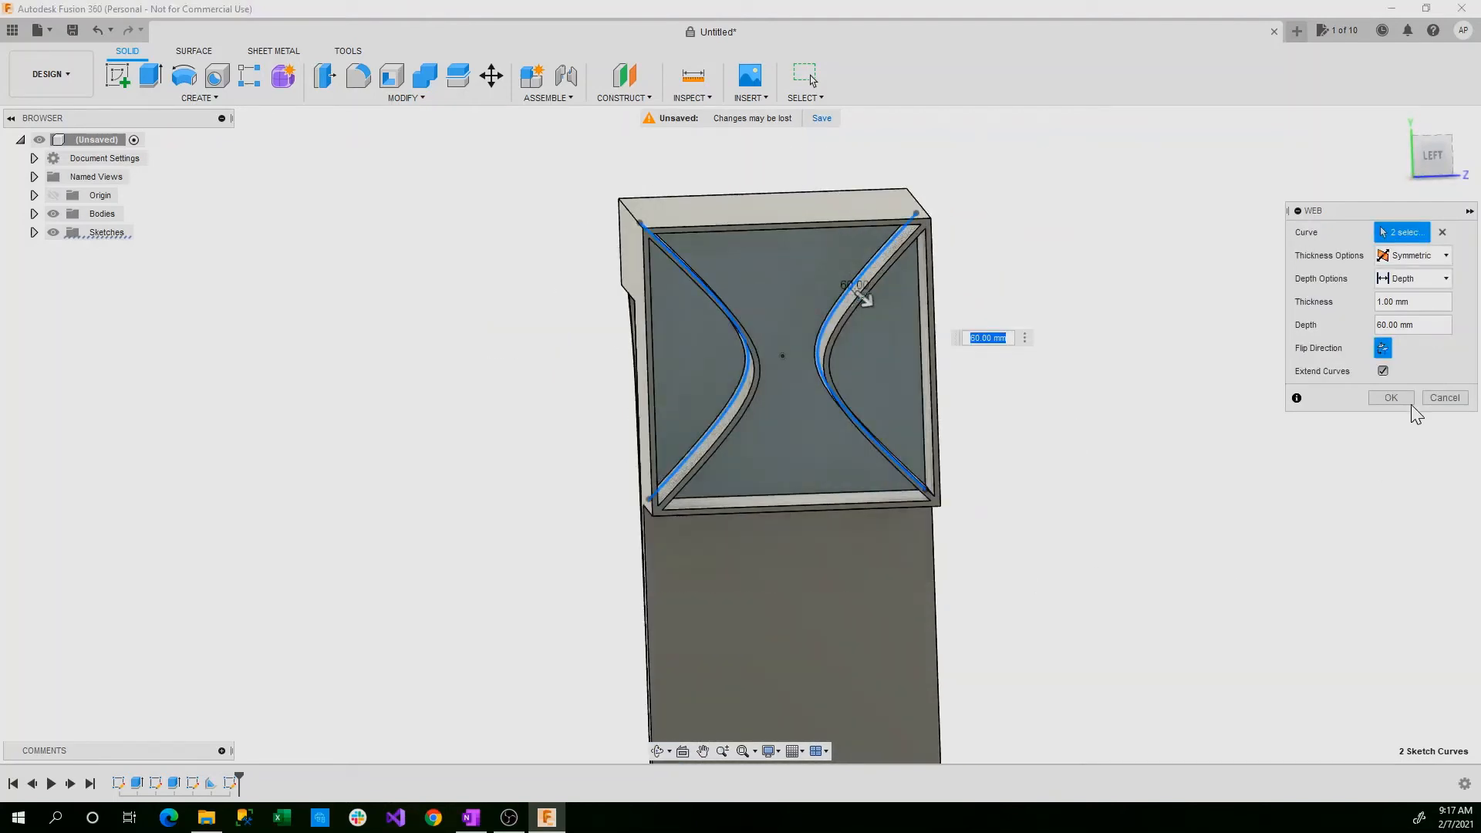
pyautogui.click(1390, 397)
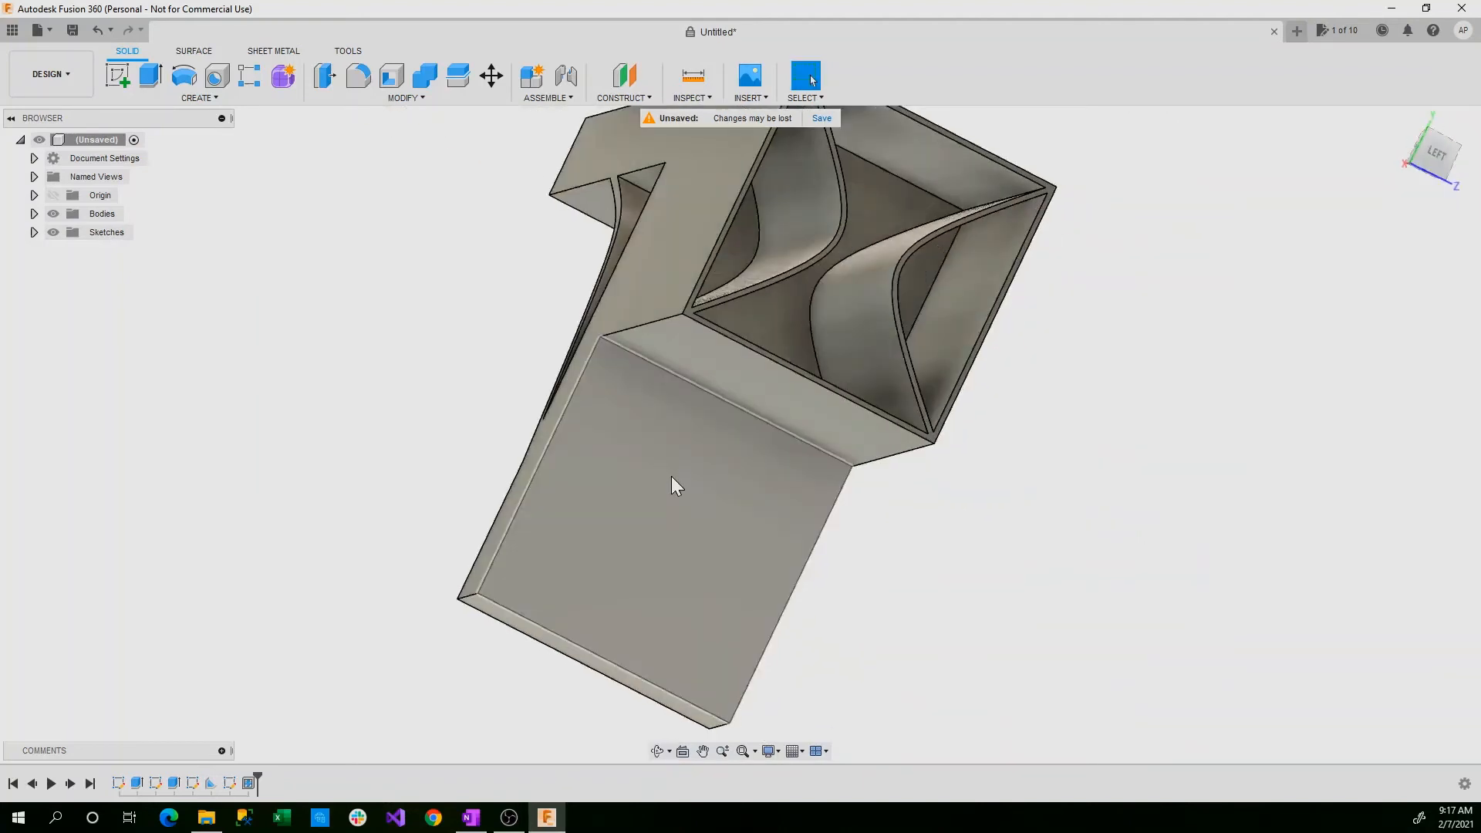
# - Sketch a 3-point arc on the flat face across its top corners with a low sag point
pyautogui.click(675, 456)
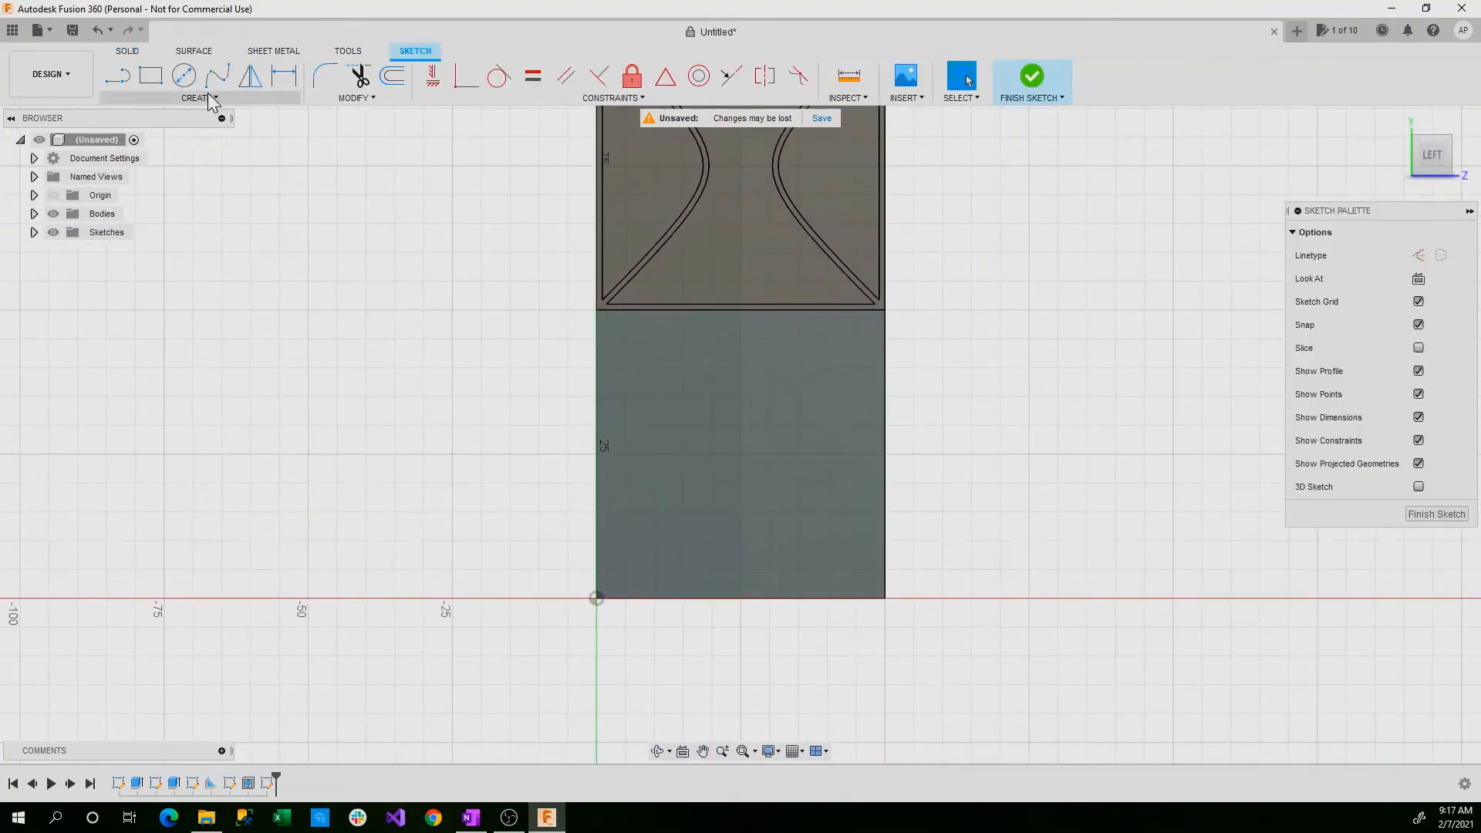
pyautogui.click(196, 99)
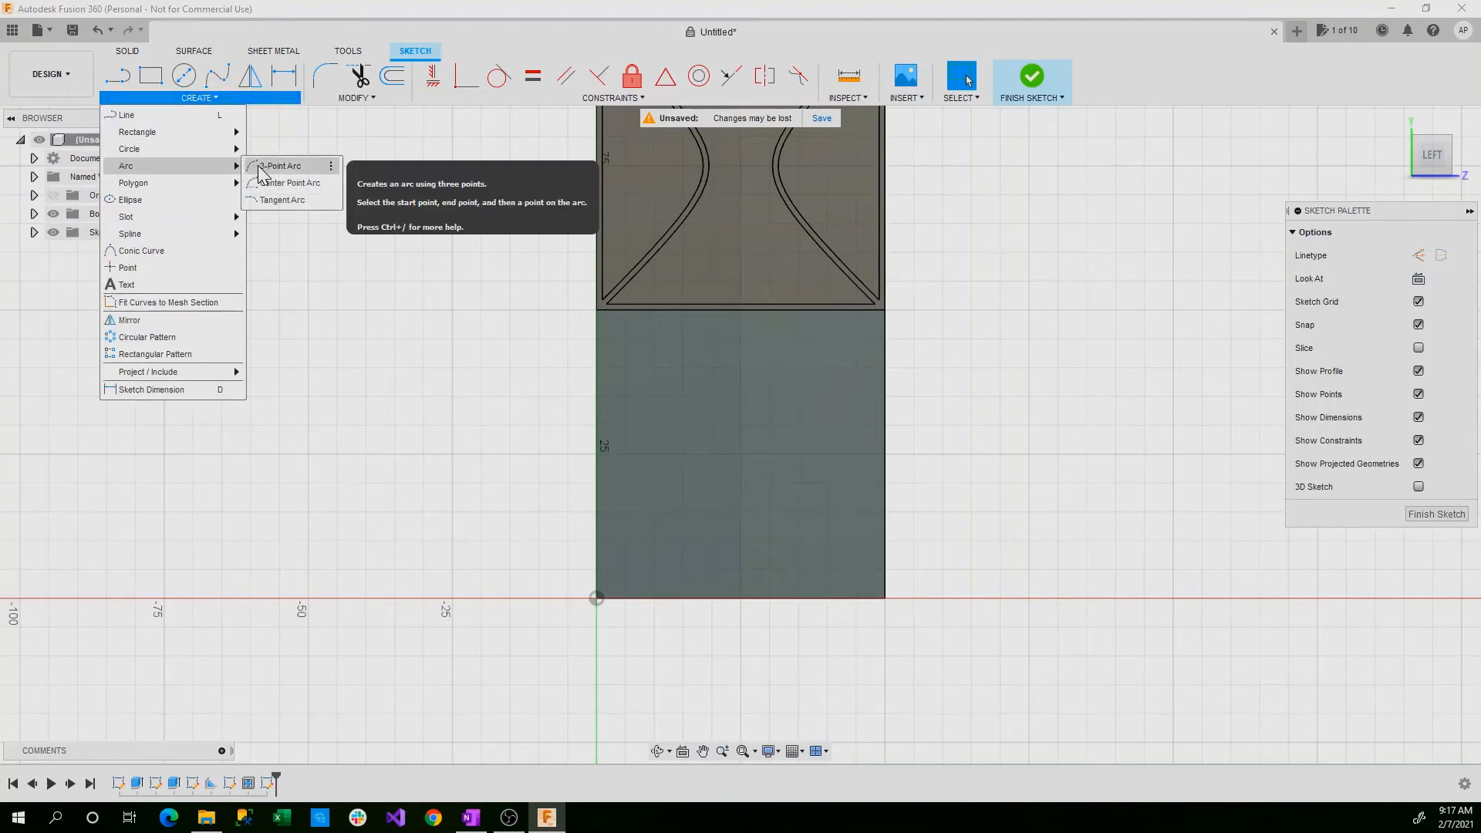
pyautogui.click(281, 165)
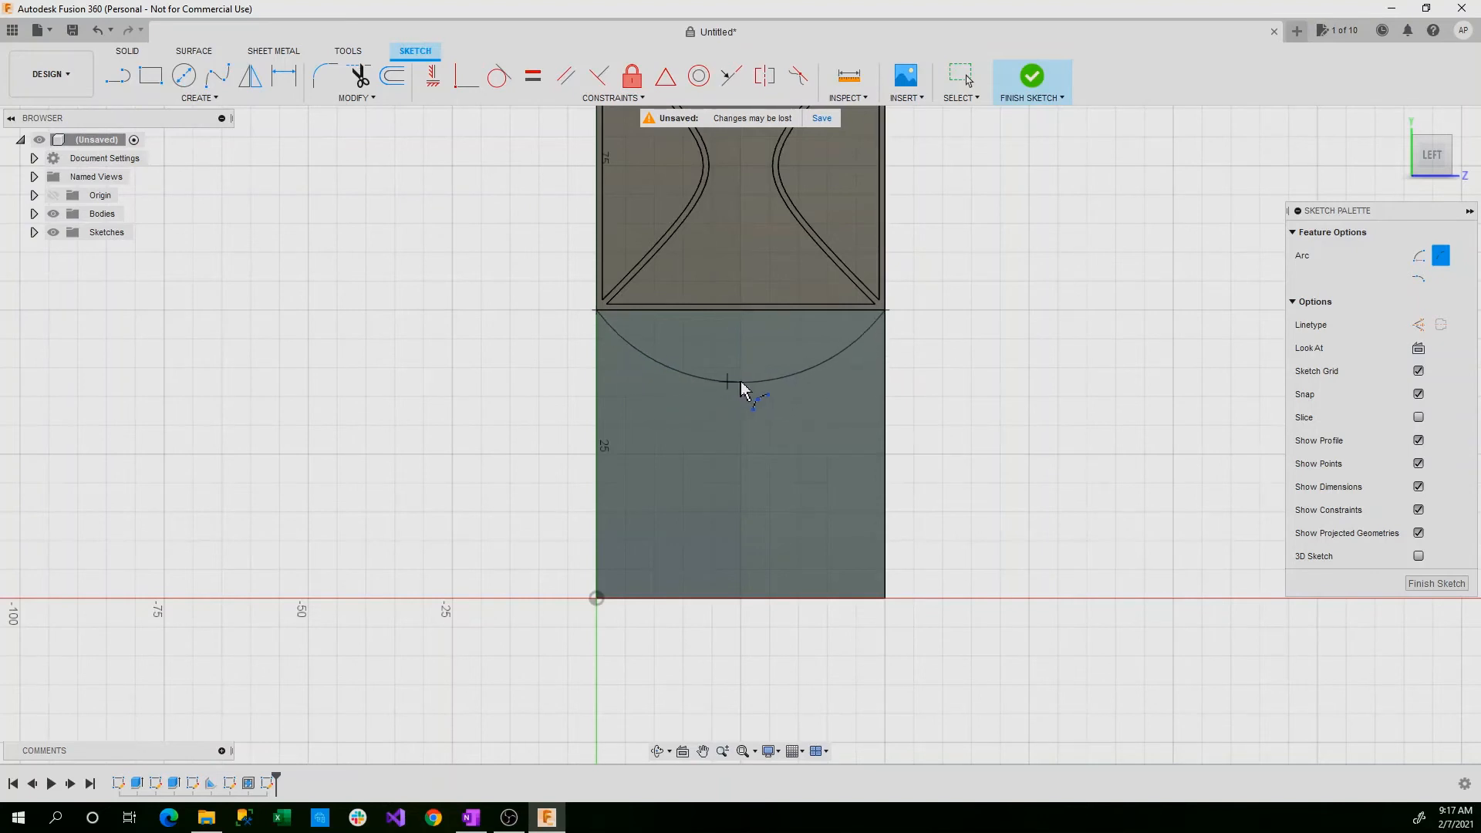
pyautogui.moveTo(740, 395)
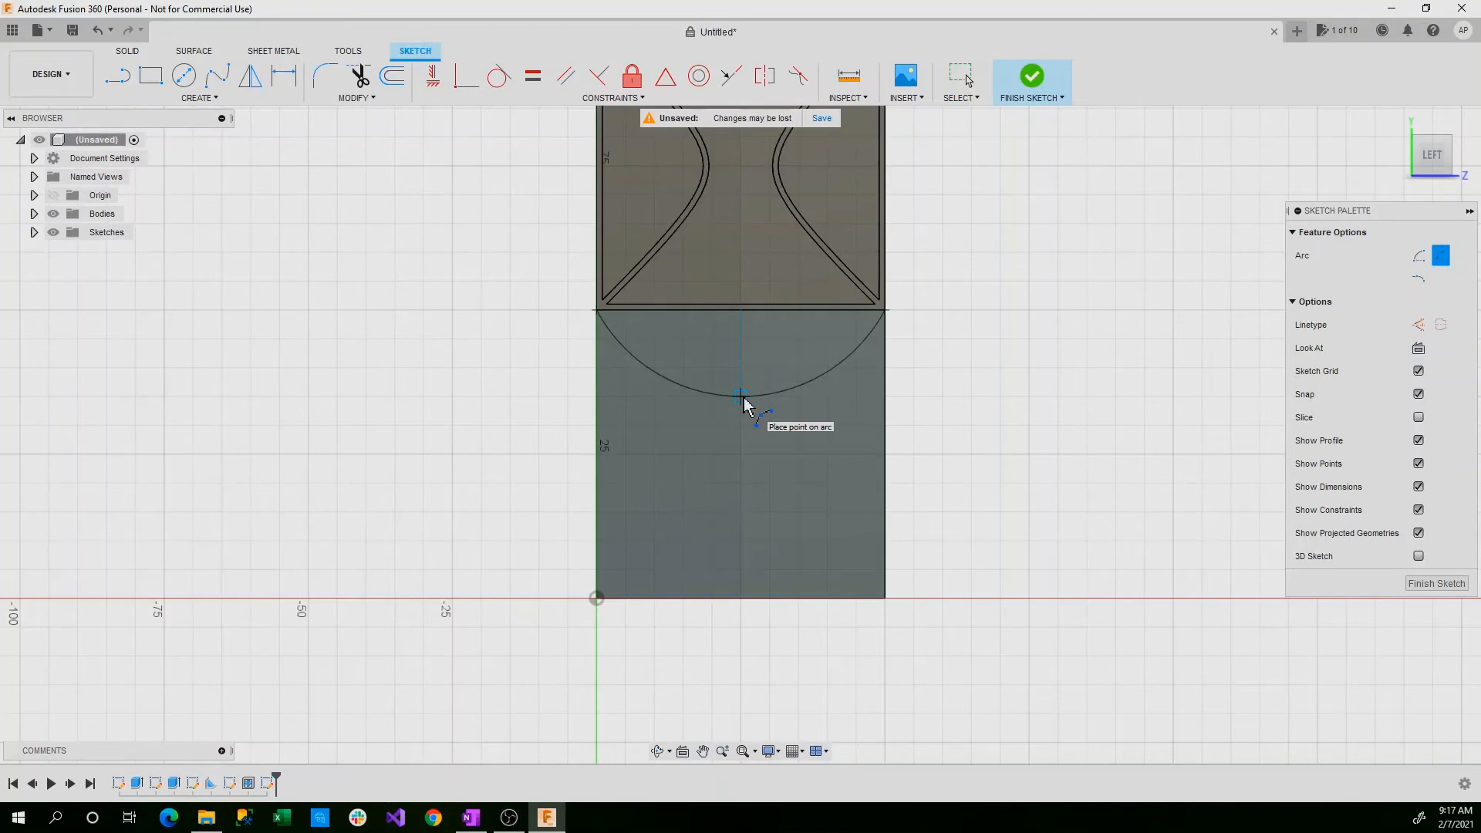
pyautogui.click(741, 395)
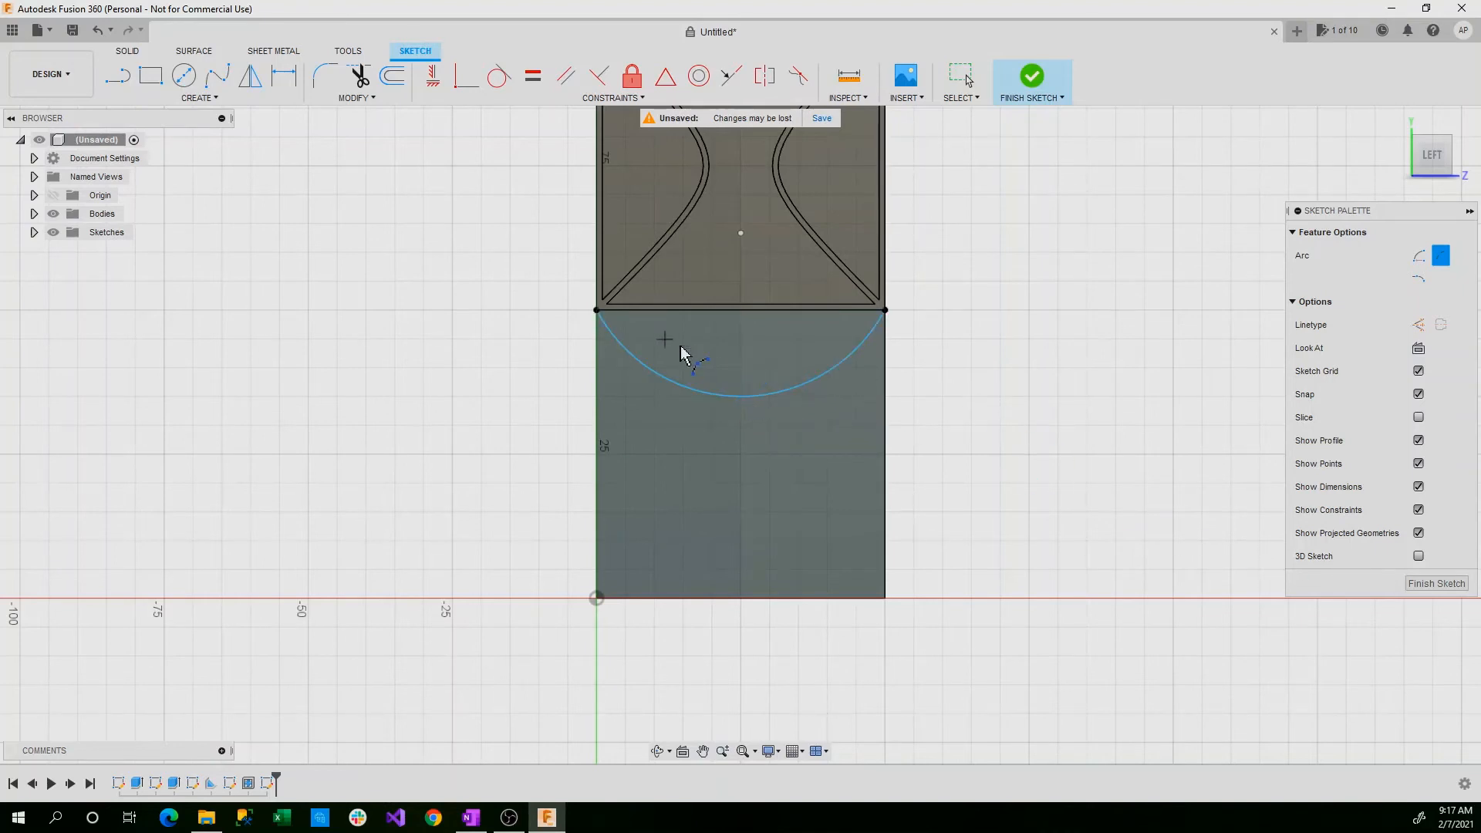
pyautogui.click(199, 97)
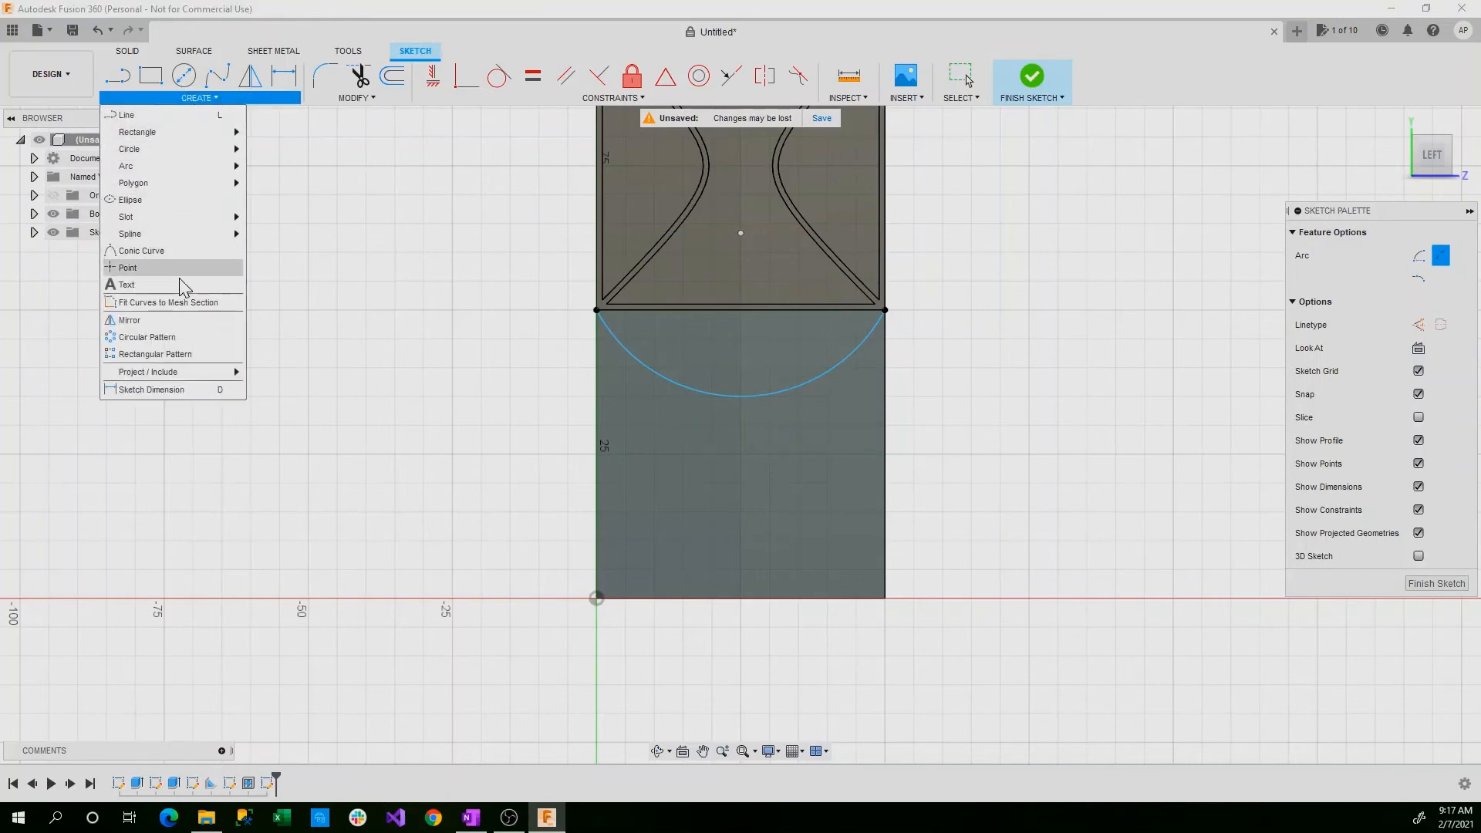
# - Set up text on the arc path, placed below it, 5 mm tall and centre-aligned
pyautogui.click(125, 284)
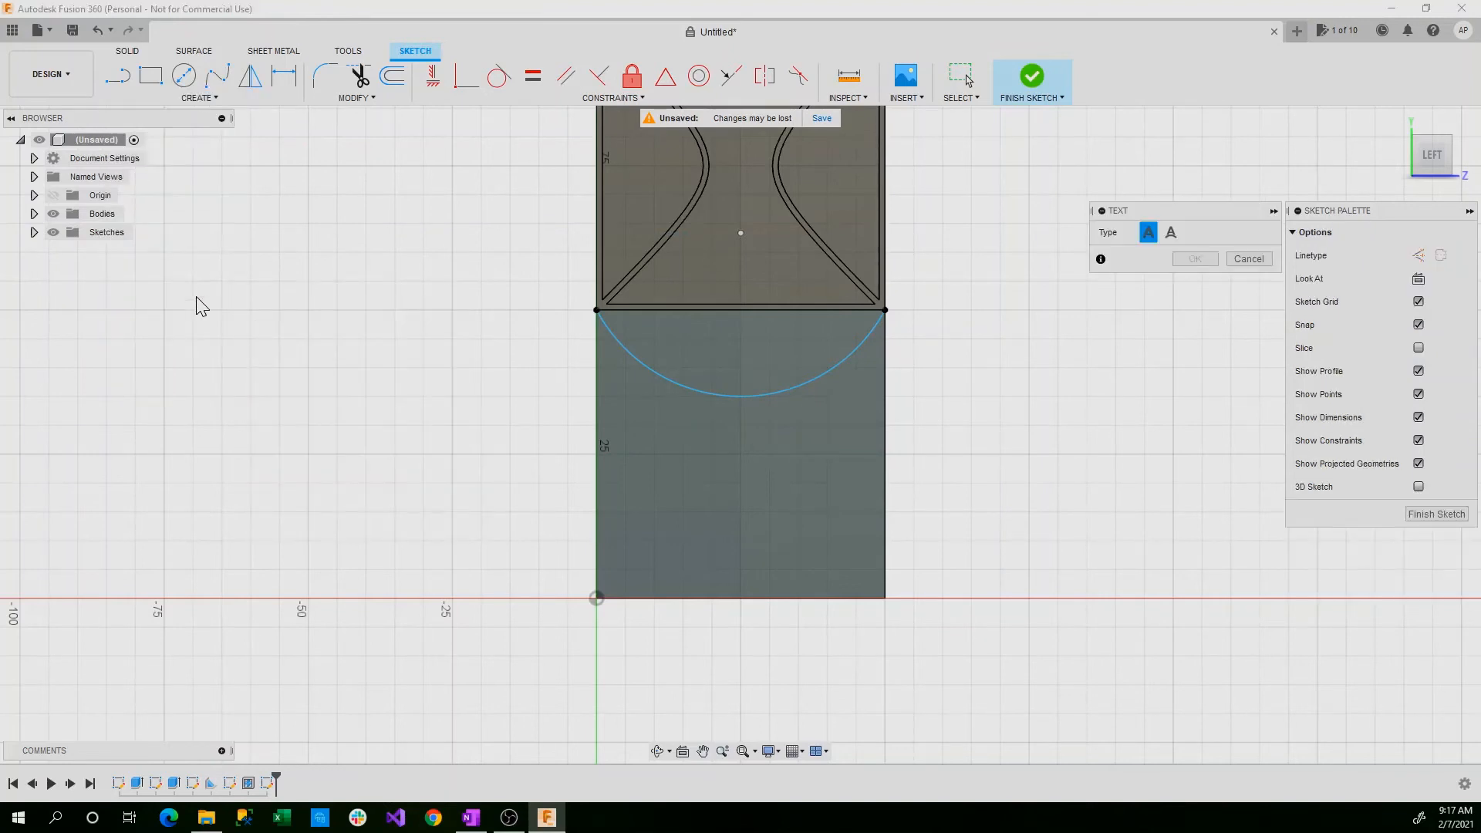
pyautogui.click(1132, 233)
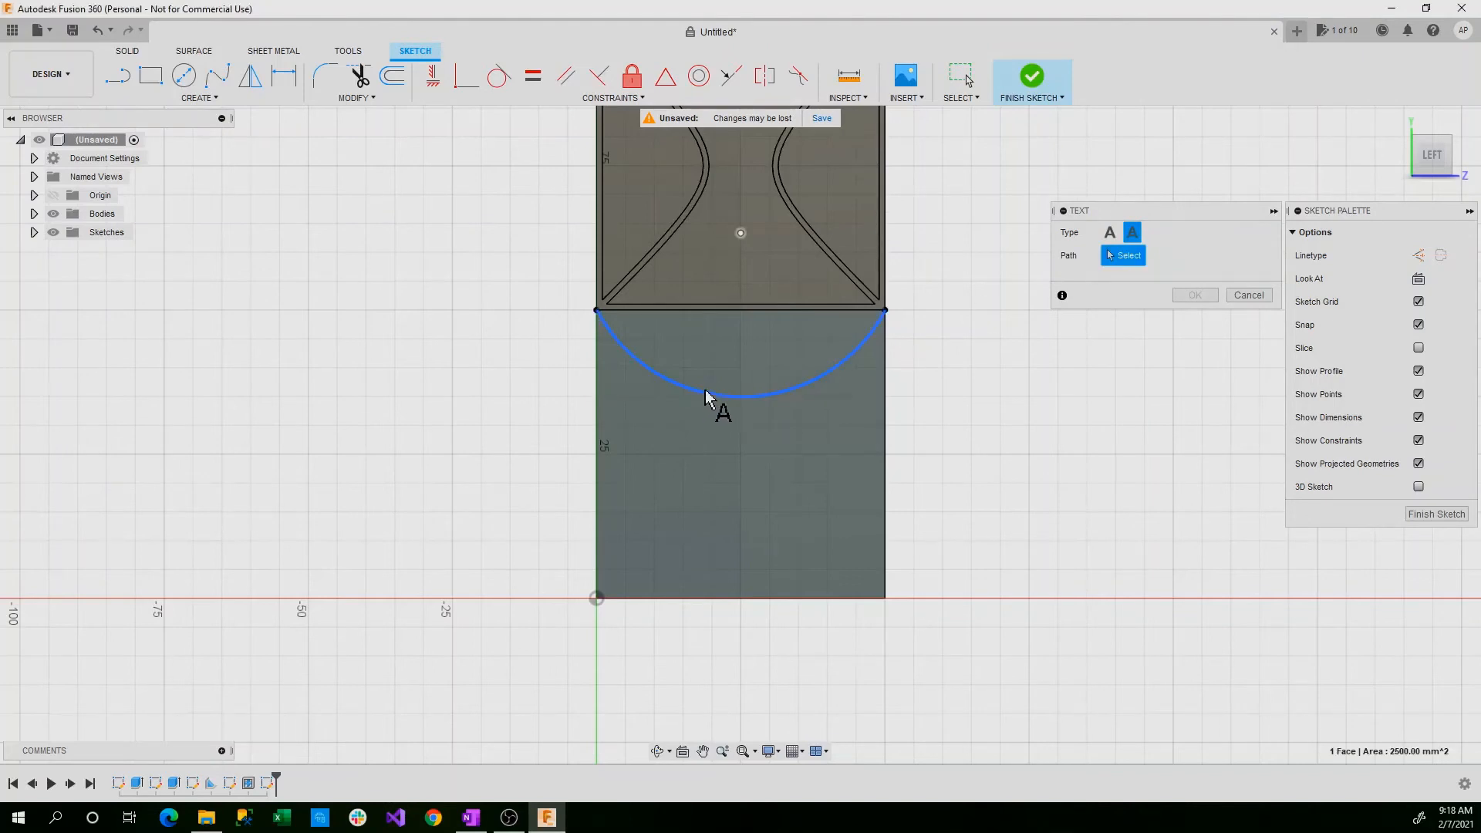
pyautogui.click(708, 393)
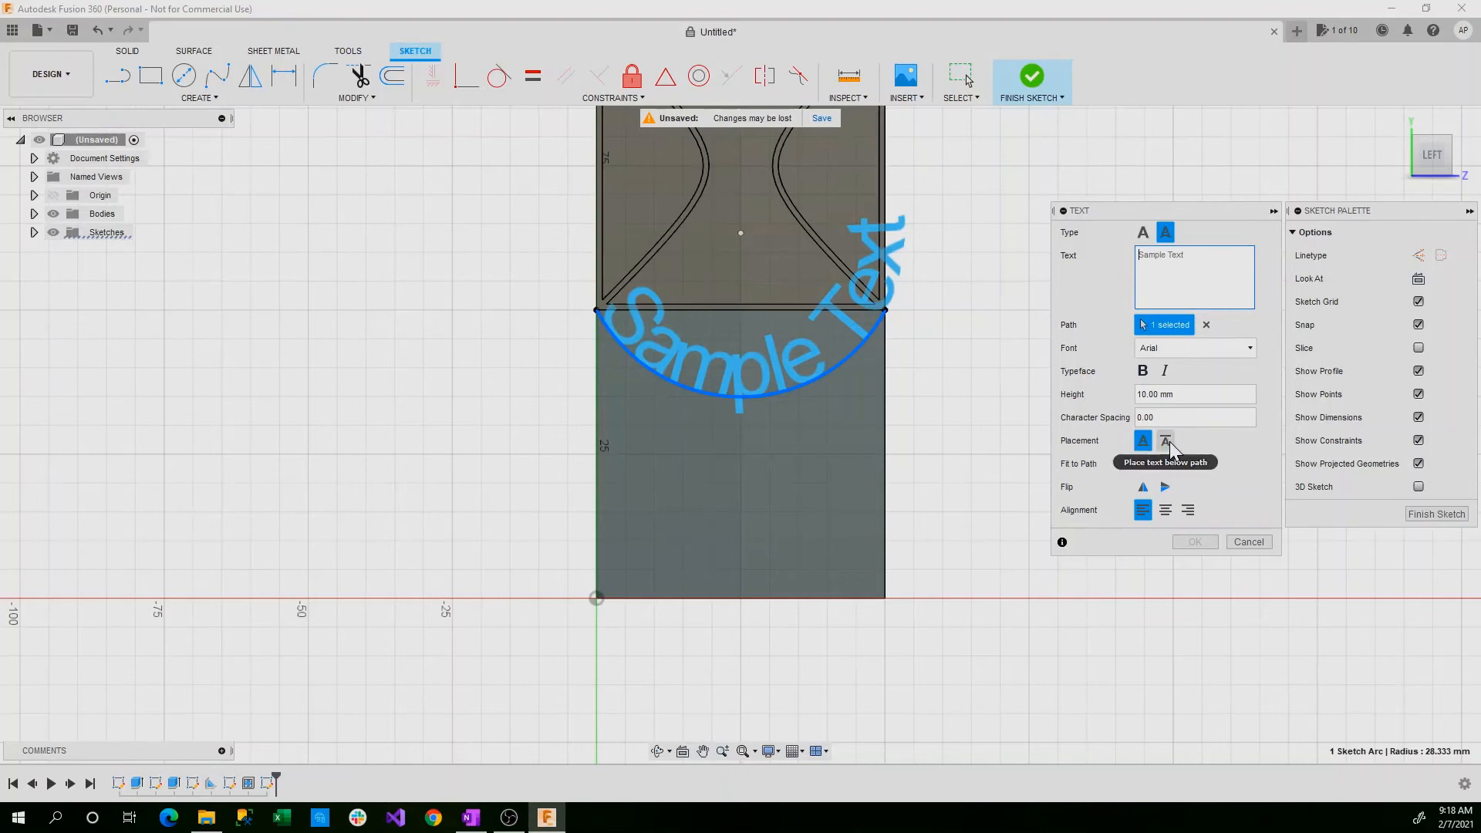
pyautogui.click(1167, 439)
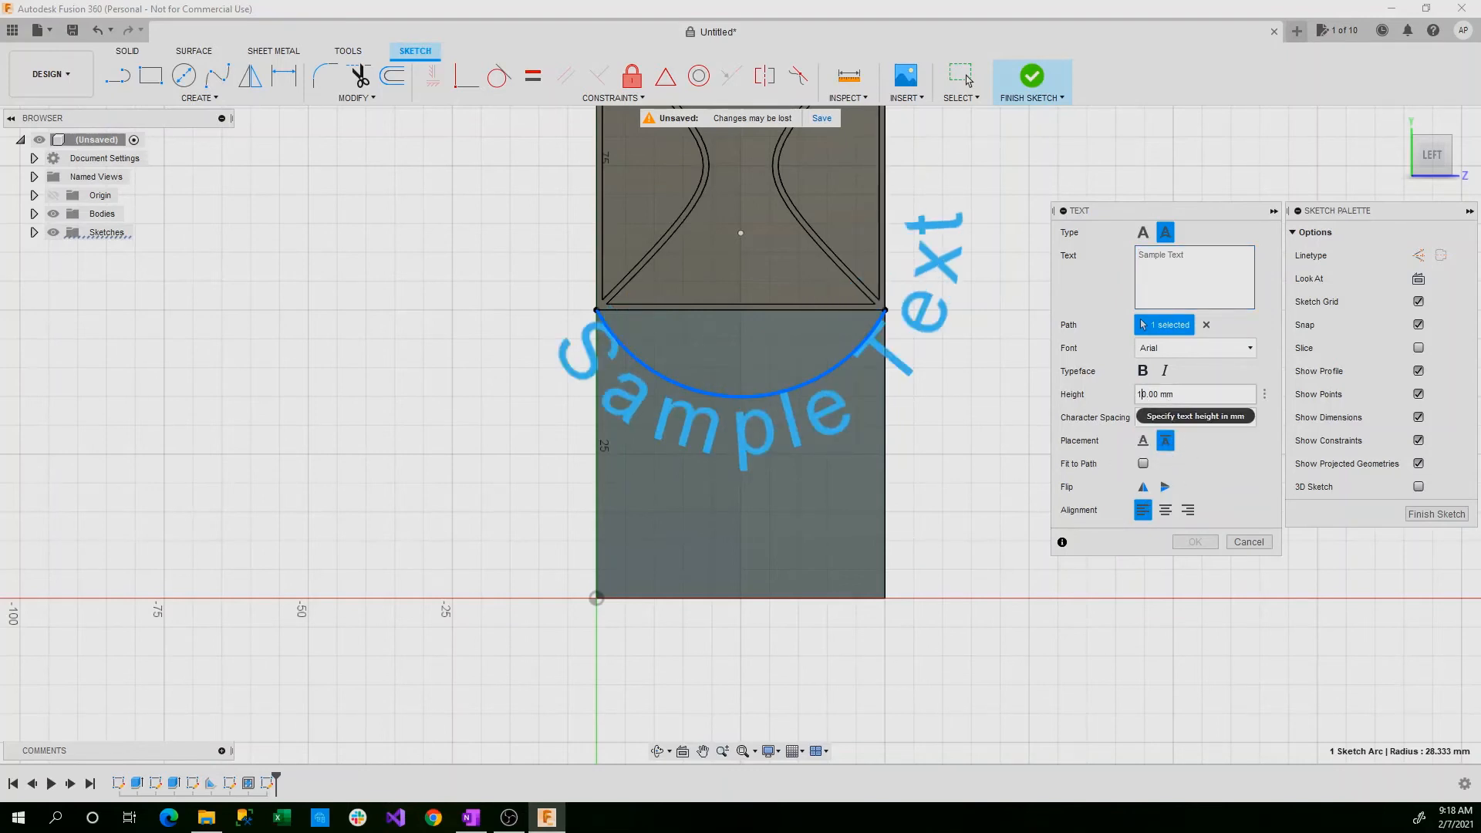
pyautogui.write('5.00 mm')
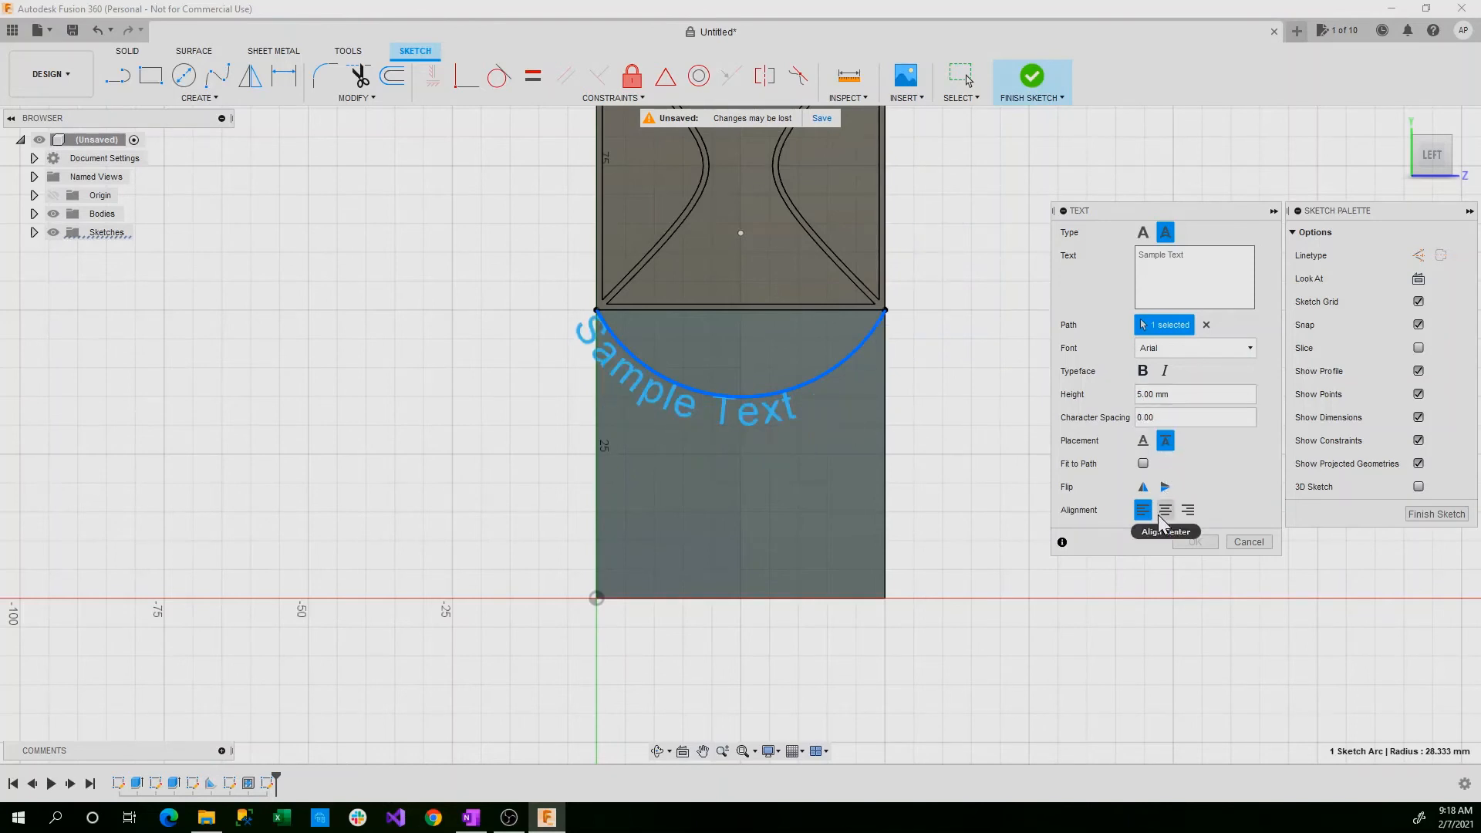
pyautogui.click(1165, 511)
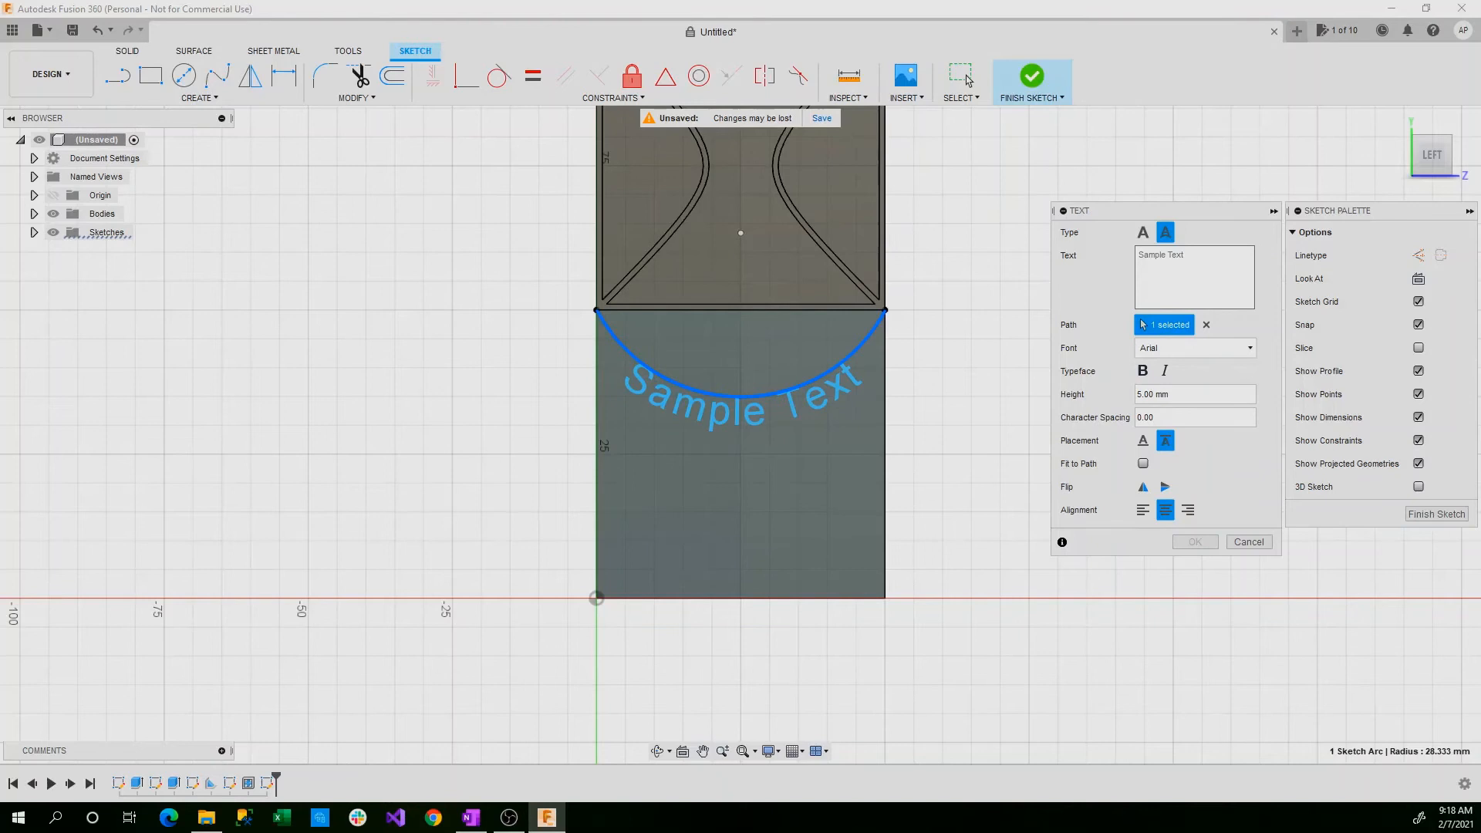
# - Enter the word 'Emboss', confirm it and finish the sketch
pyautogui.write('Embo')
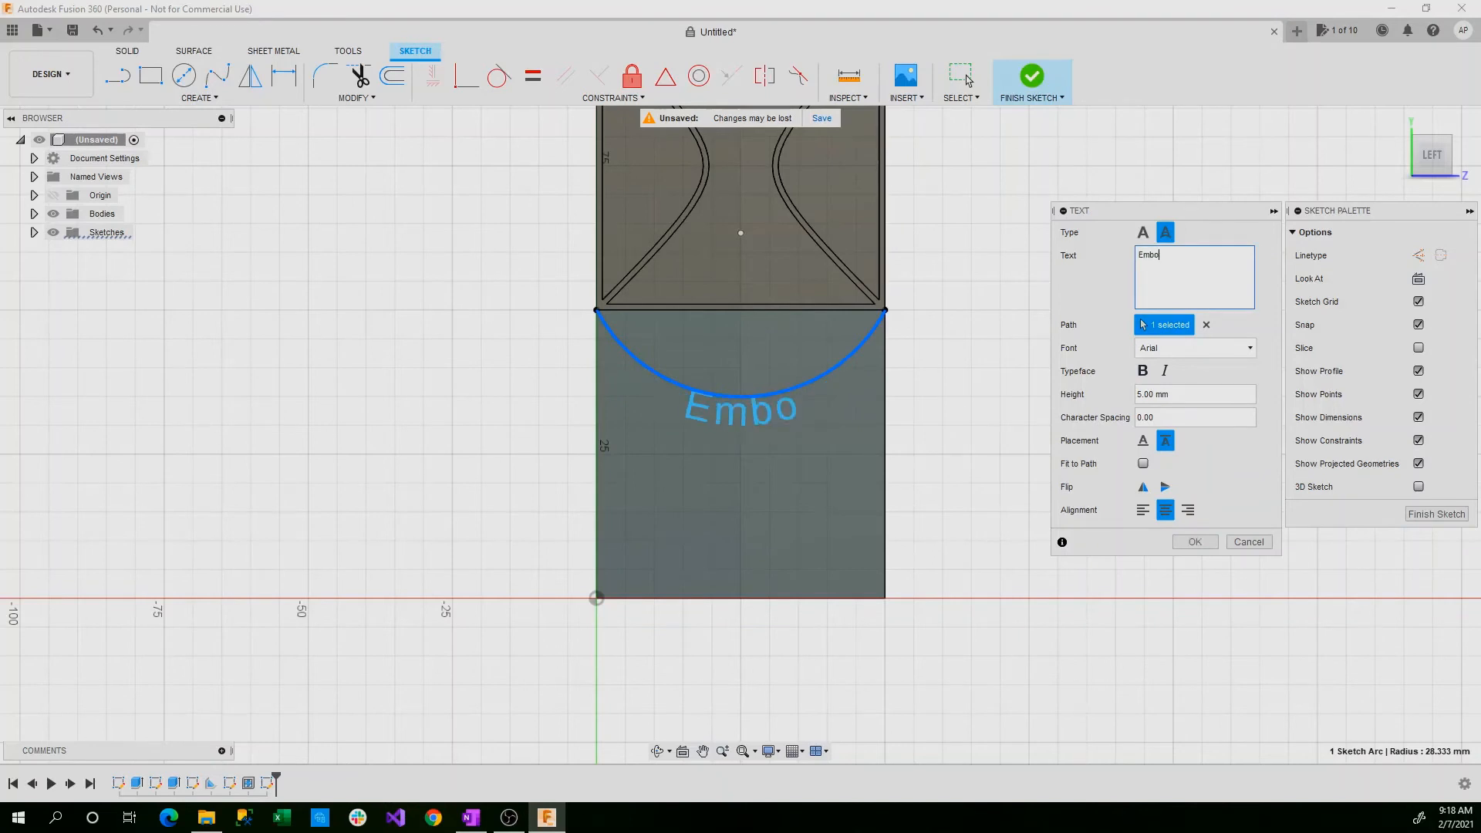
pyautogui.write('ss')
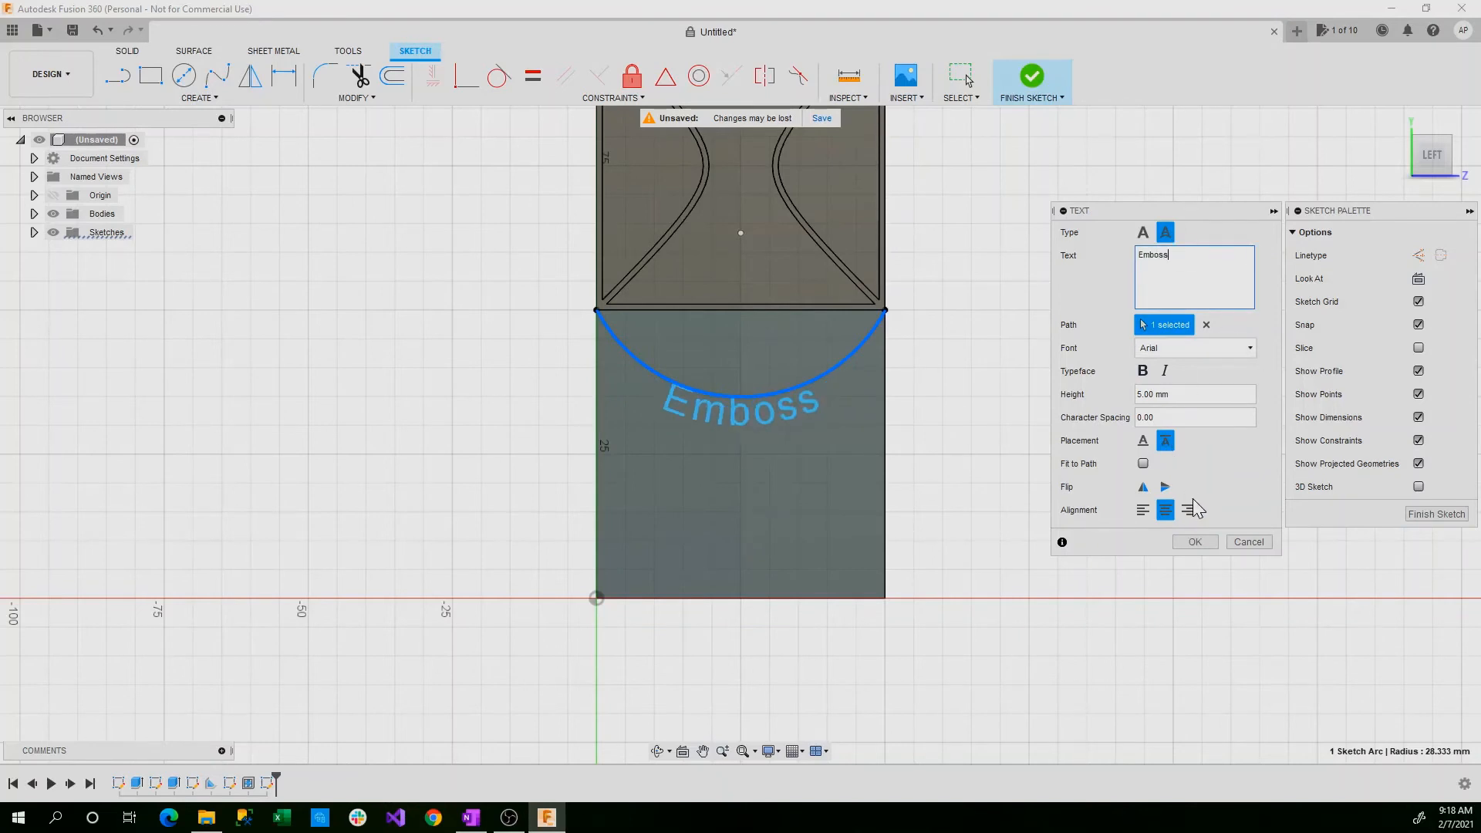
pyautogui.click(1195, 542)
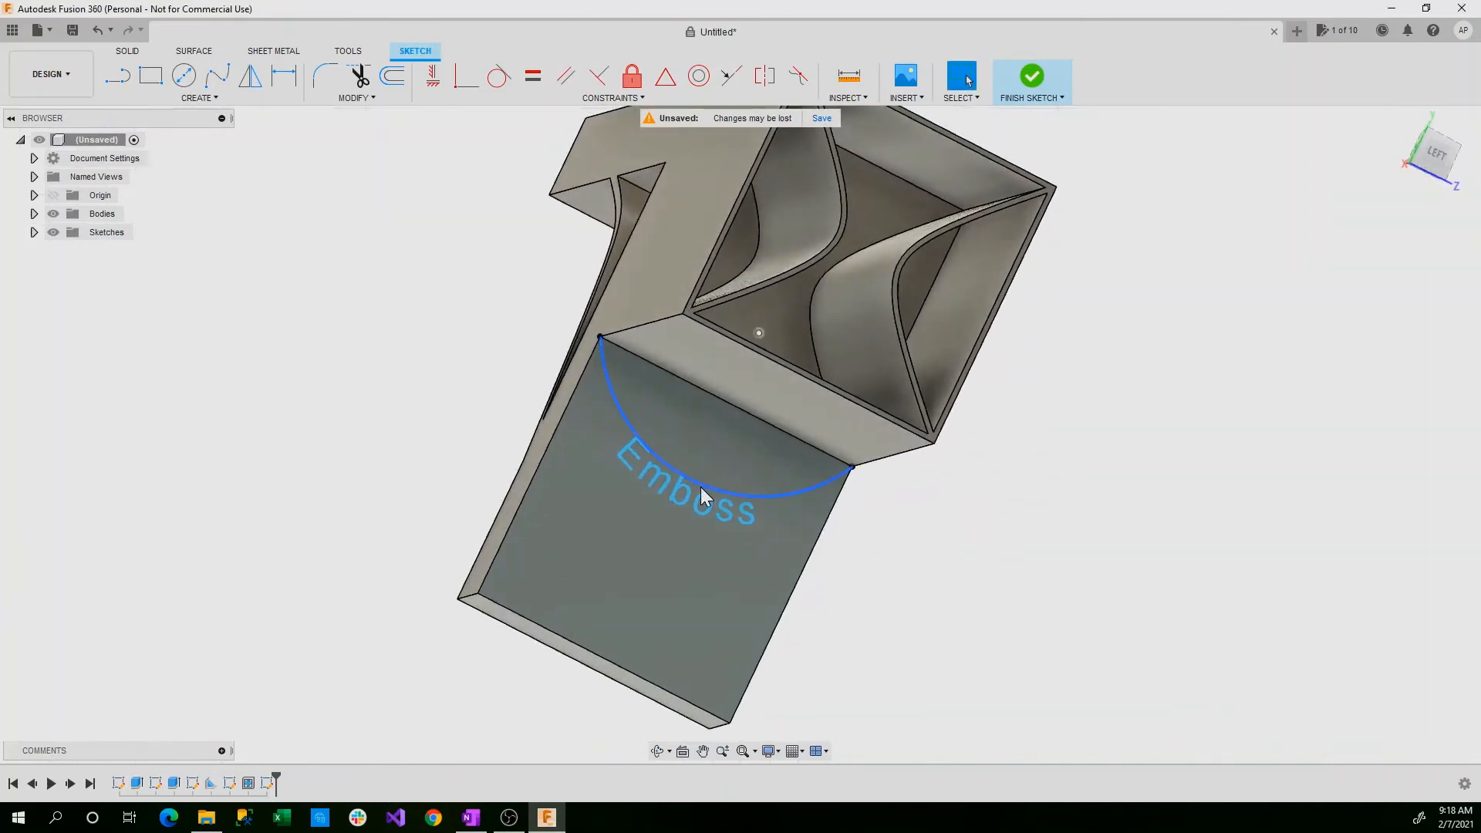
pyautogui.click(1031, 74)
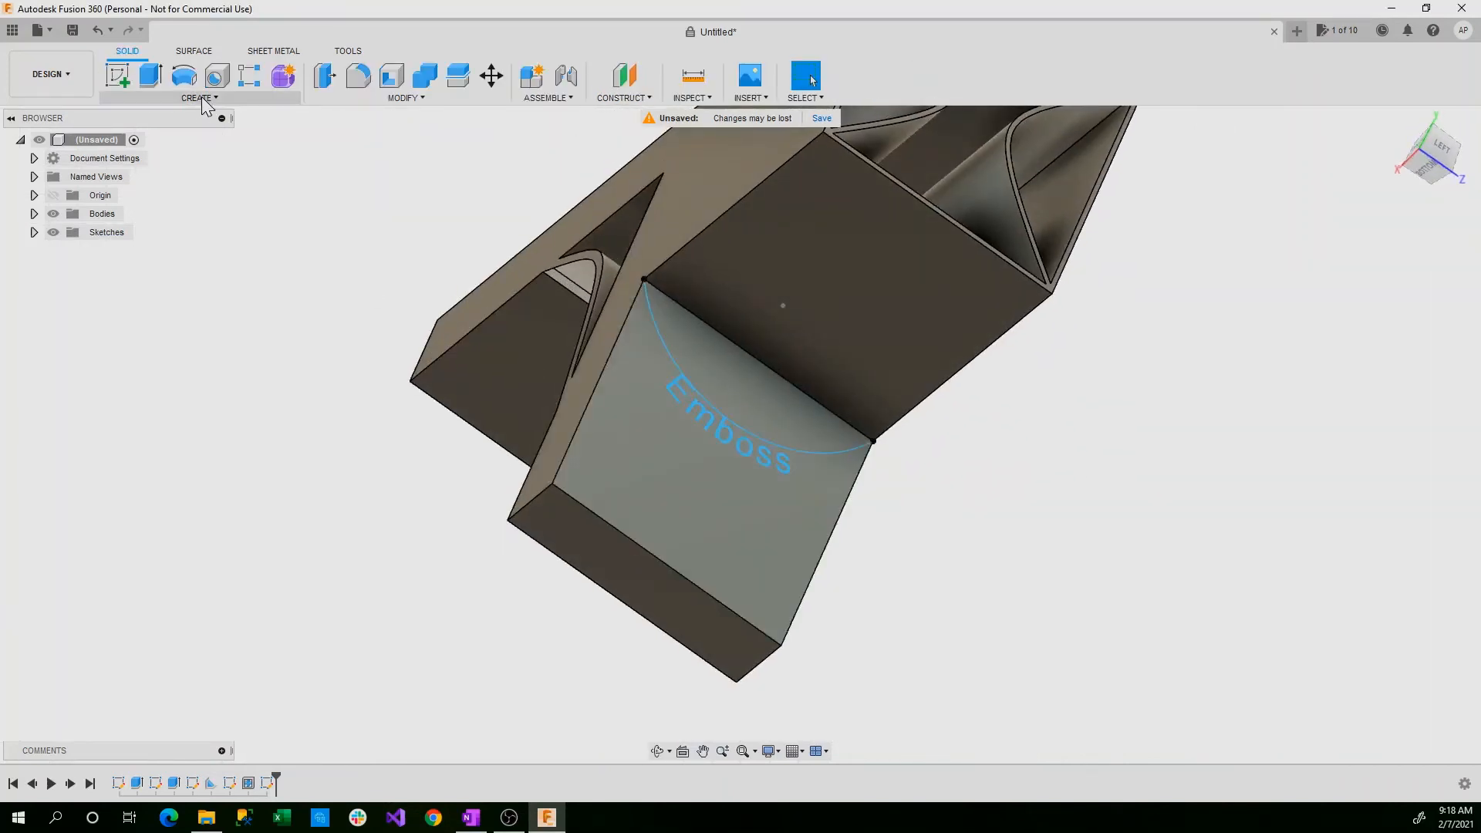
# - Emboss the 'Emboss' text profile 2 mm out of the flat face and inspect the result
pyautogui.click(199, 97)
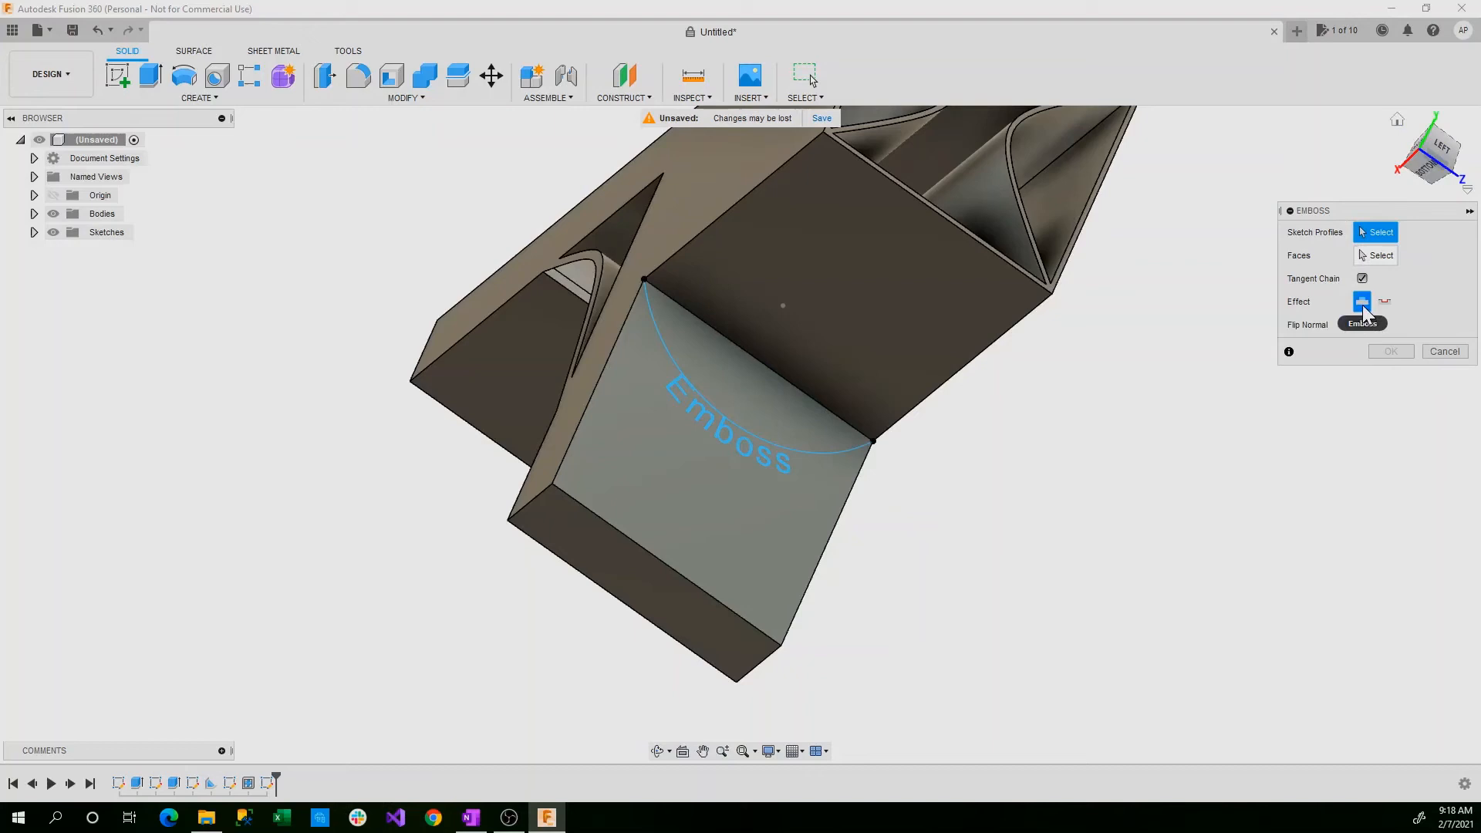
pyautogui.moveTo(1386, 301)
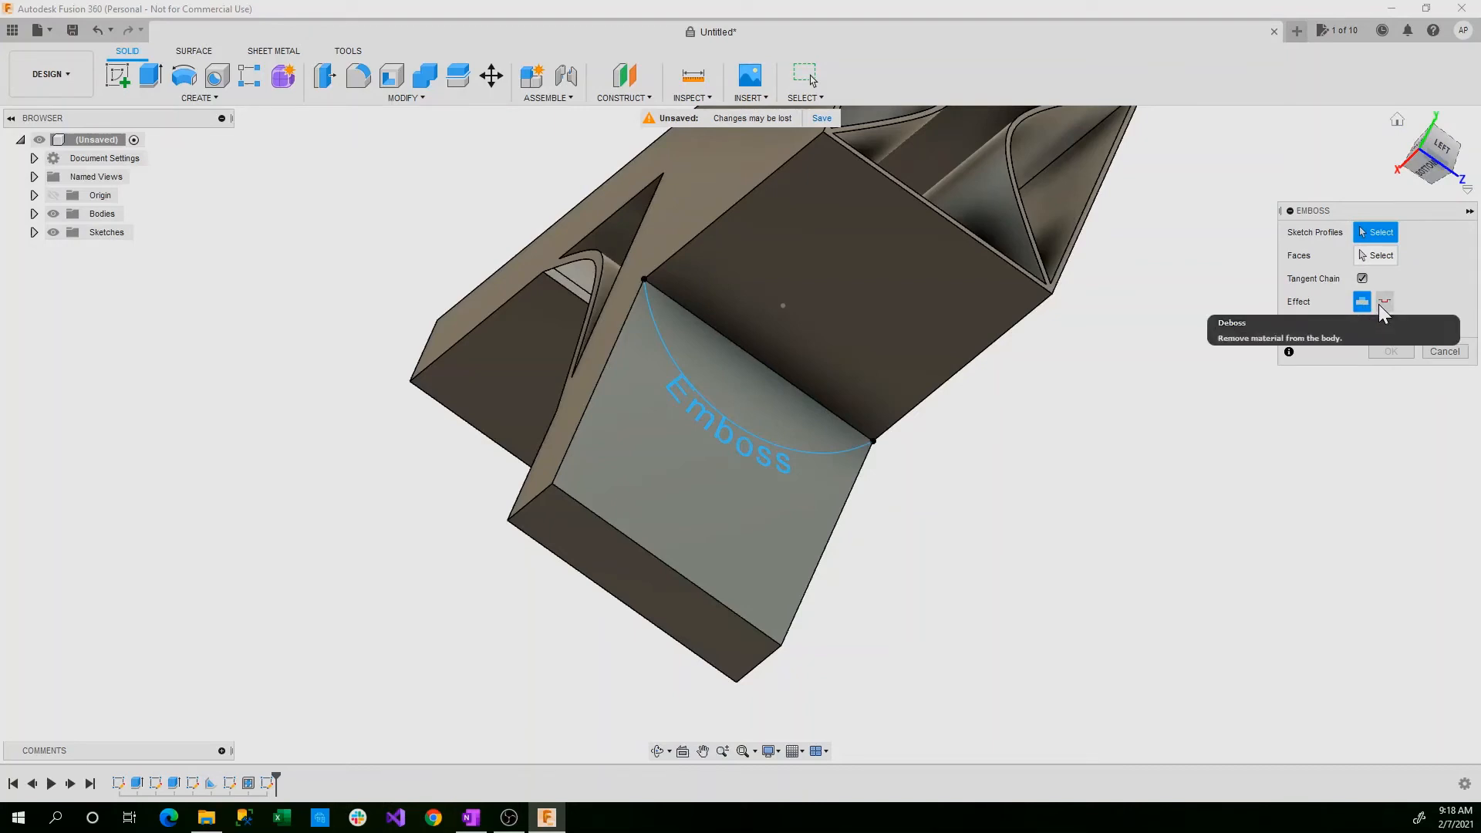
pyautogui.click(1386, 301)
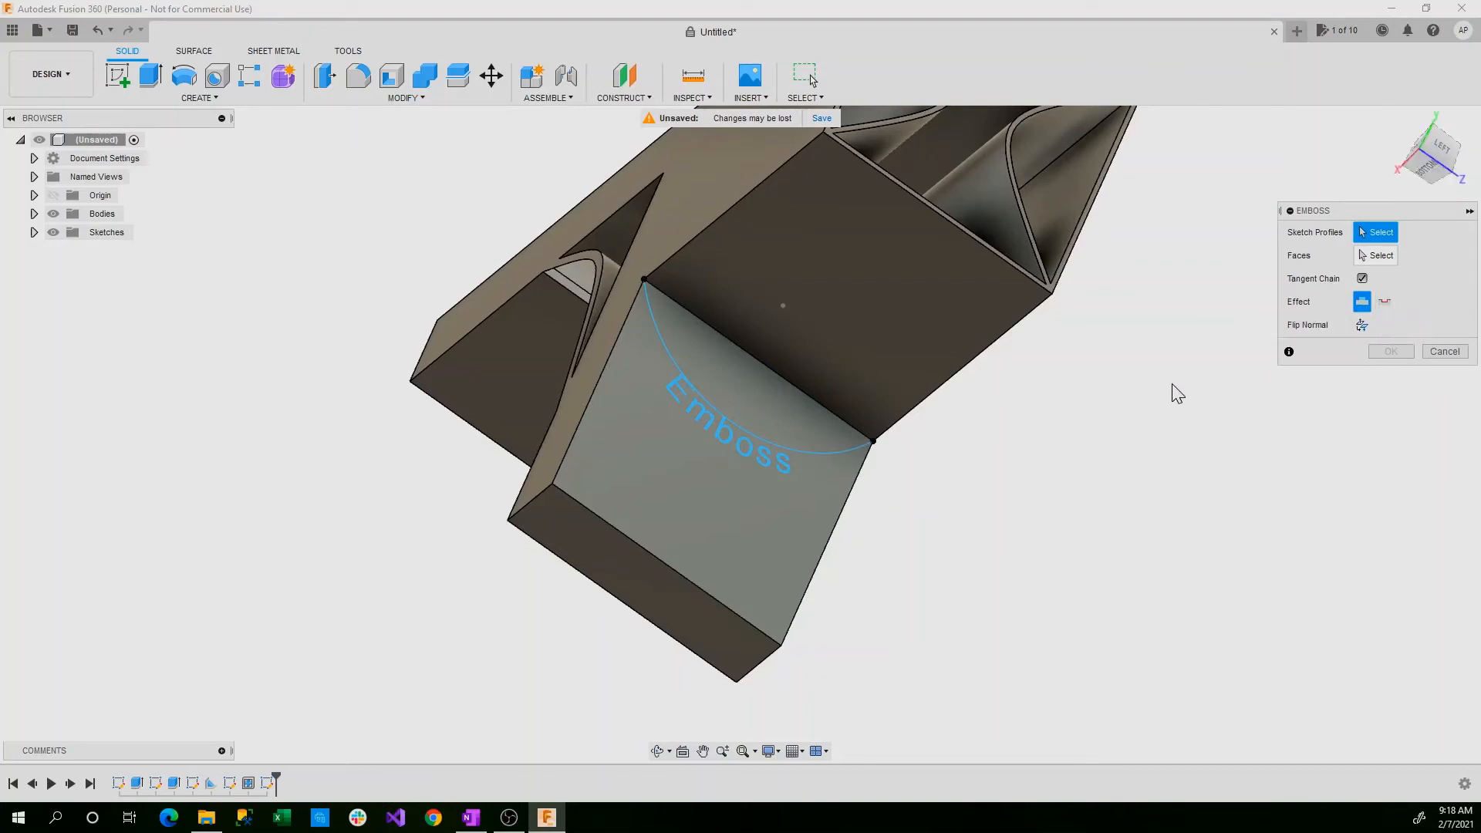
pyautogui.click(685, 392)
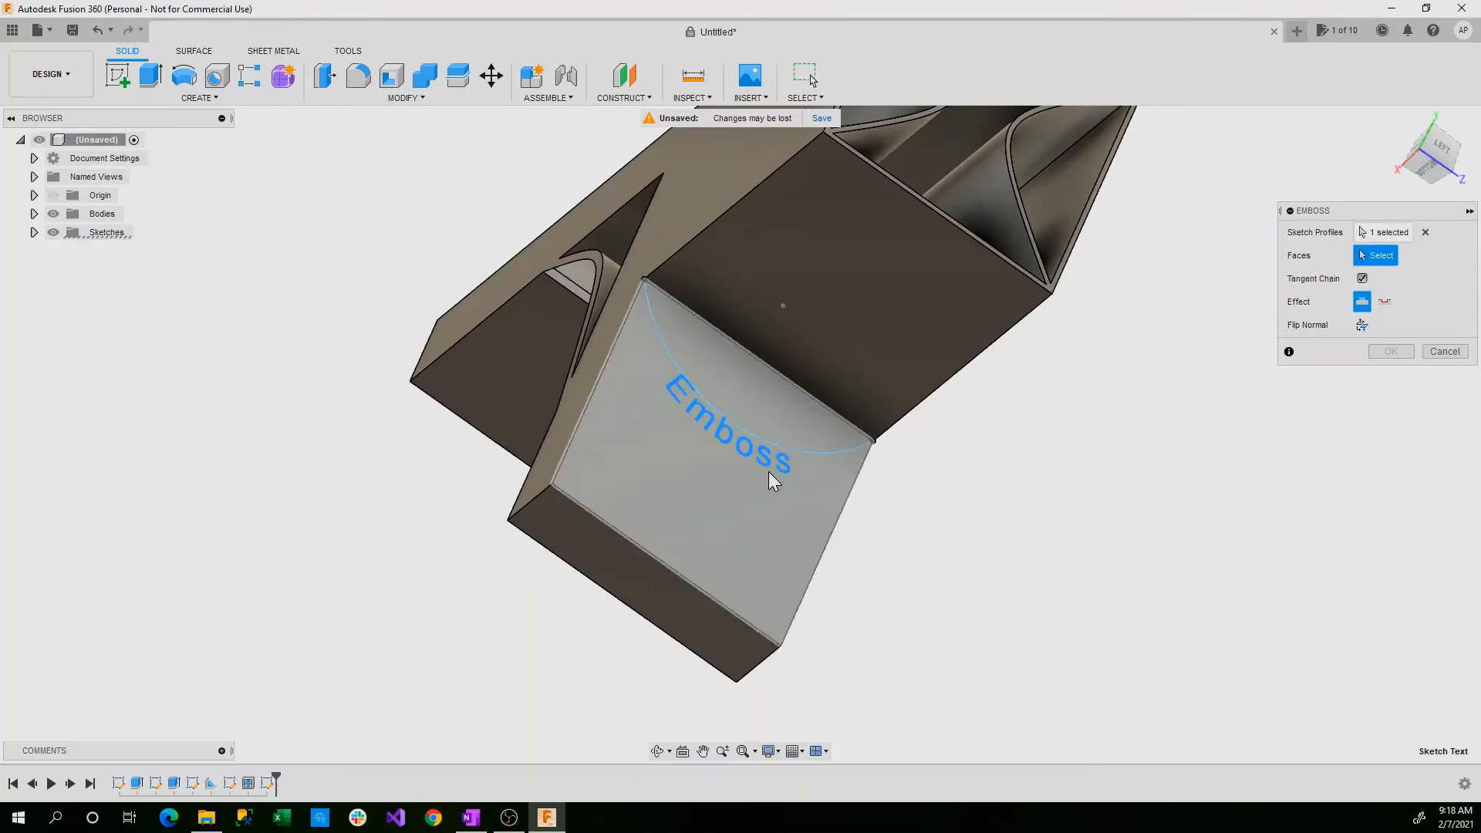
pyautogui.click(727, 481)
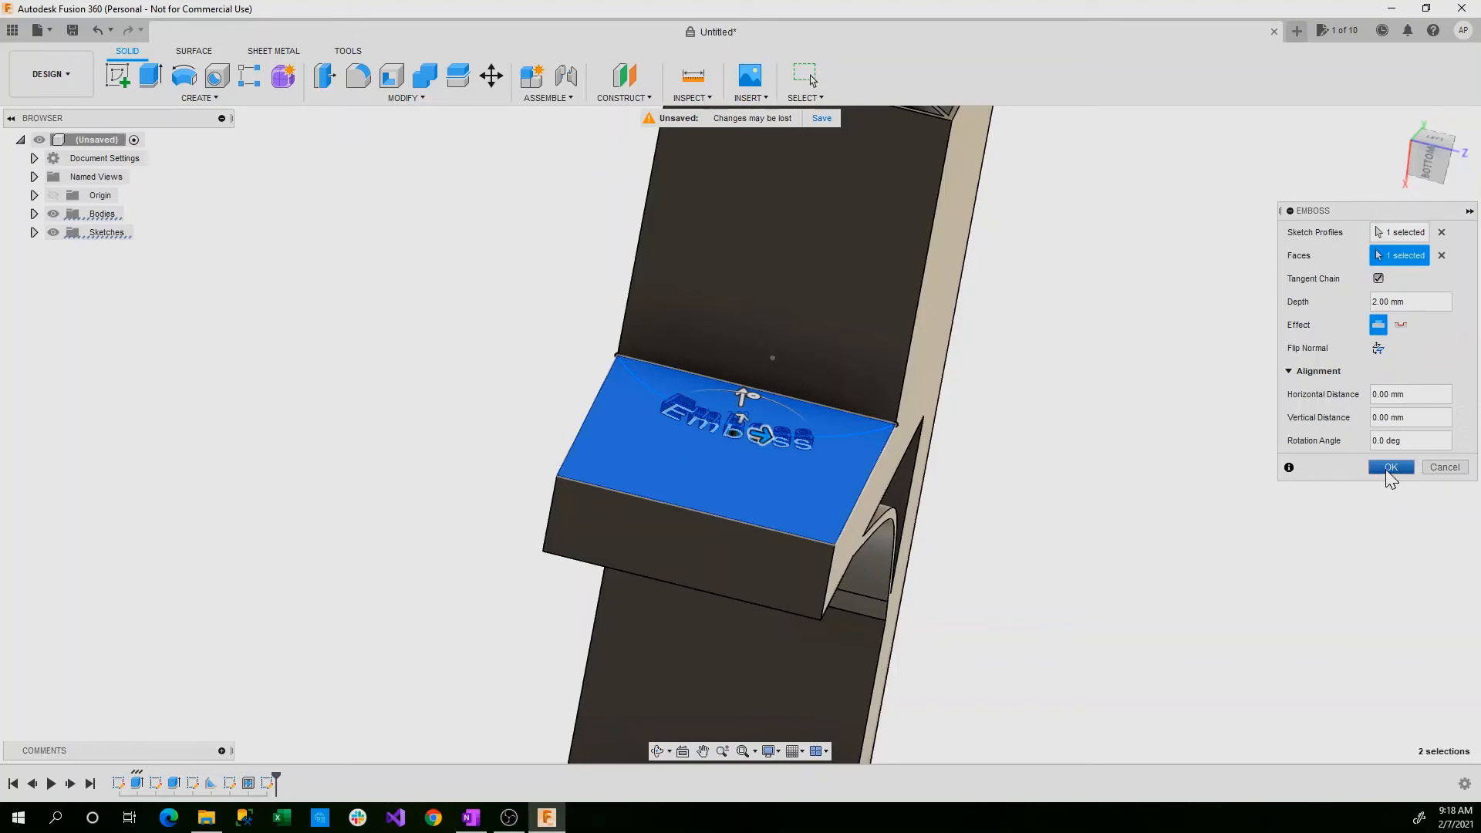
pyautogui.moveTo(1365, 426)
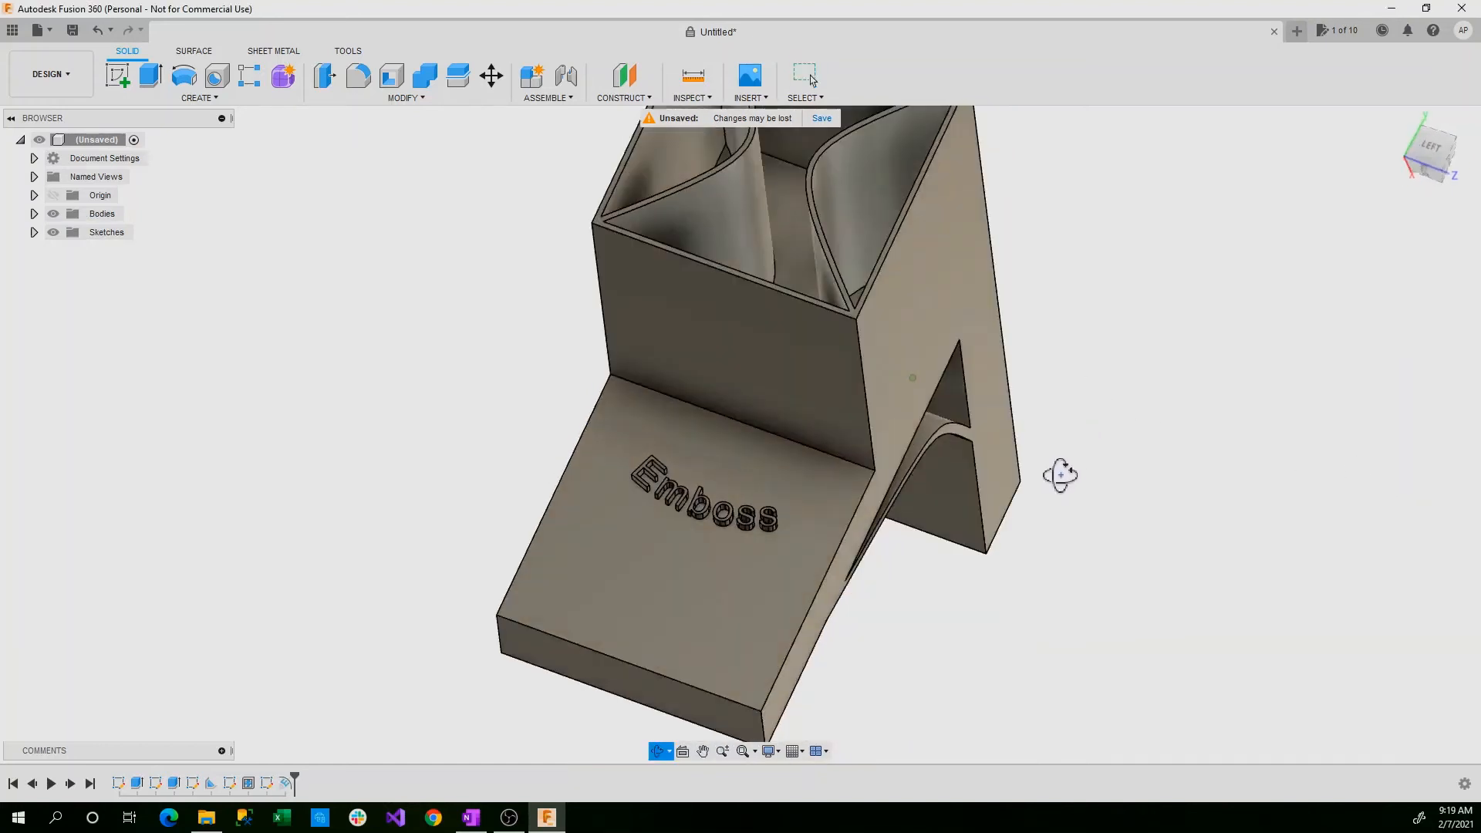
pyautogui.moveTo(1060, 476); pyautogui.dragTo(1066, 457)
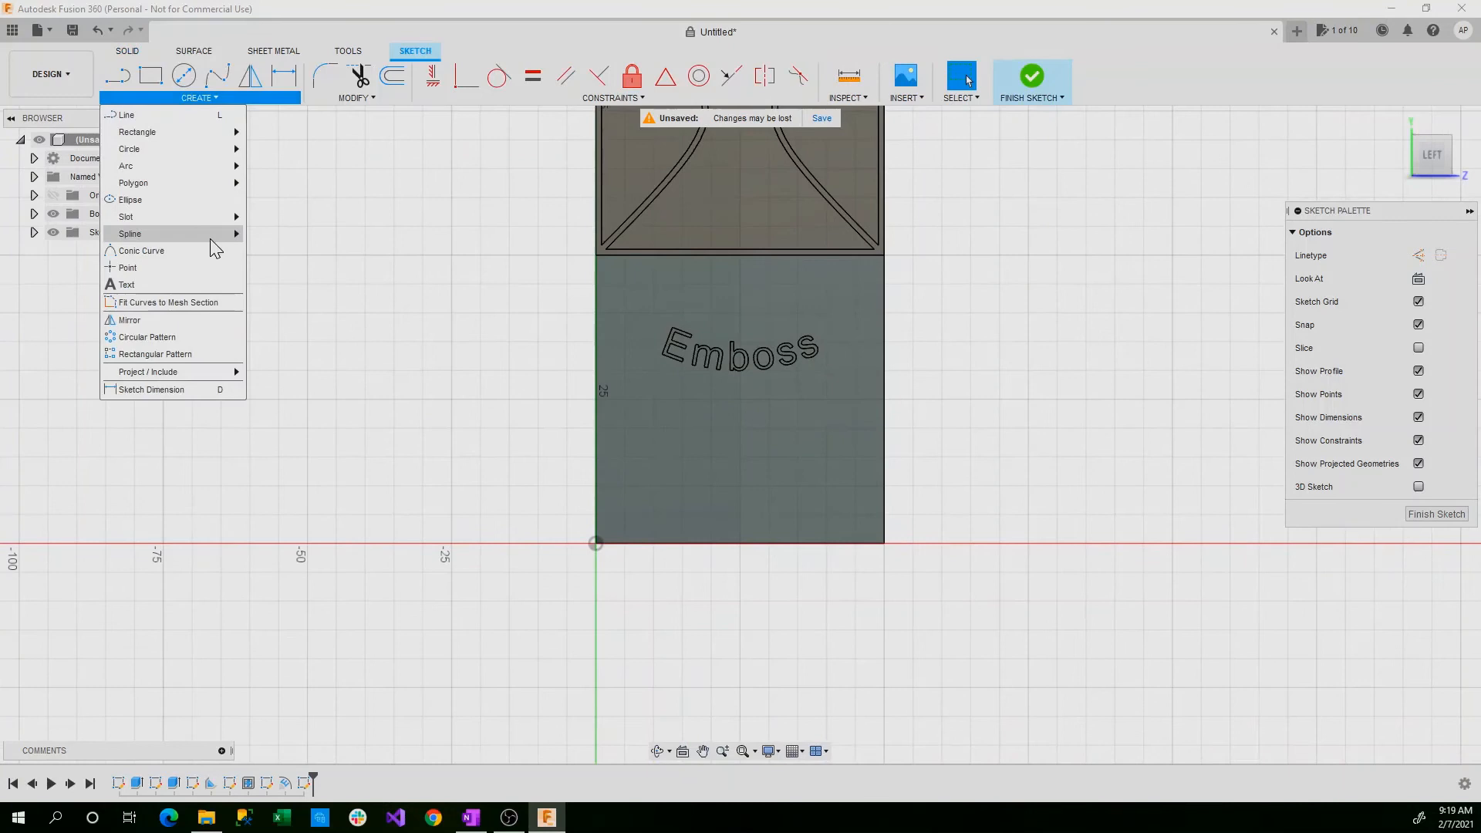
# - Draw an arc spanning the face's bottom-left to bottom-right corners with a downward bulge
pyautogui.click(255, 184)
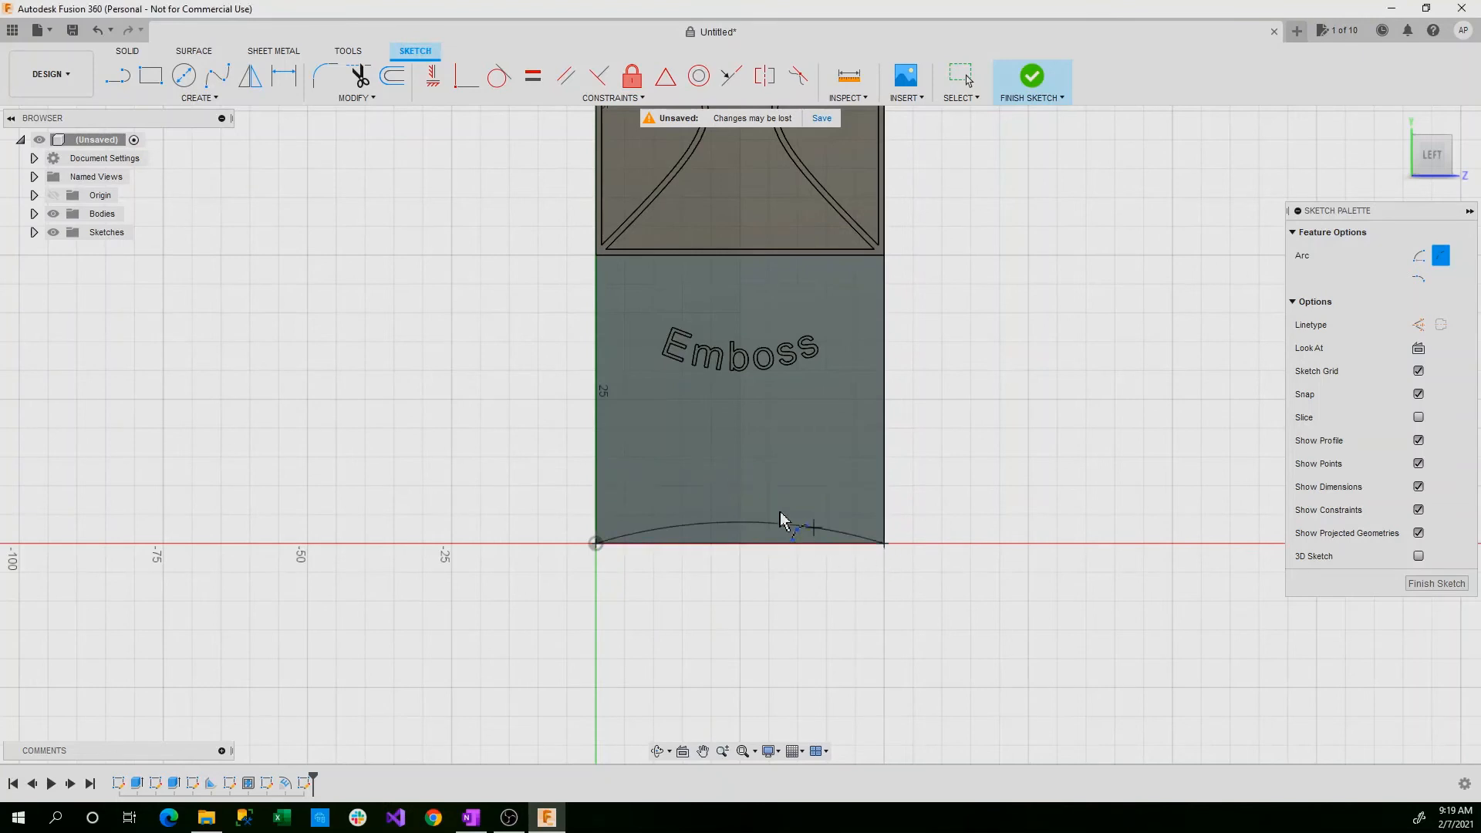
pyautogui.moveTo(793, 524); pyautogui.dragTo(743, 426)
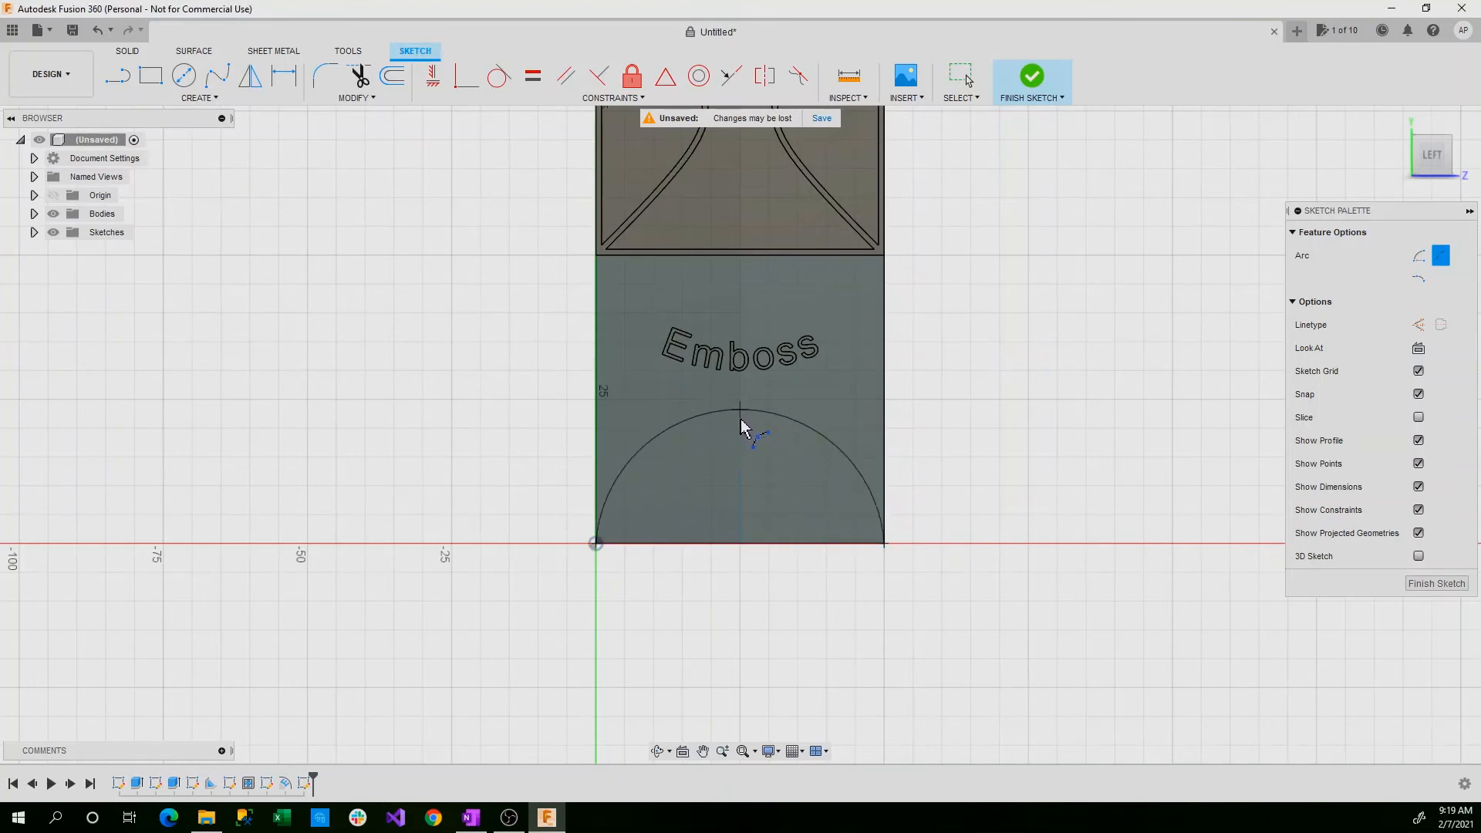
pyautogui.moveTo(740, 423); pyautogui.dragTo(741, 463)
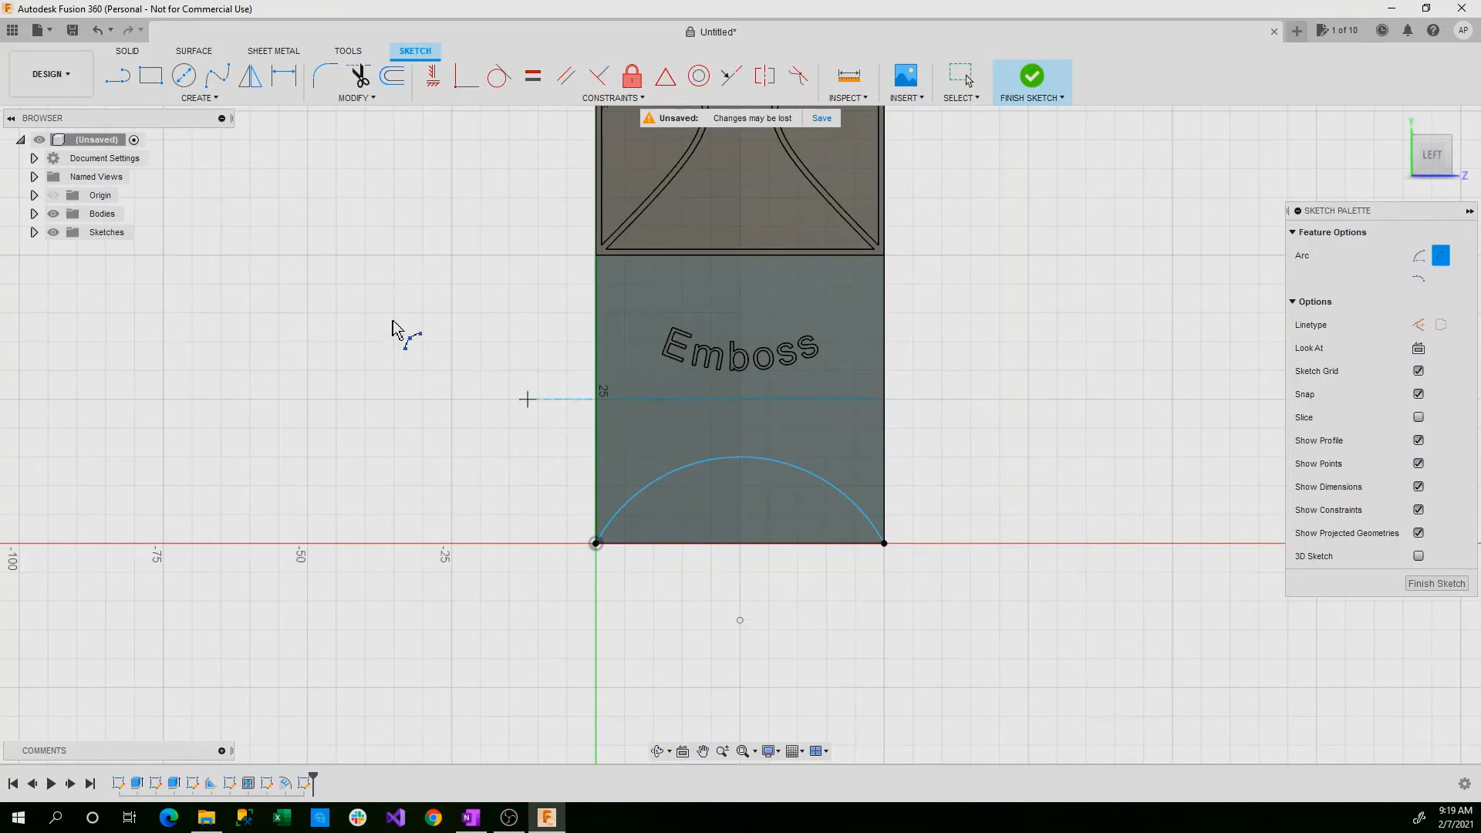
pyautogui.click(197, 97)
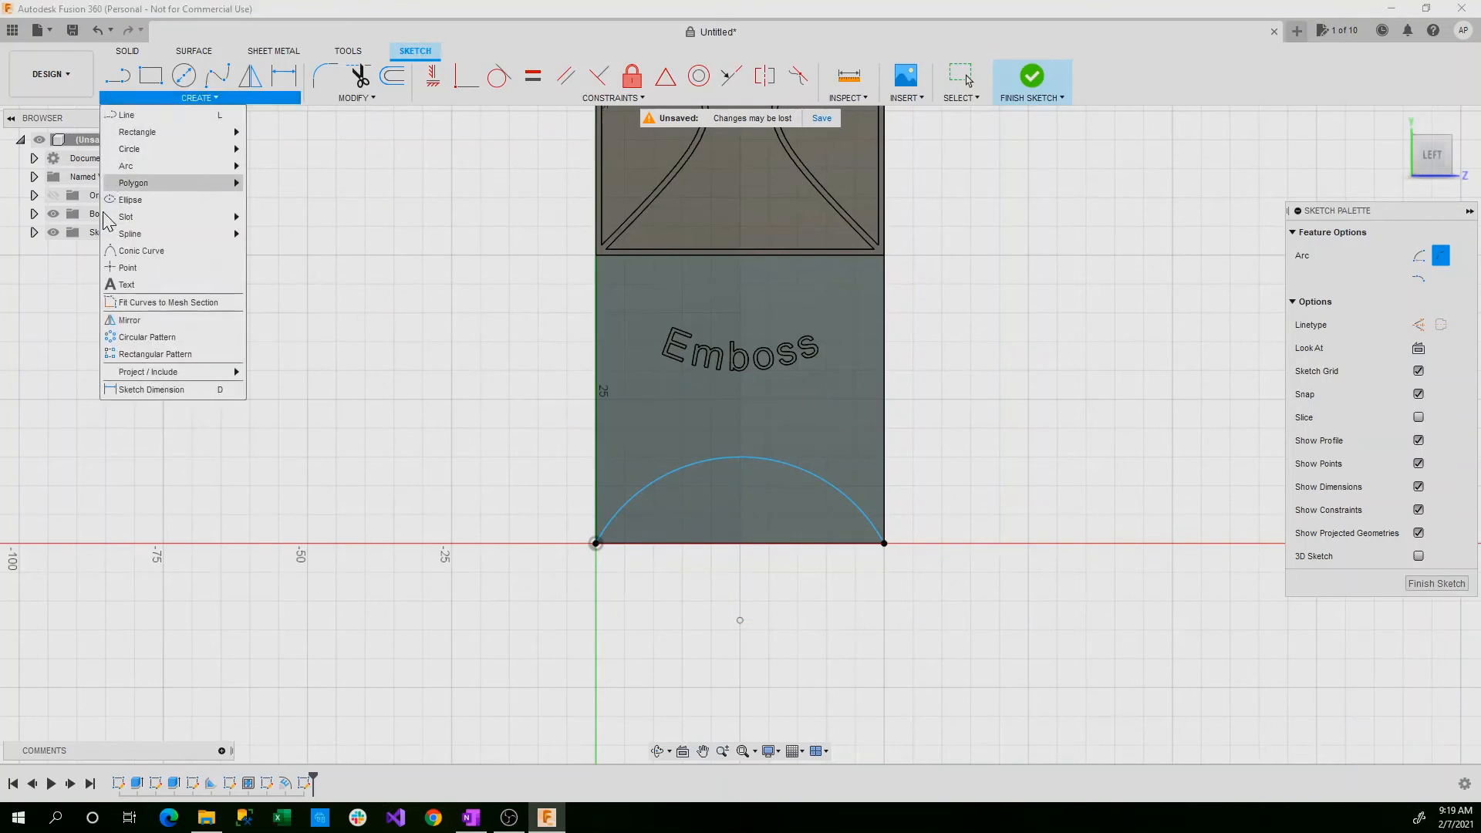
pyautogui.click(125, 284)
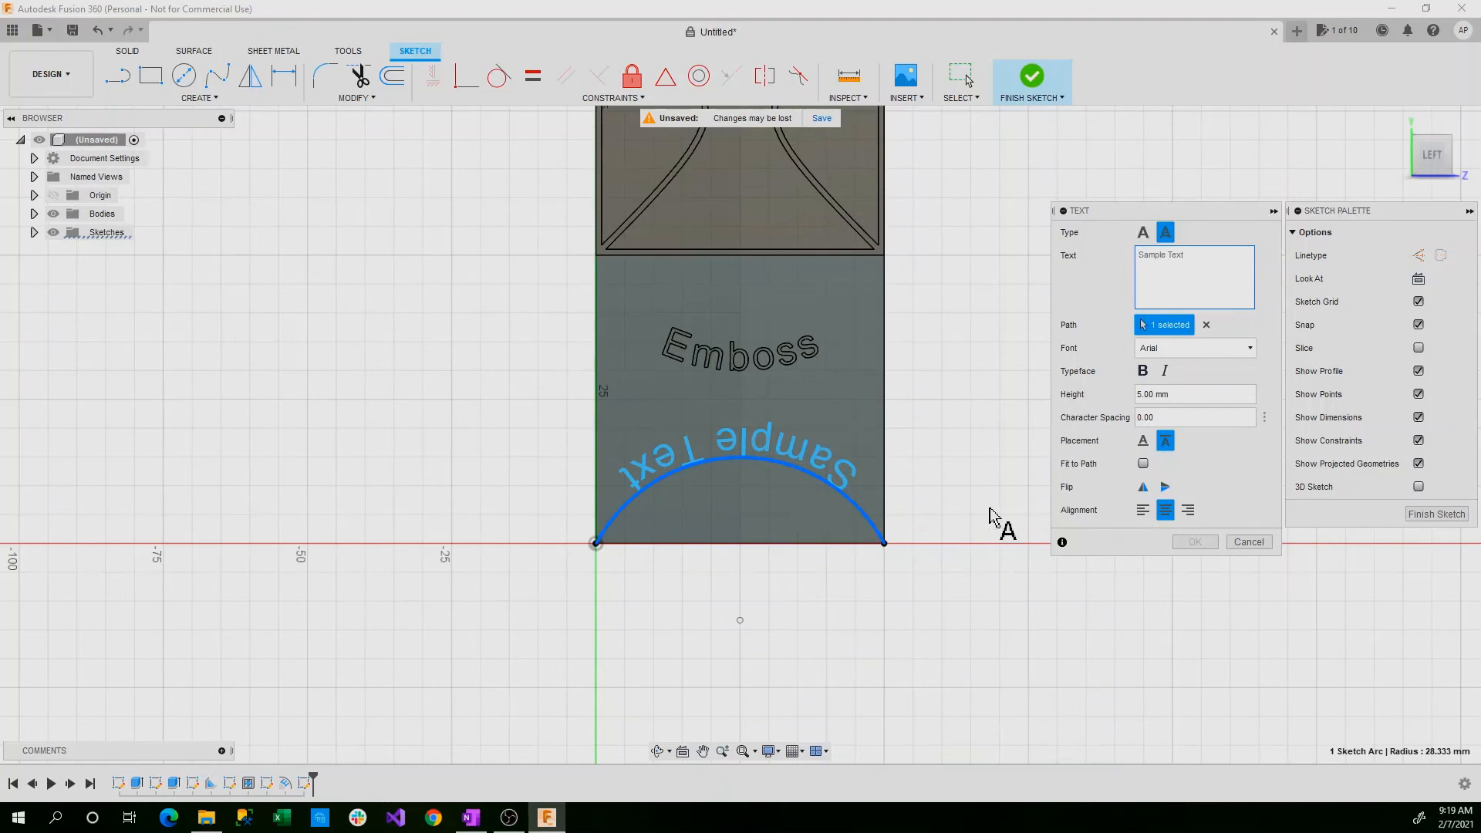
# - Flip the path text upright, set it to 'Deboss', confirm and finish the sketch
pyautogui.click(1165, 486)
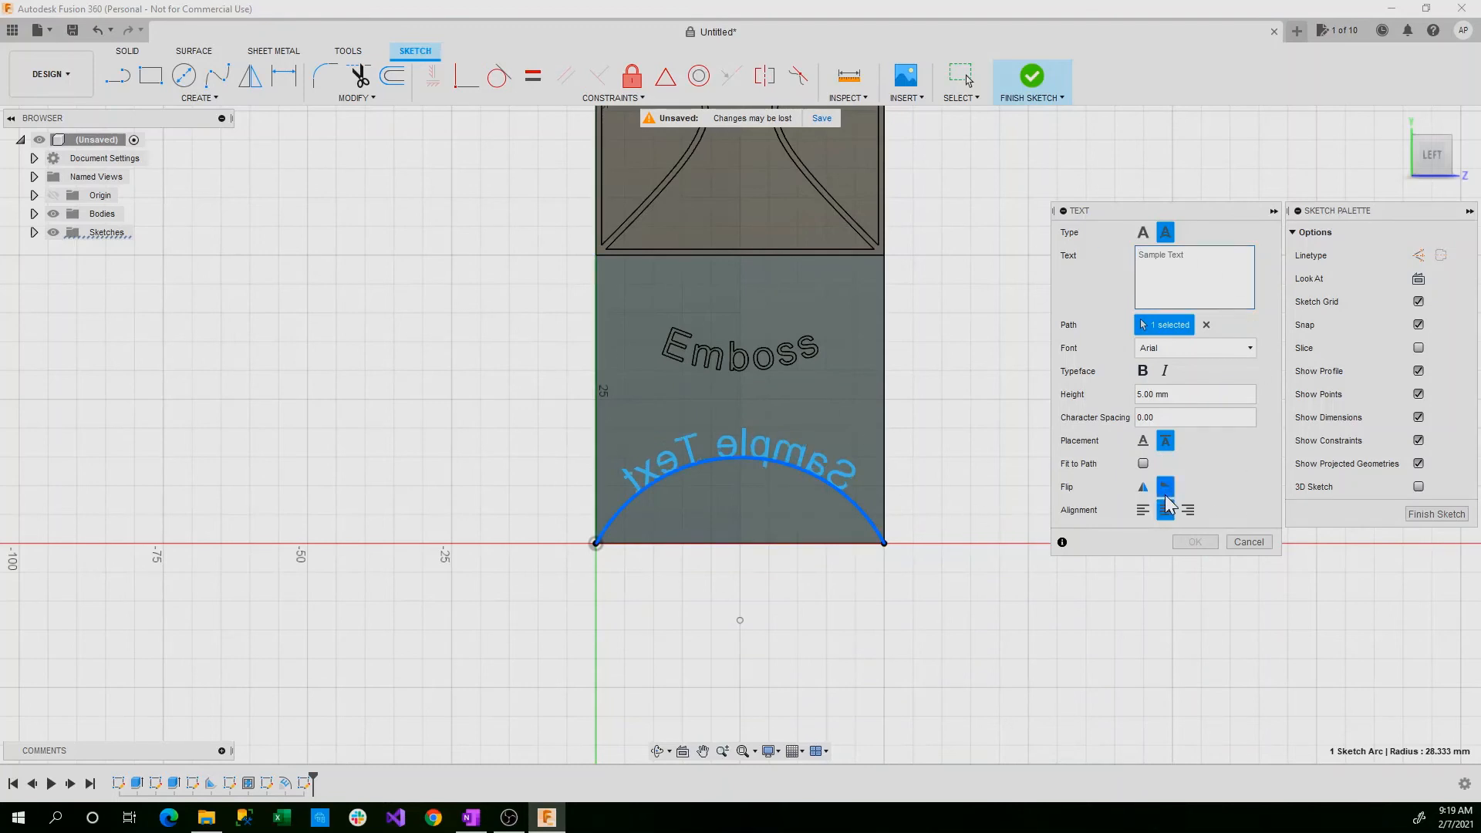
pyautogui.click(1142, 486)
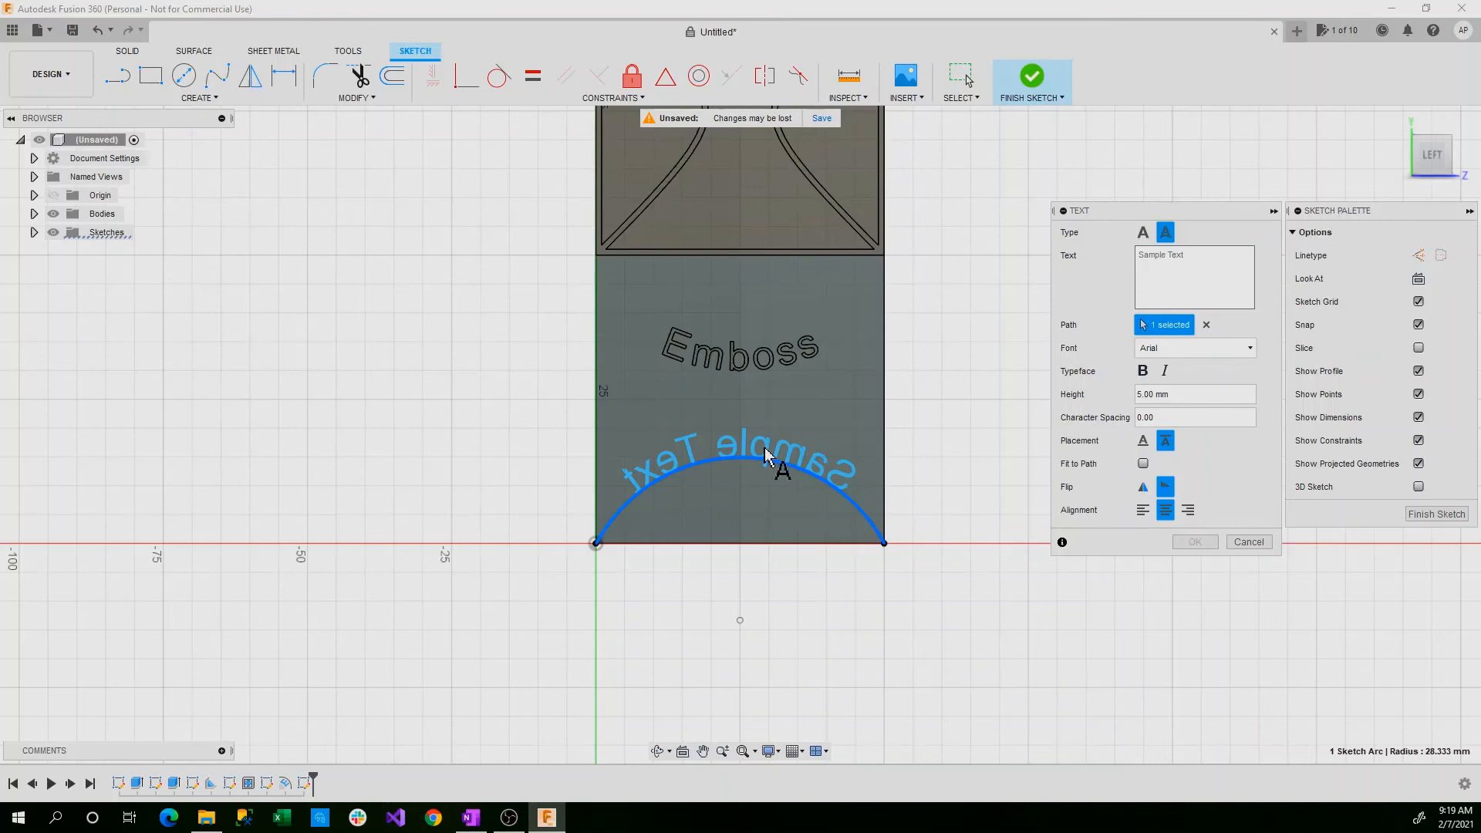
pyautogui.click(1143, 486)
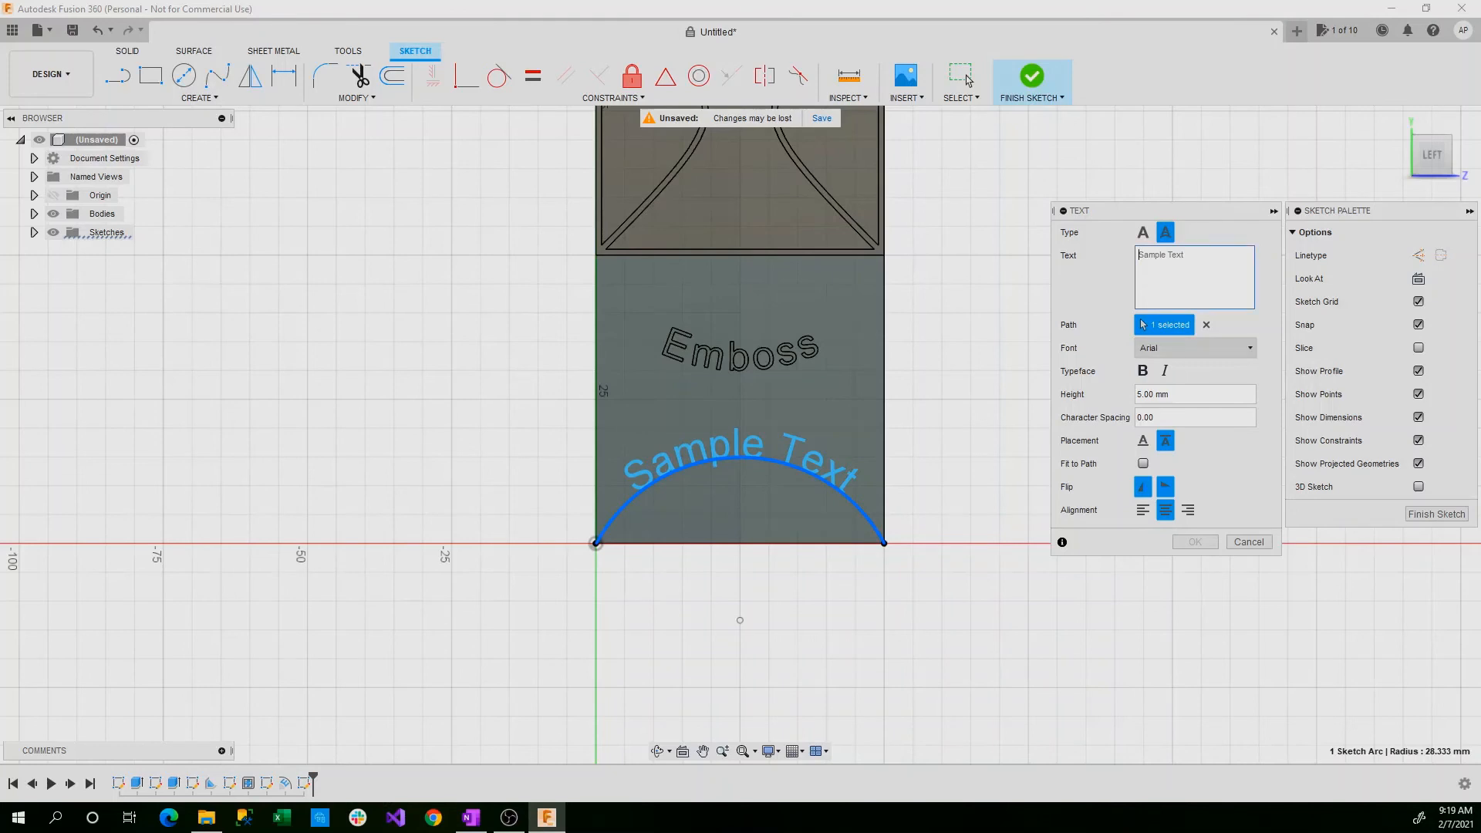
pyautogui.write('Deboss')
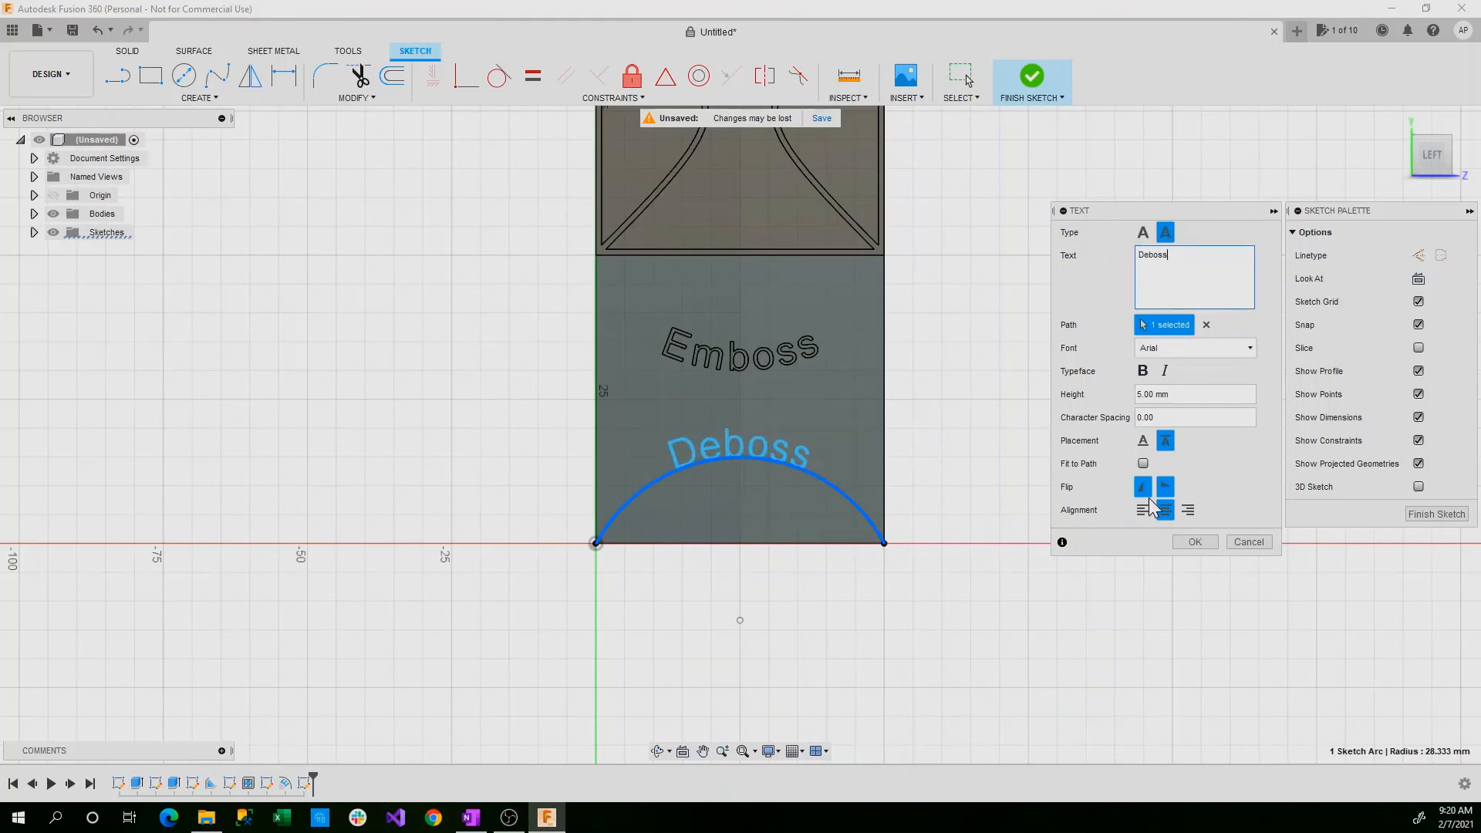
pyautogui.click(1142, 486)
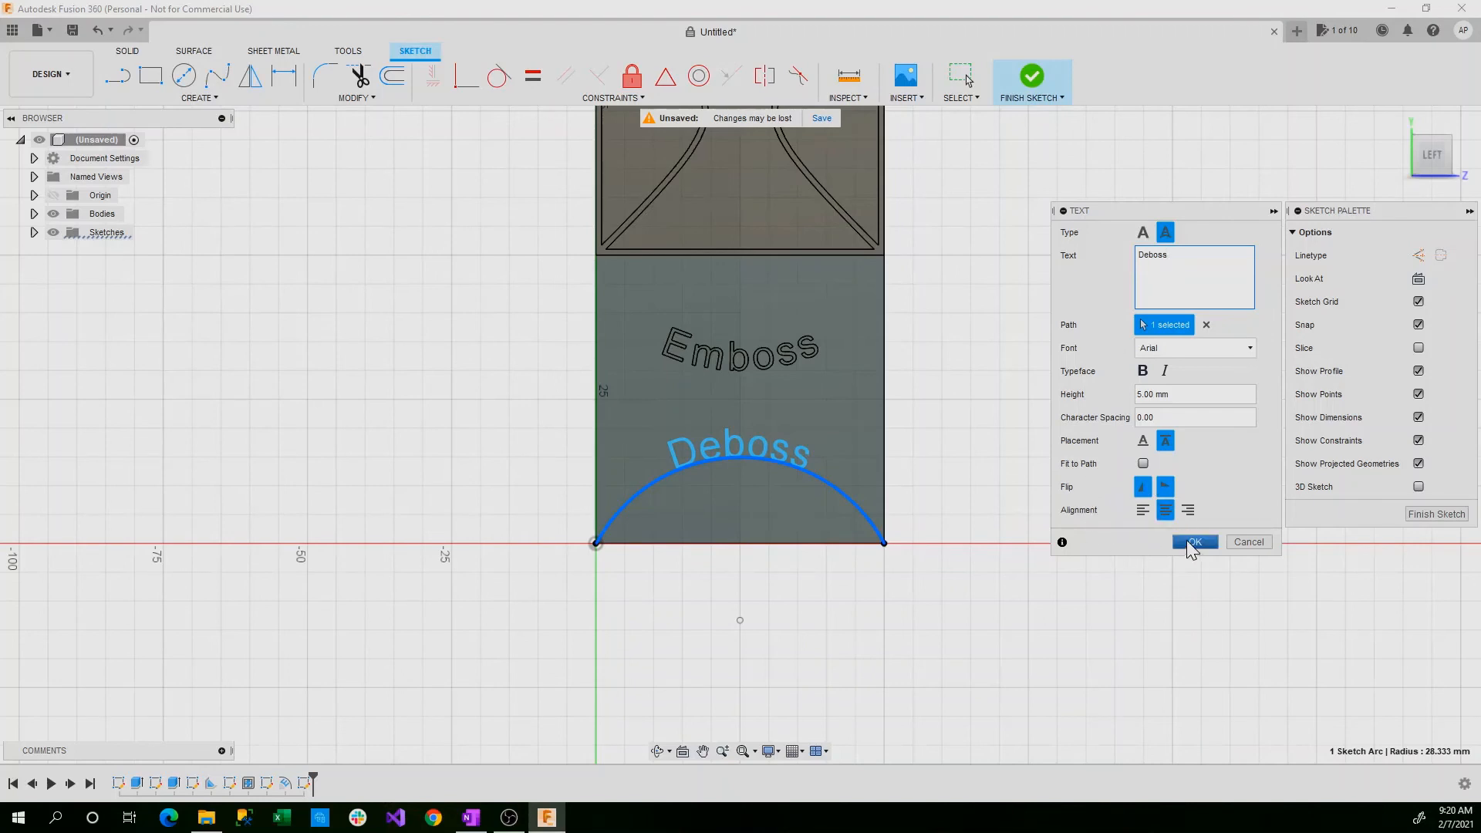
pyautogui.click(1195, 541)
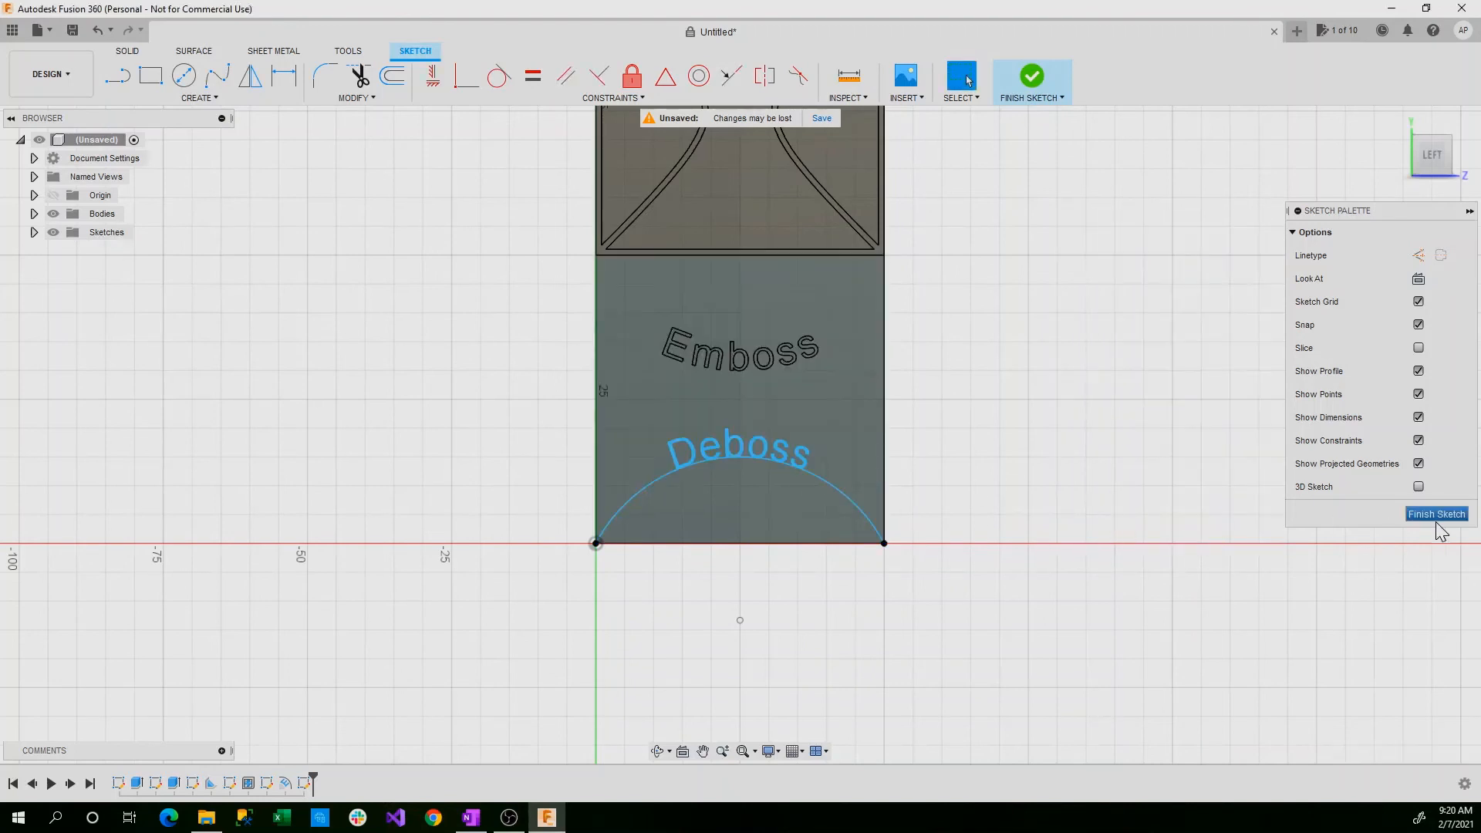
pyautogui.click(1435, 513)
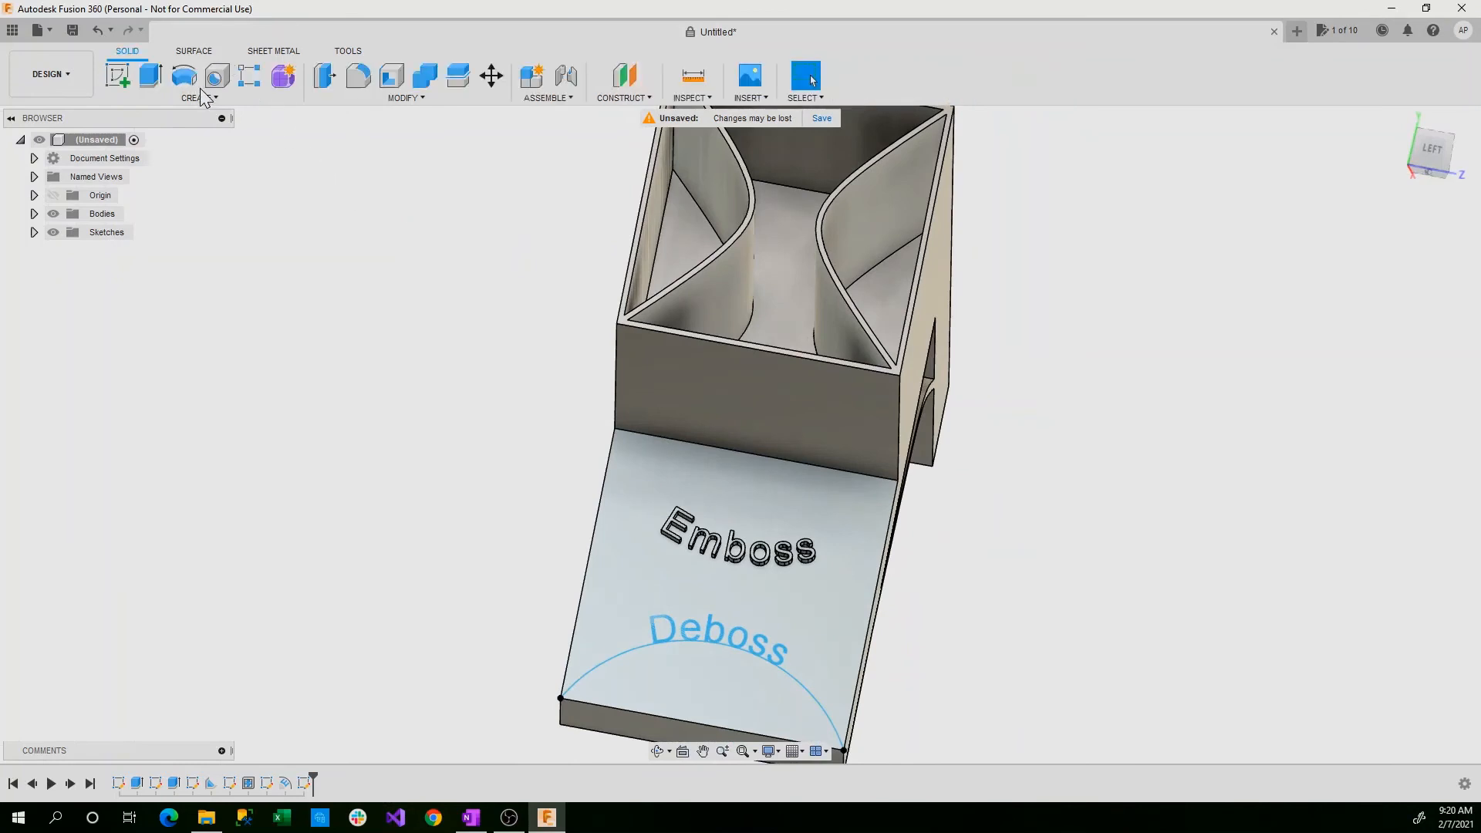
# - Create an Emboss feature with Deboss effect using the 'Deboss' text and the flat face, -2 mm deep
pyautogui.click(199, 97)
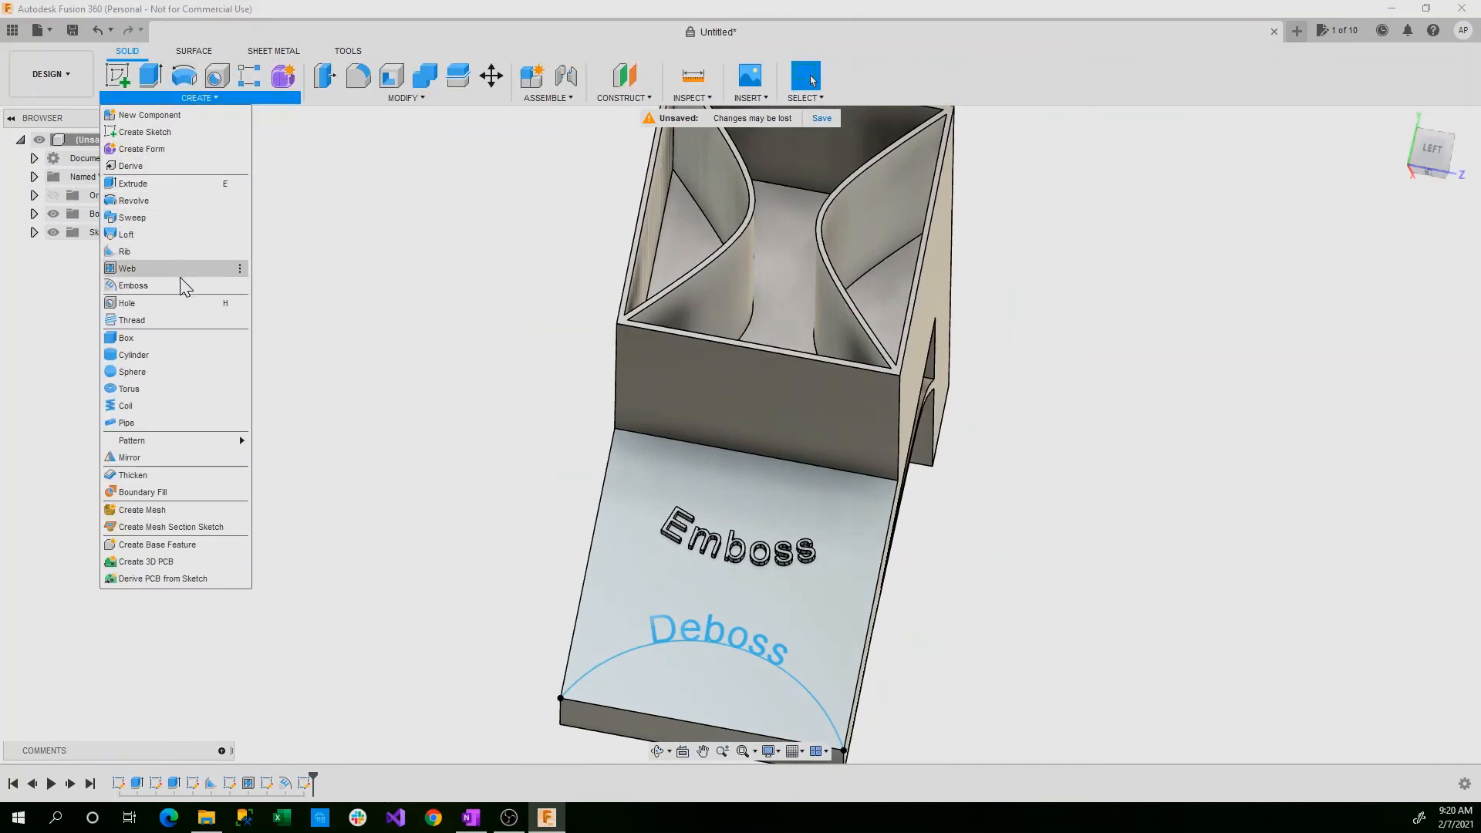
pyautogui.click(133, 286)
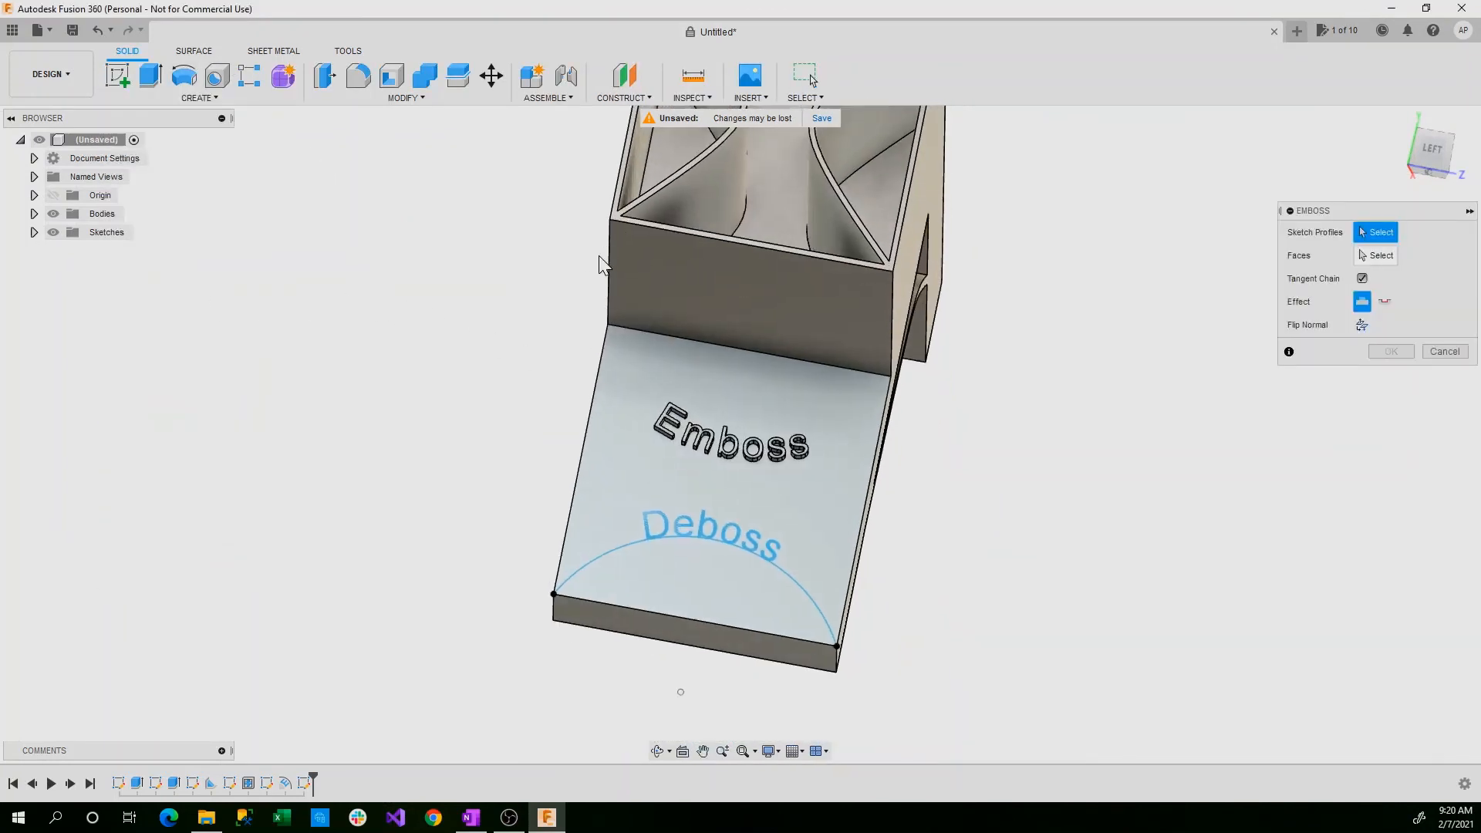
pyautogui.moveTo(1385, 301)
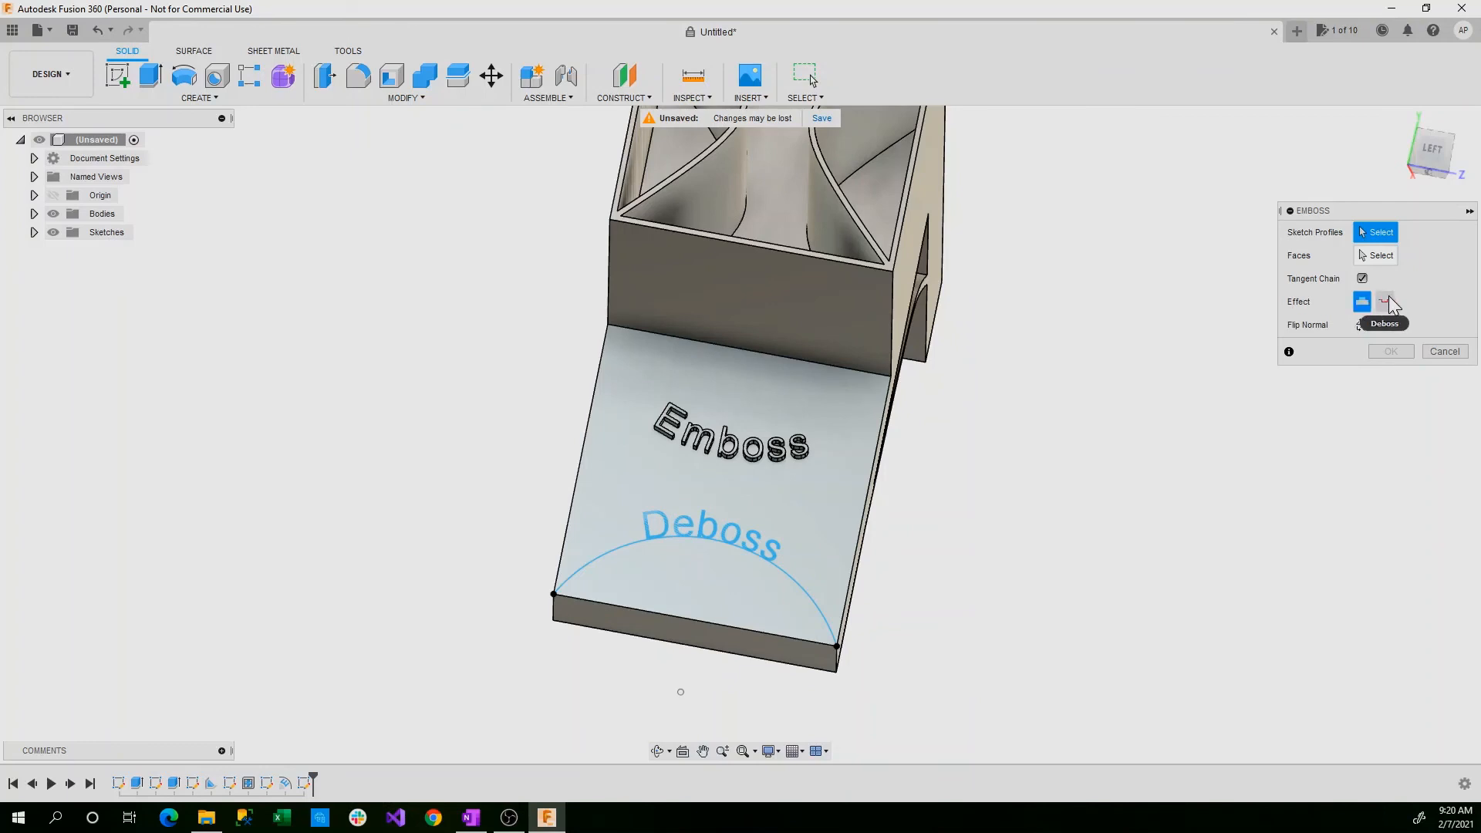
pyautogui.click(1384, 300)
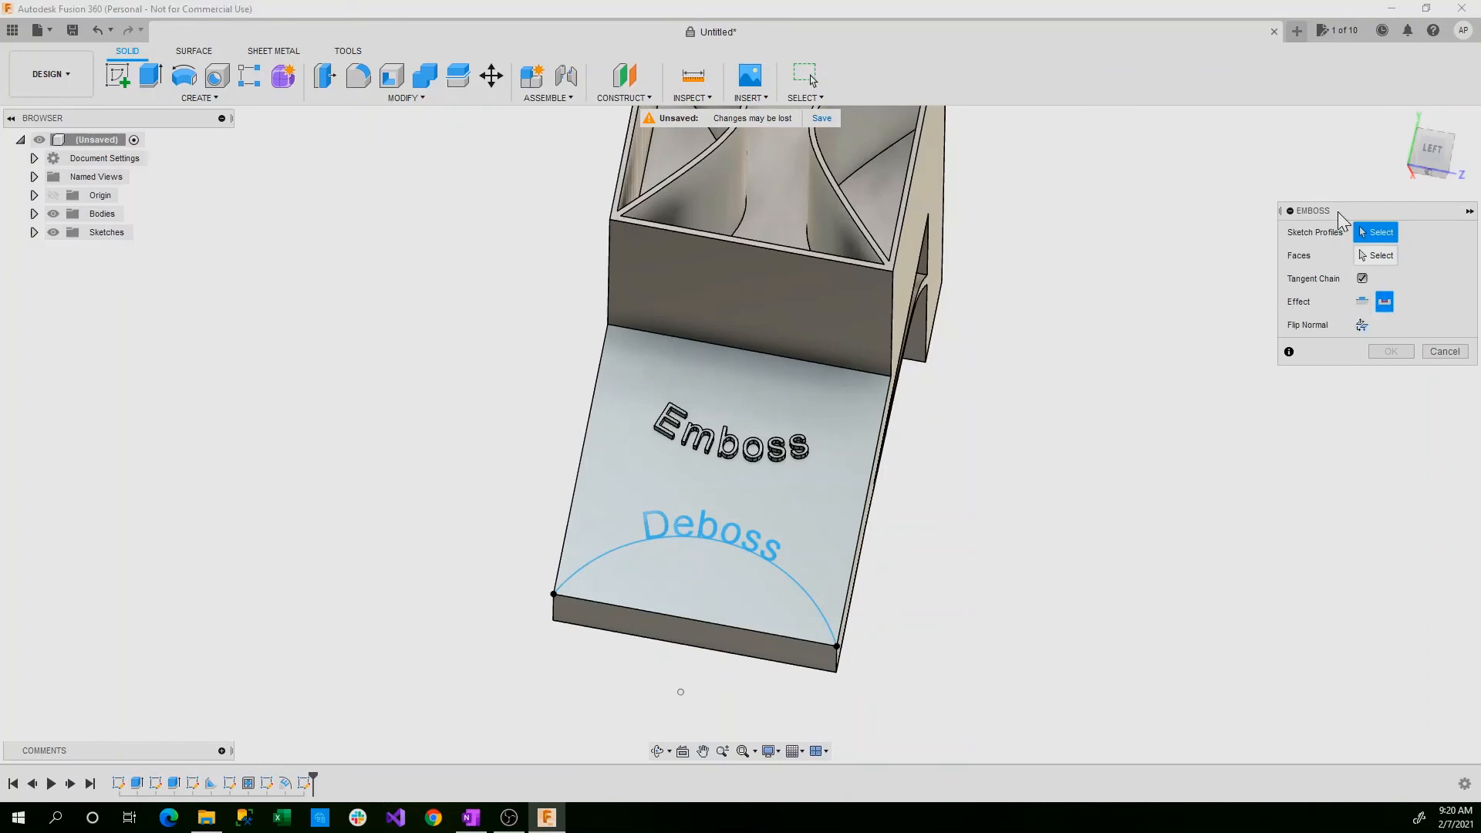
pyautogui.click(708, 529)
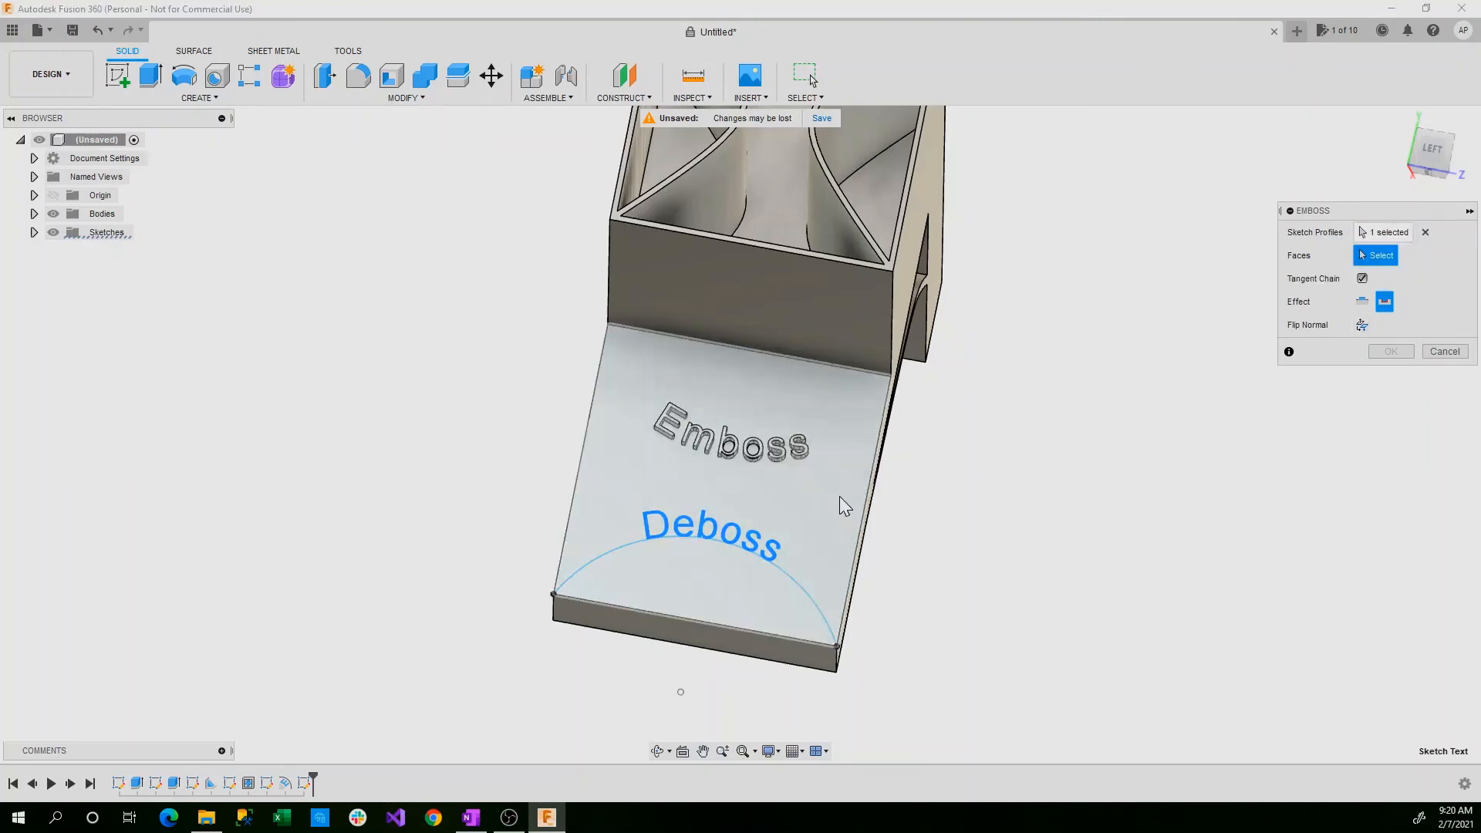
pyautogui.click(704, 496)
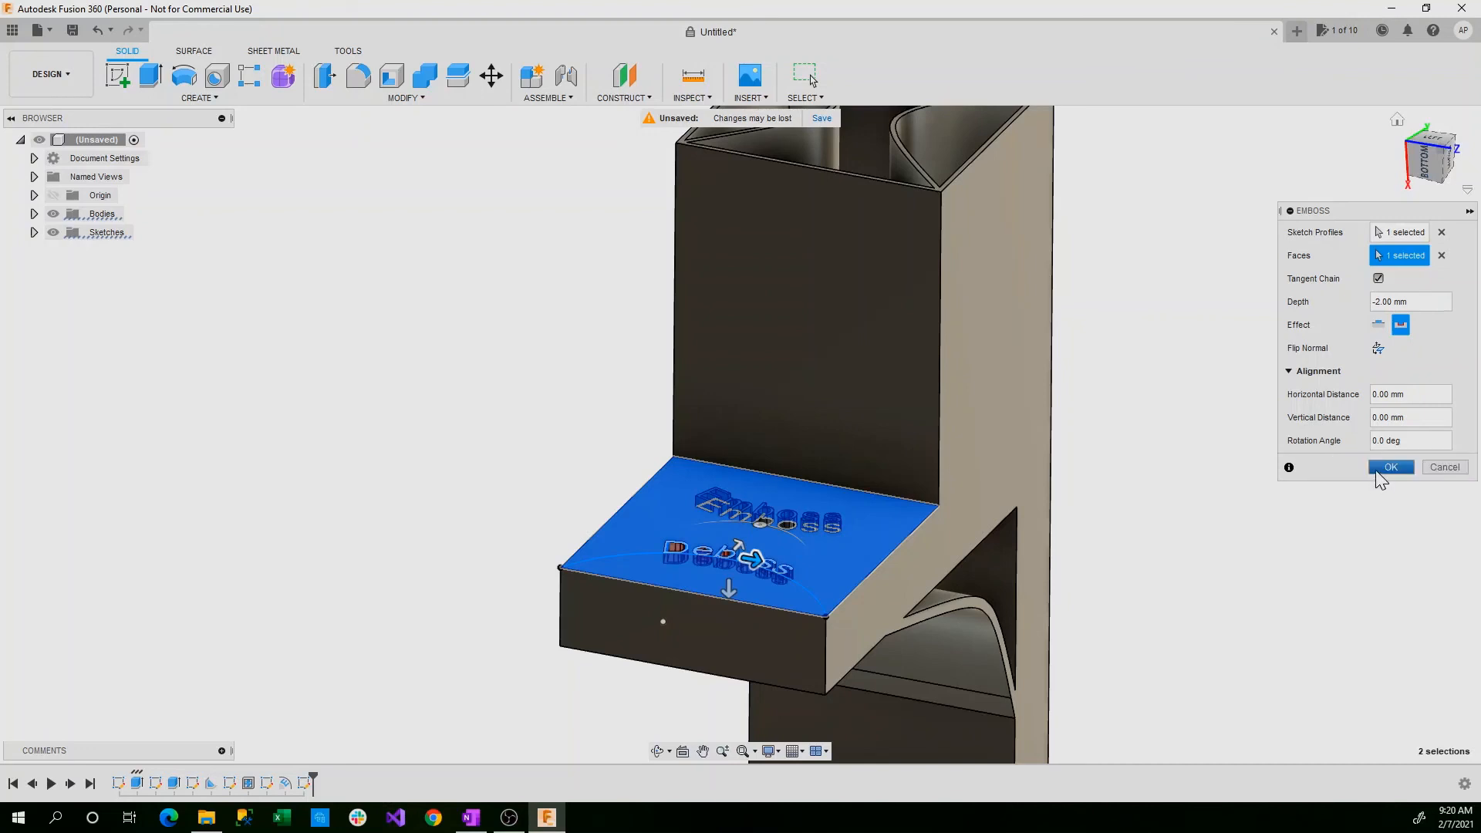
pyautogui.moveTo(1381, 480)
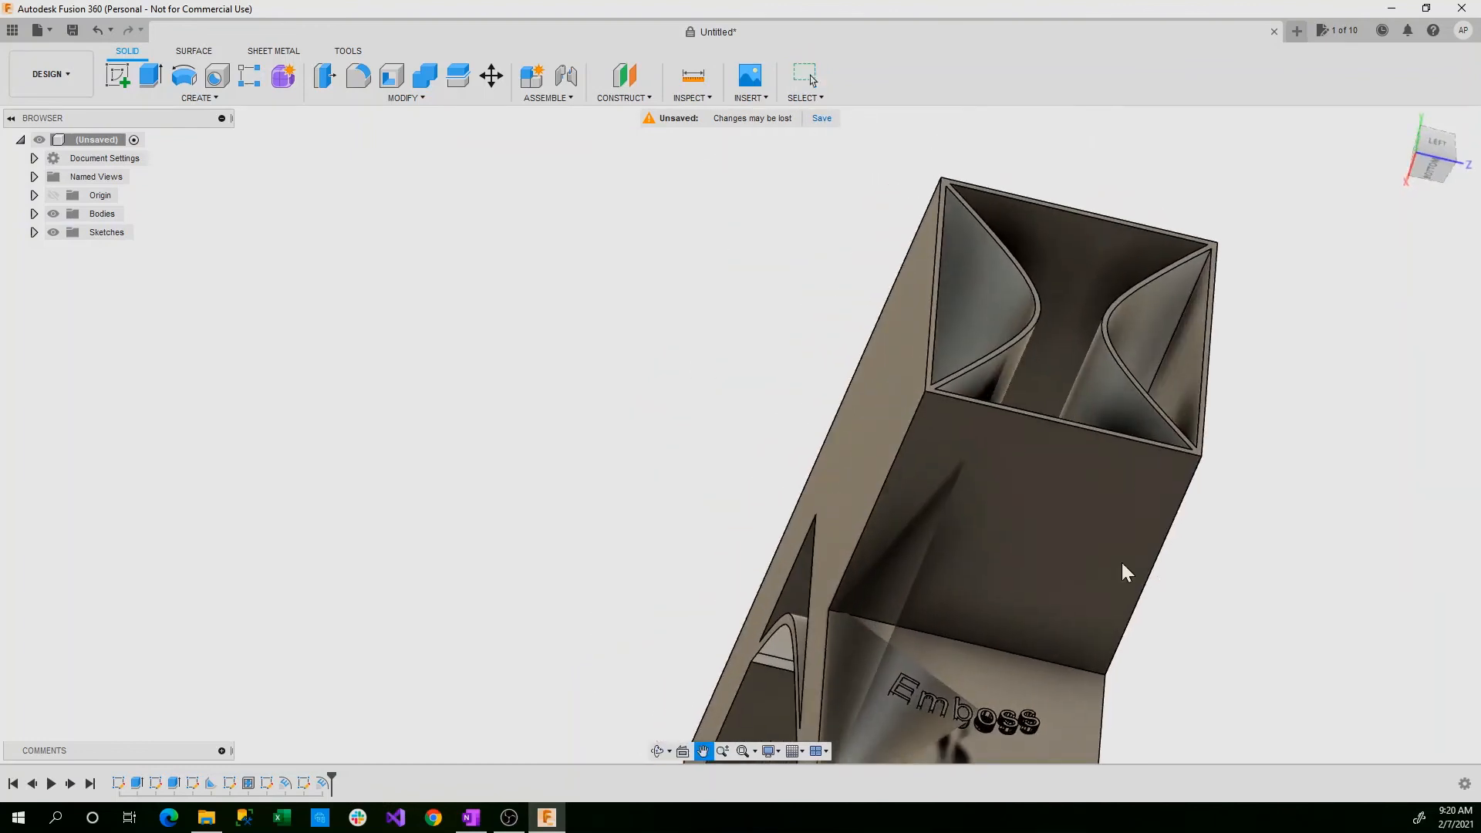
pyautogui.moveTo(1124, 570); pyautogui.dragTo(1030, 463)
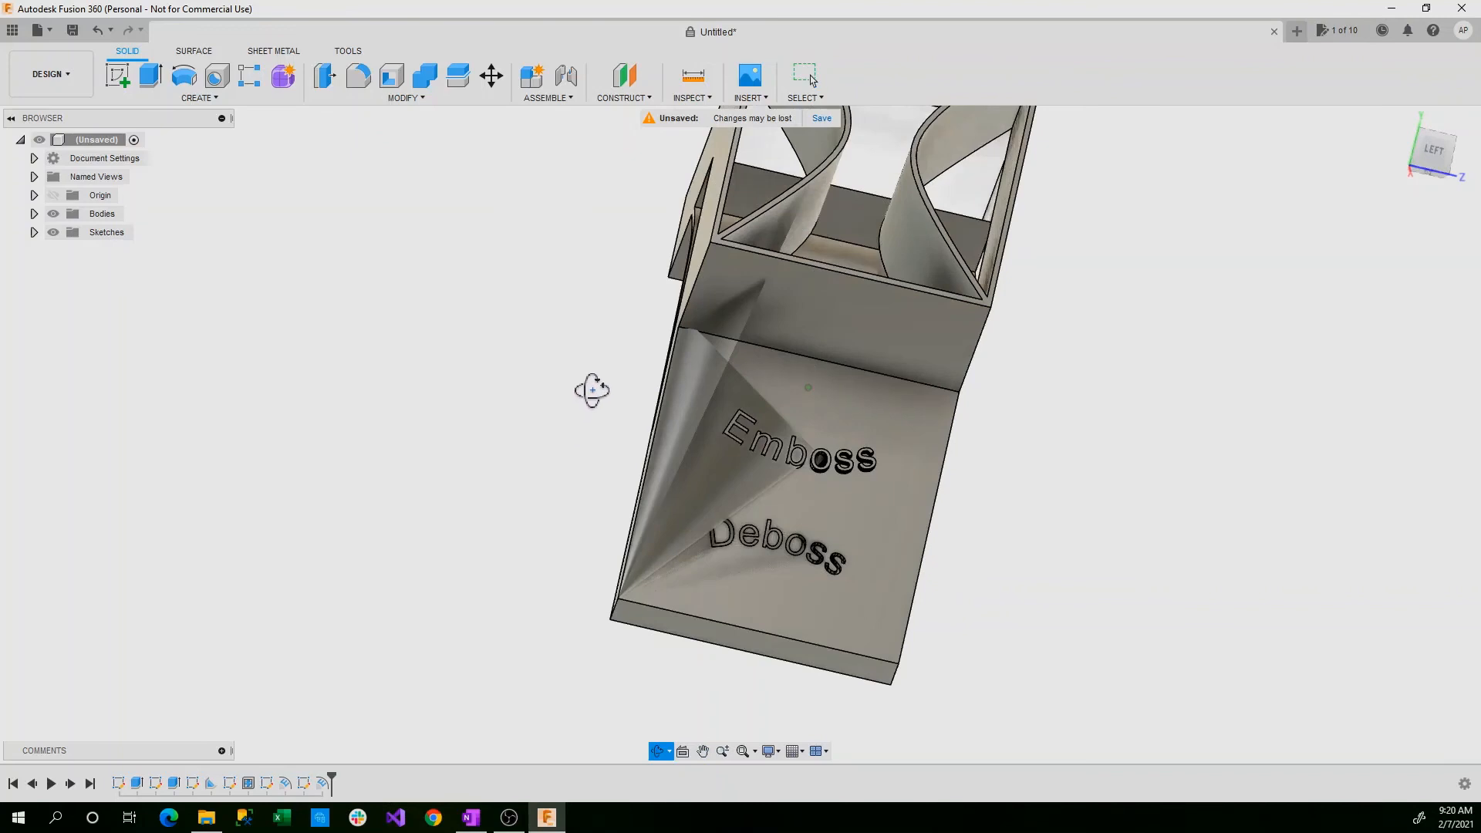
pyautogui.moveTo(592, 391); pyautogui.dragTo(569, 415)
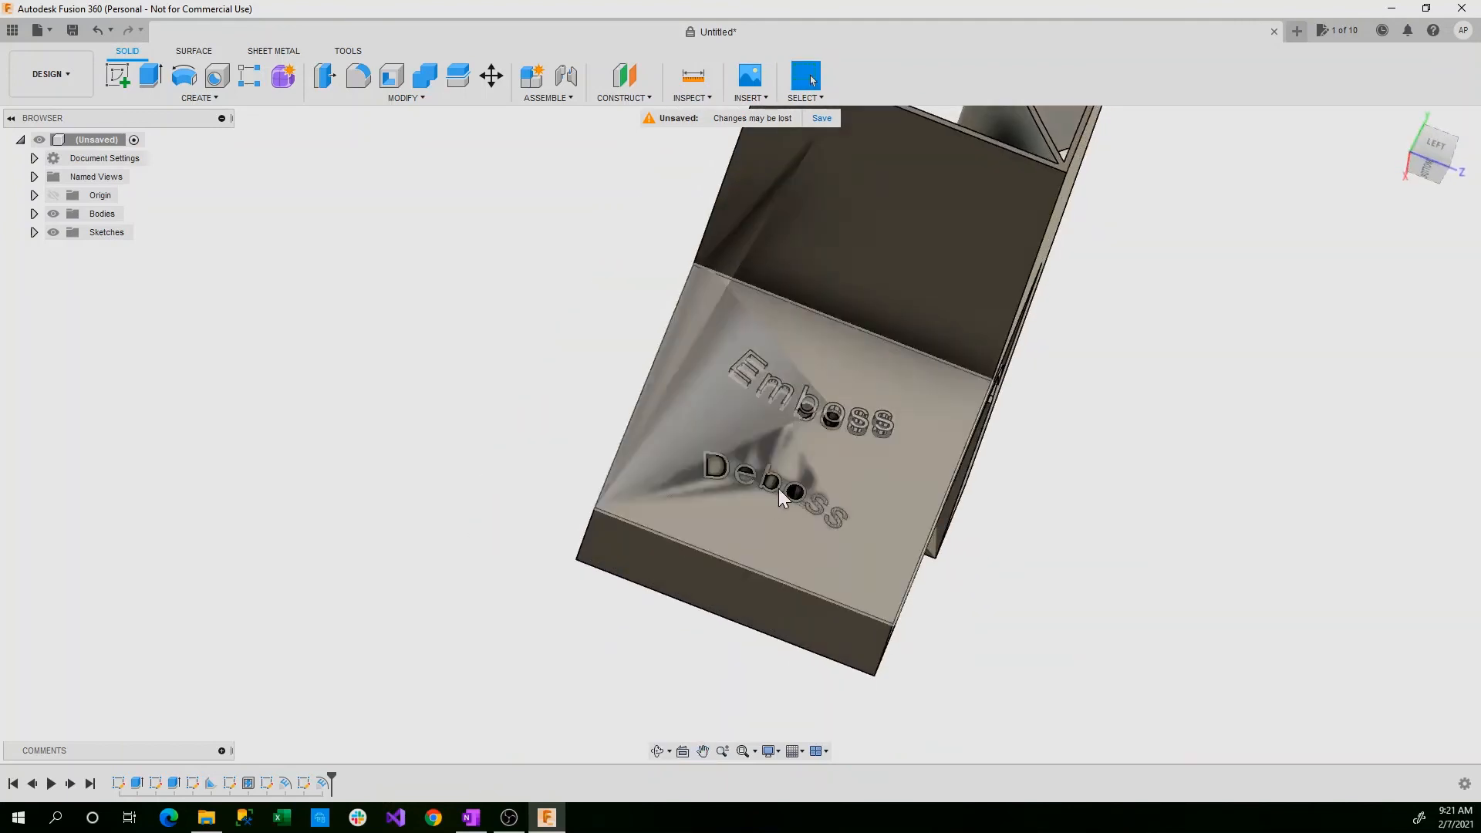
pyautogui.moveTo(715, 397)
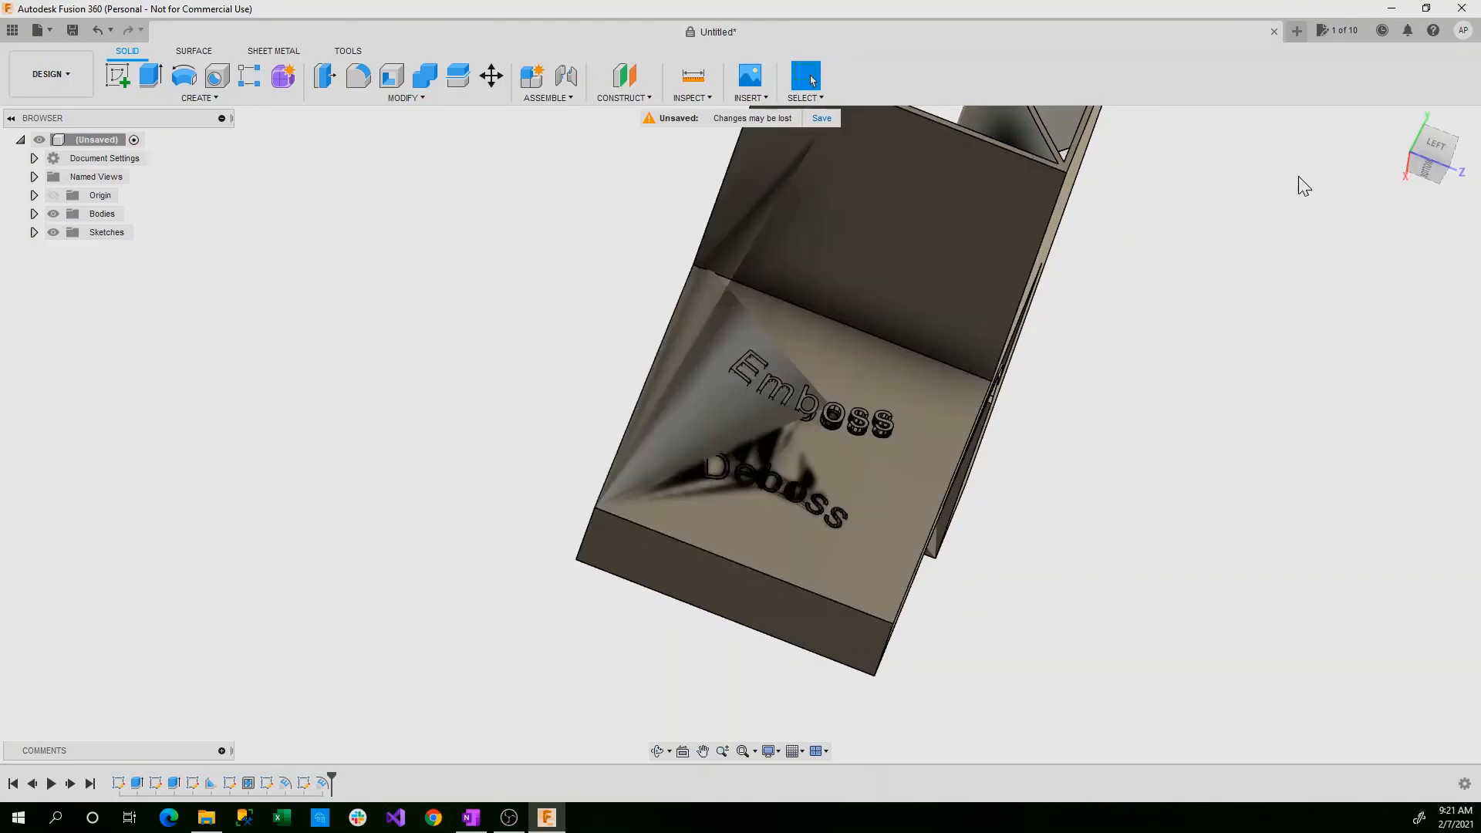
pyautogui.moveTo(338, 298)
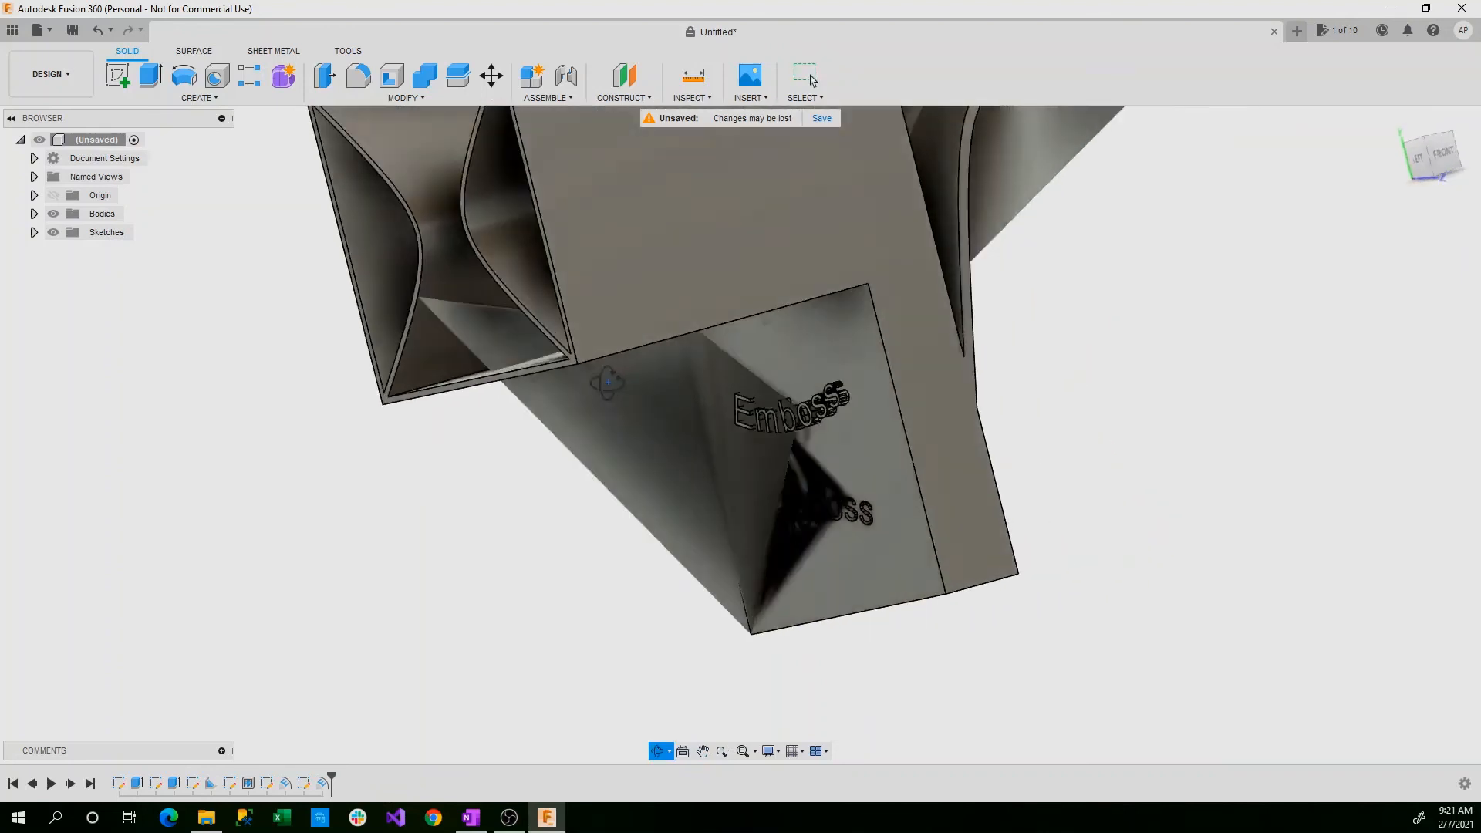
pyautogui.moveTo(610, 381); pyautogui.dragTo(695, 392)
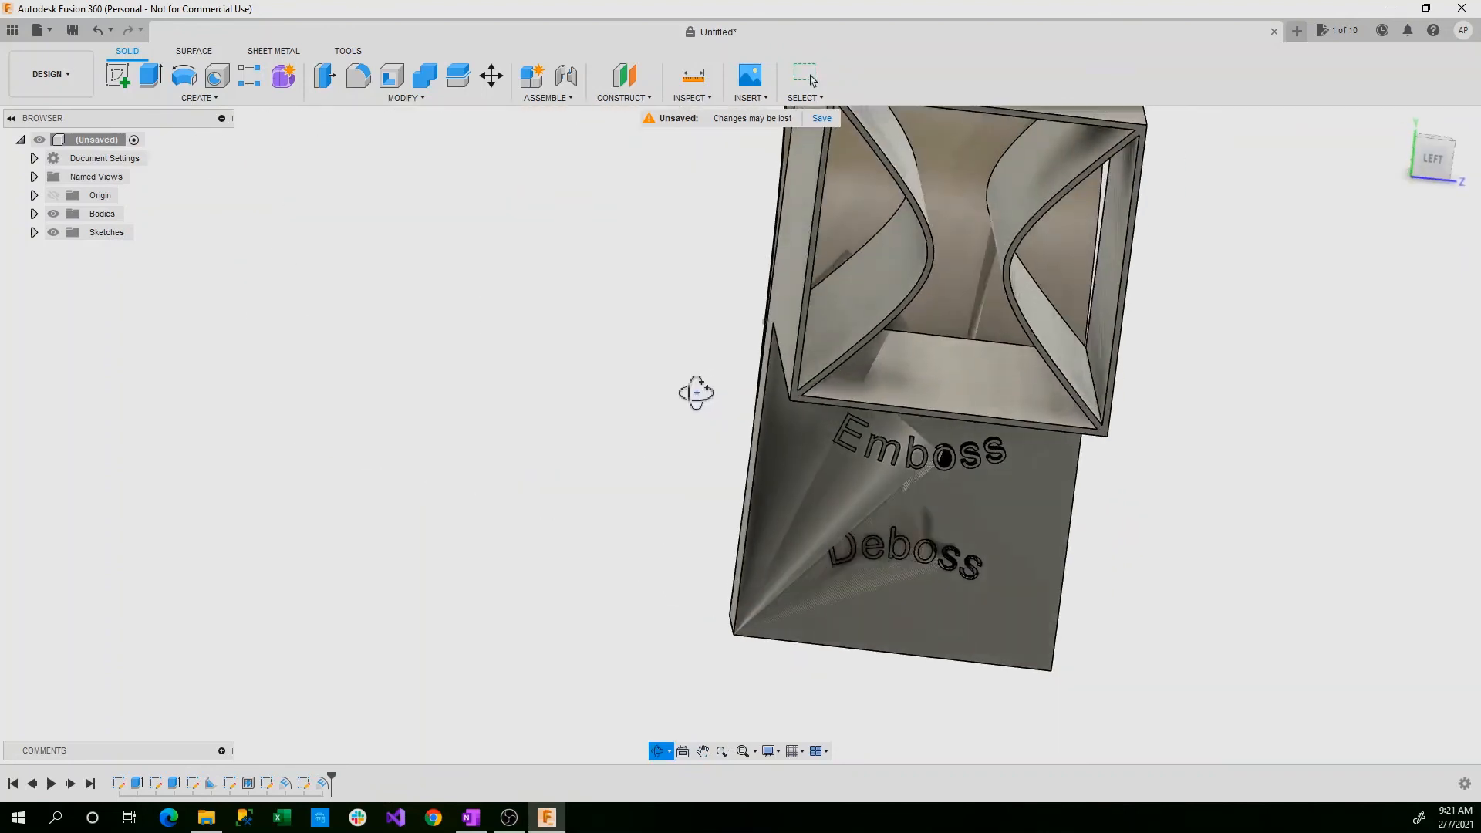
pyautogui.moveTo(696, 392); pyautogui.dragTo(859, 401)
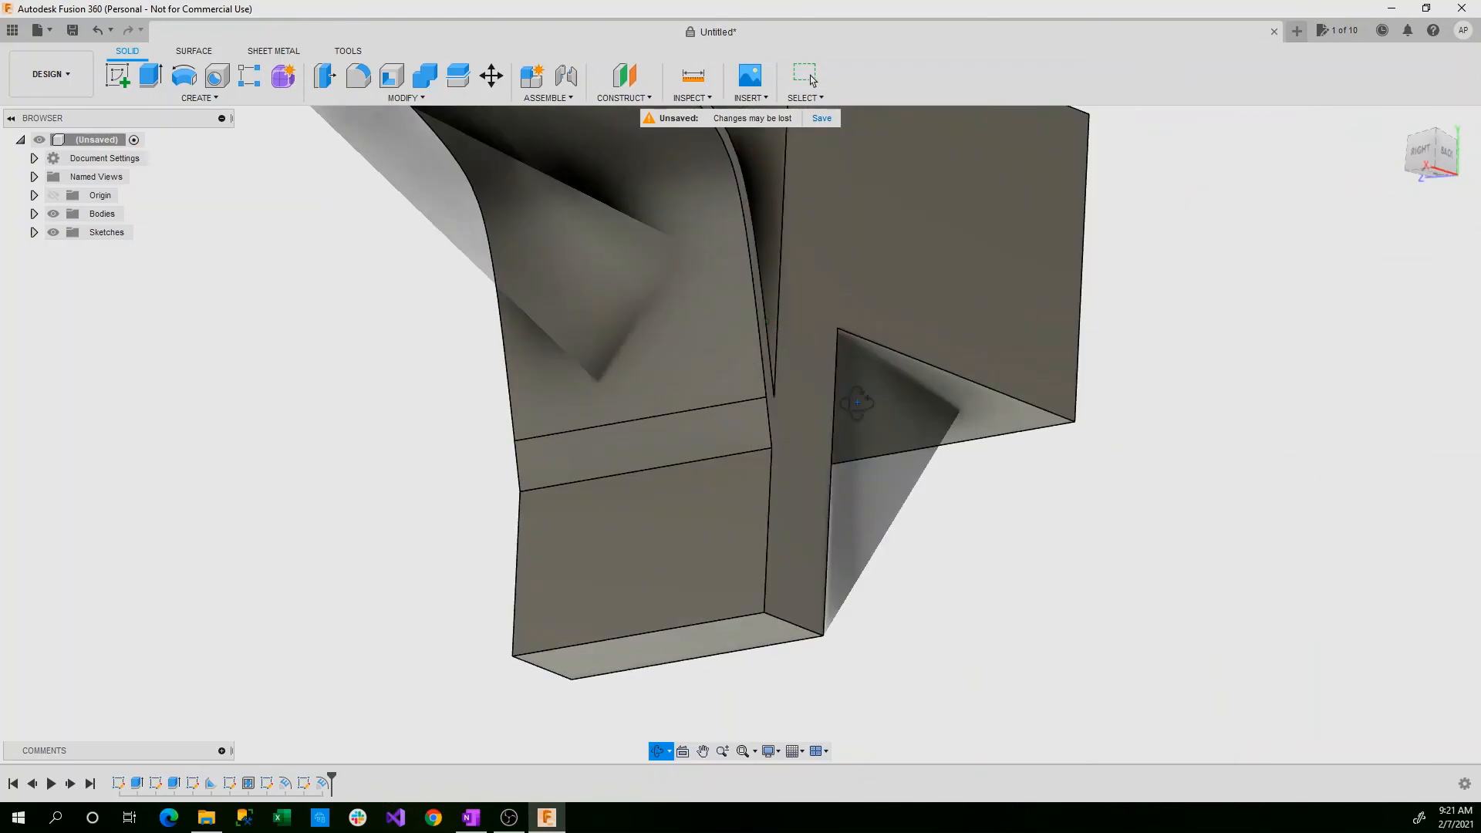
pyautogui.moveTo(858, 402); pyautogui.dragTo(675, 360)
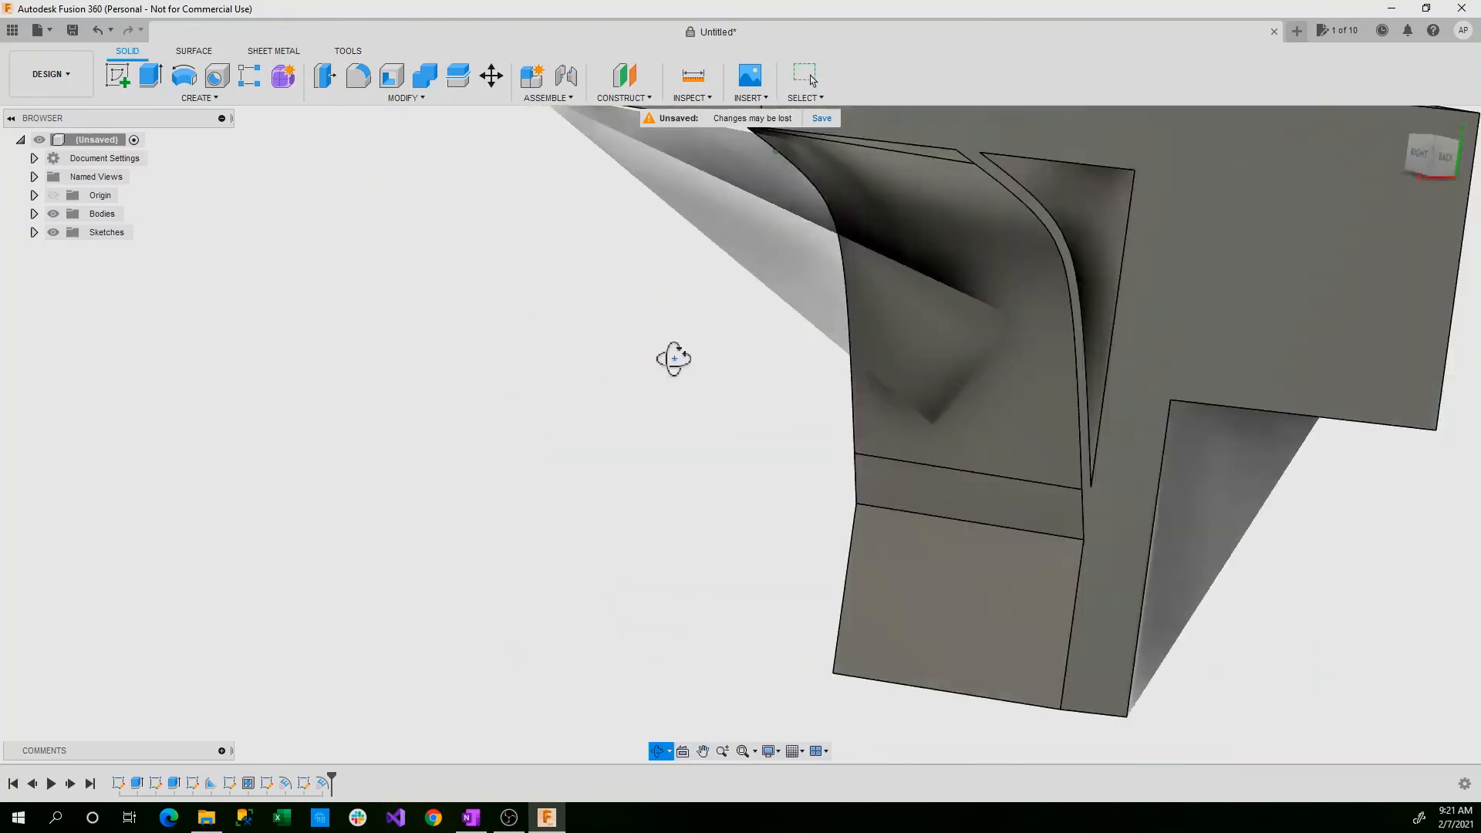